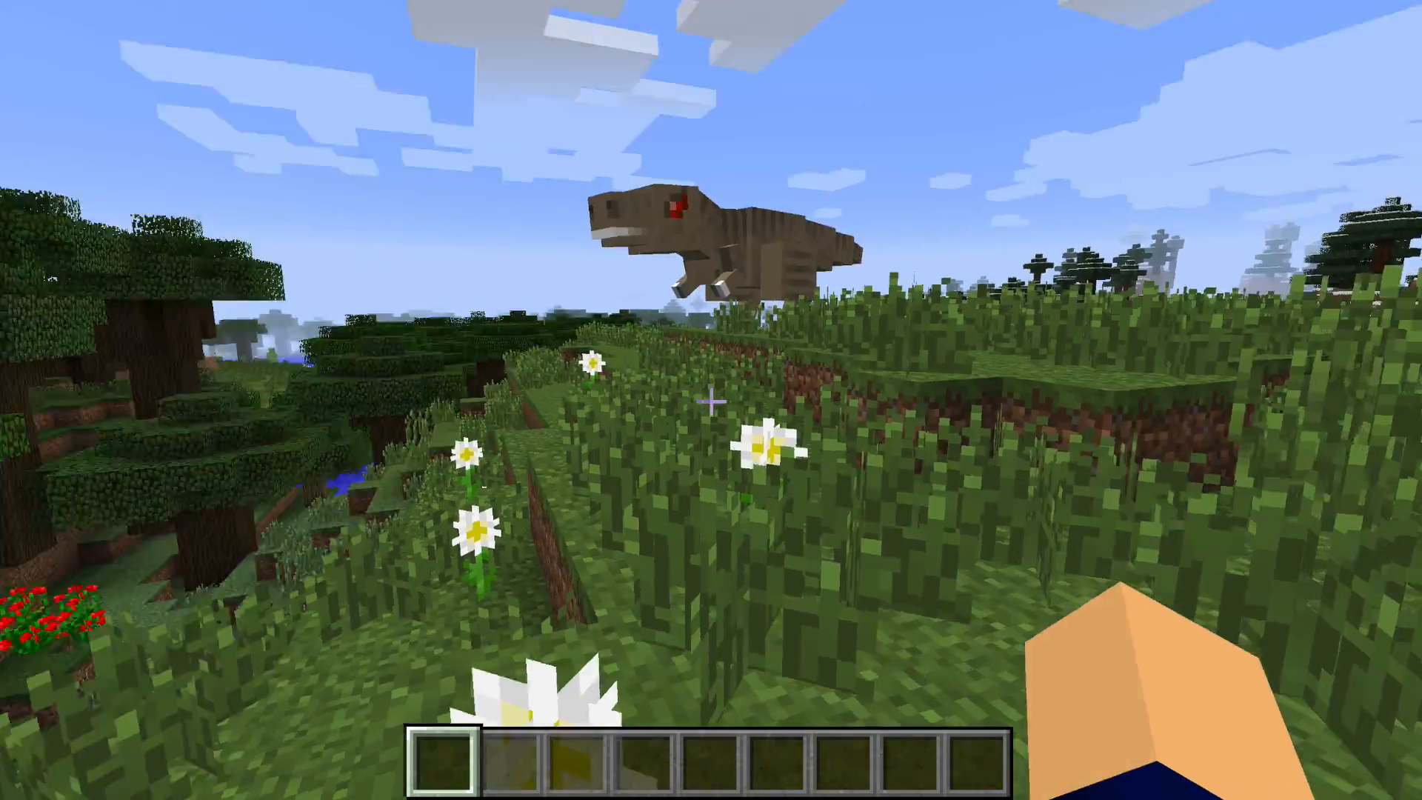
mouse_move(711, 391)
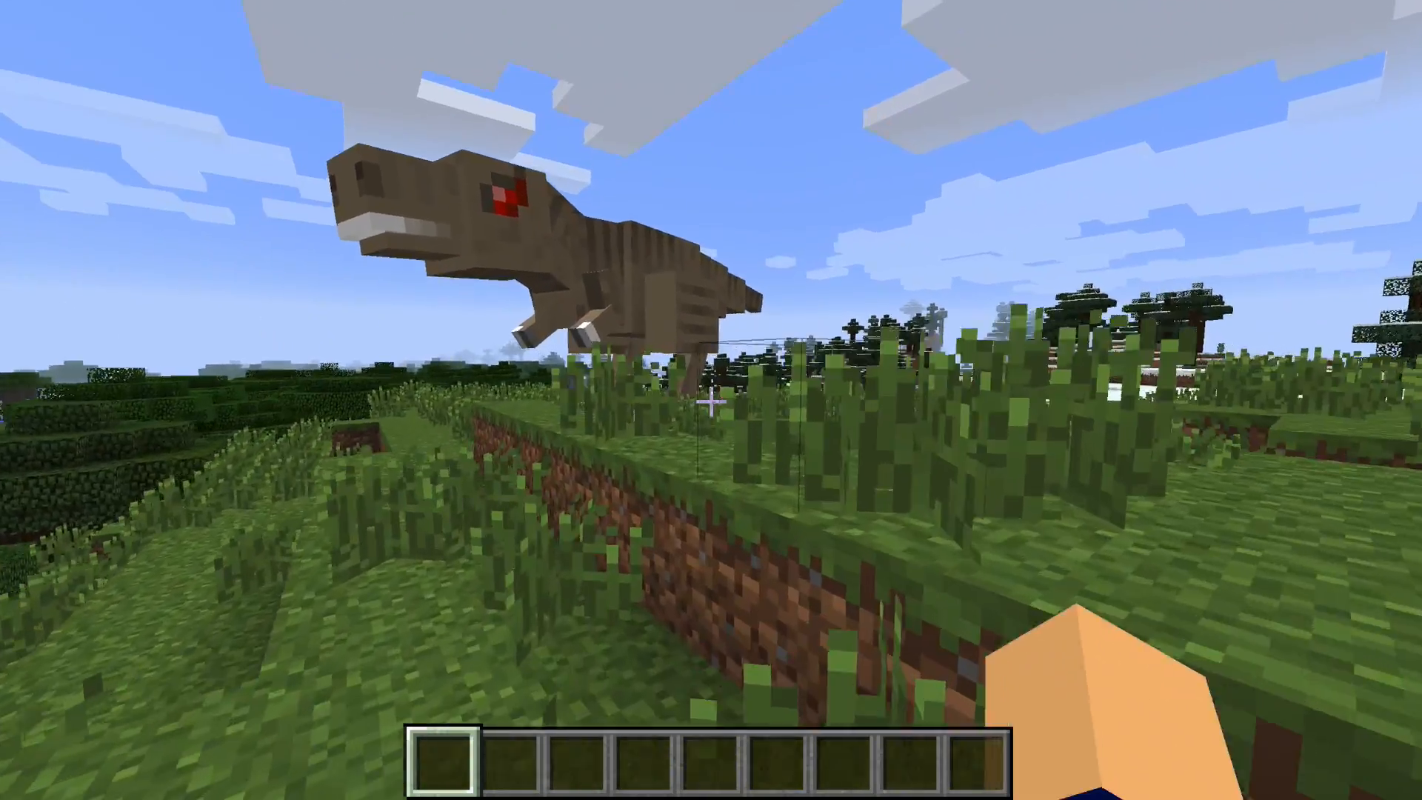
mouse_move(711, 400)
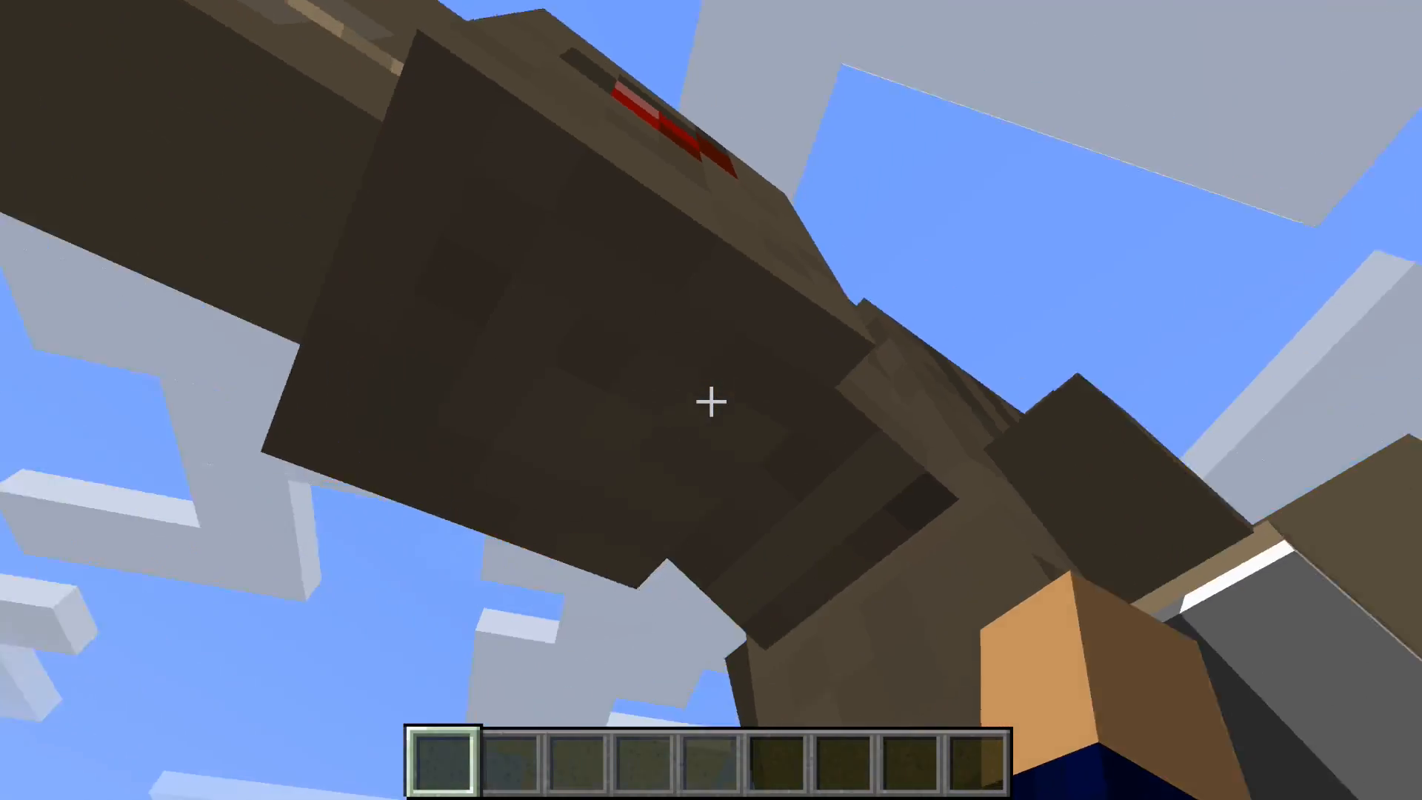
mouse_move(711, 400)
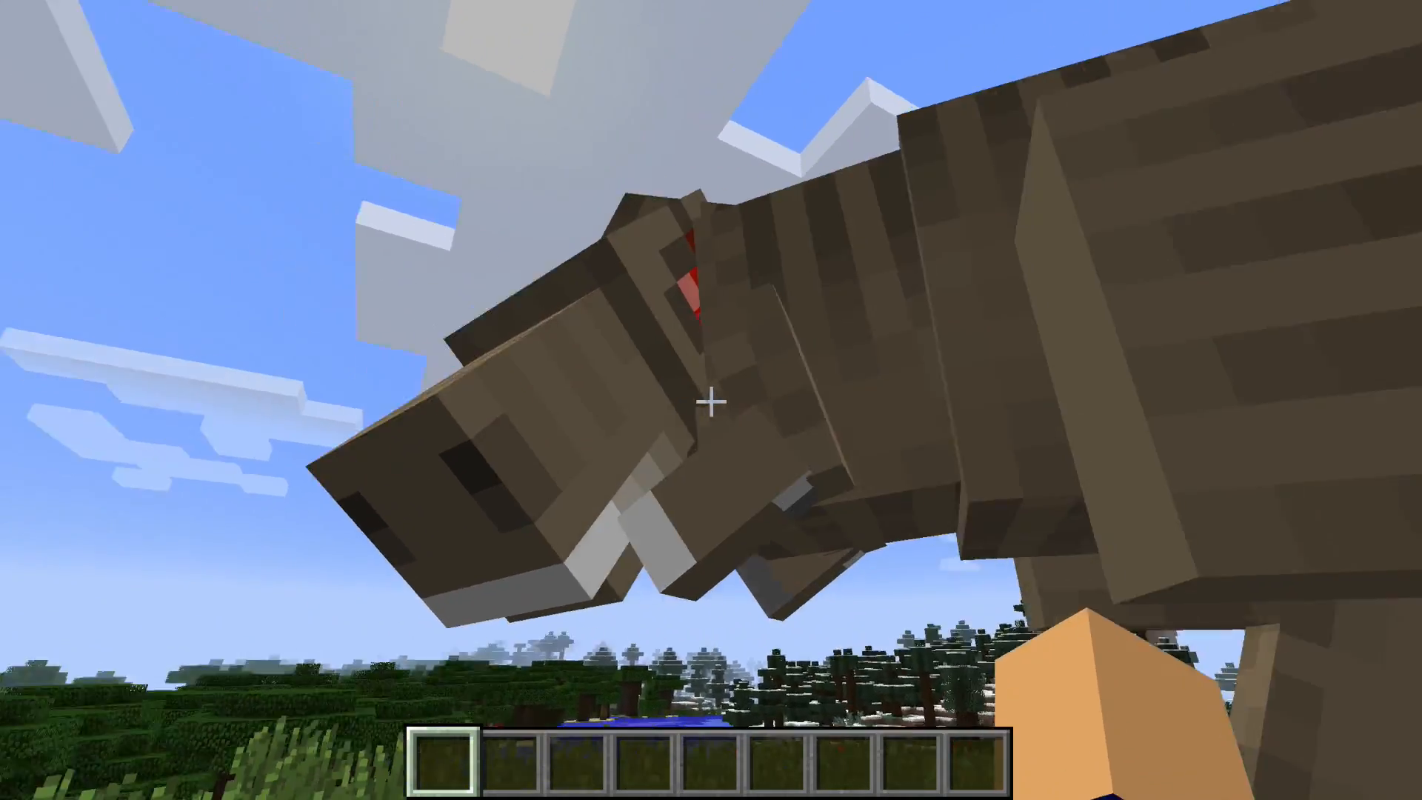
mouse_move(711, 400)
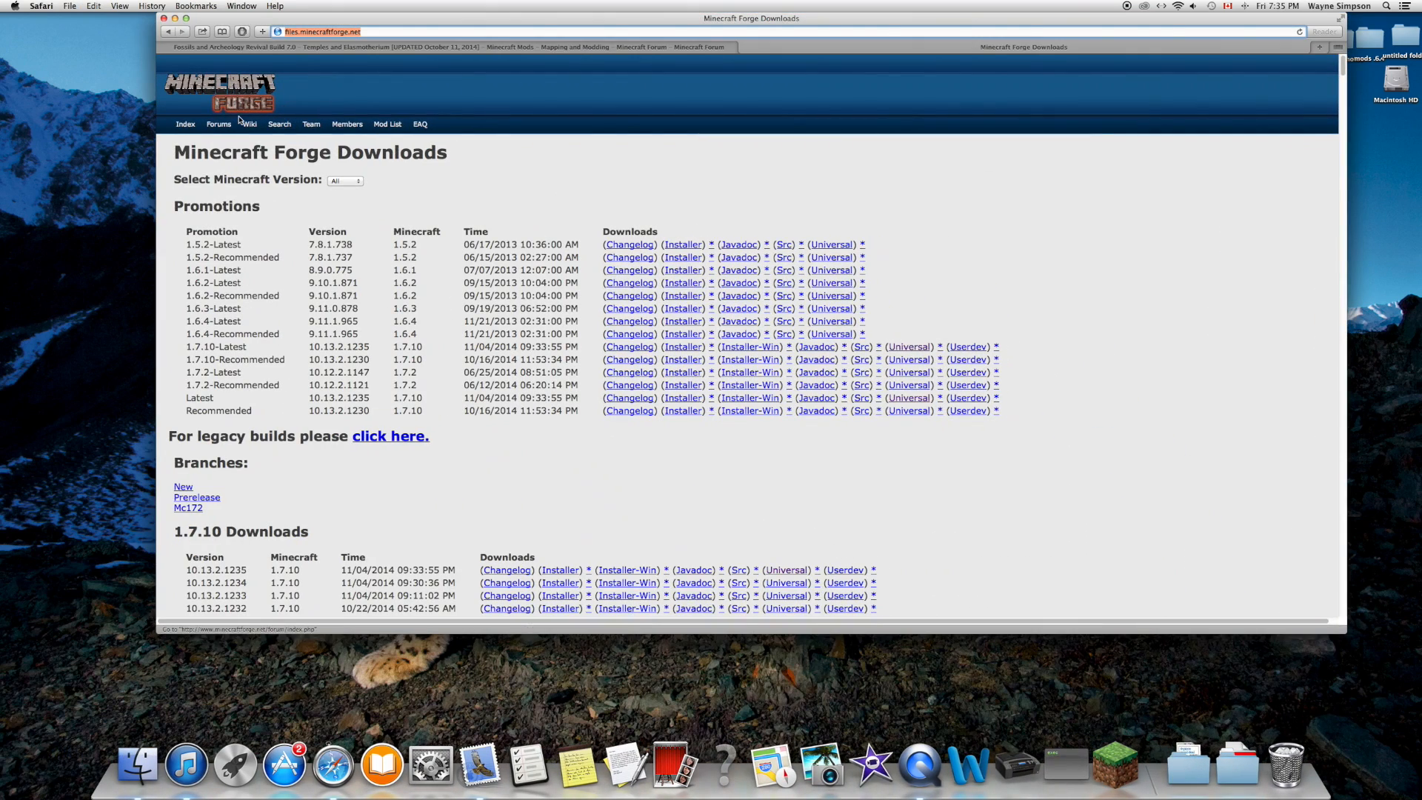
mouse_move(281, 173)
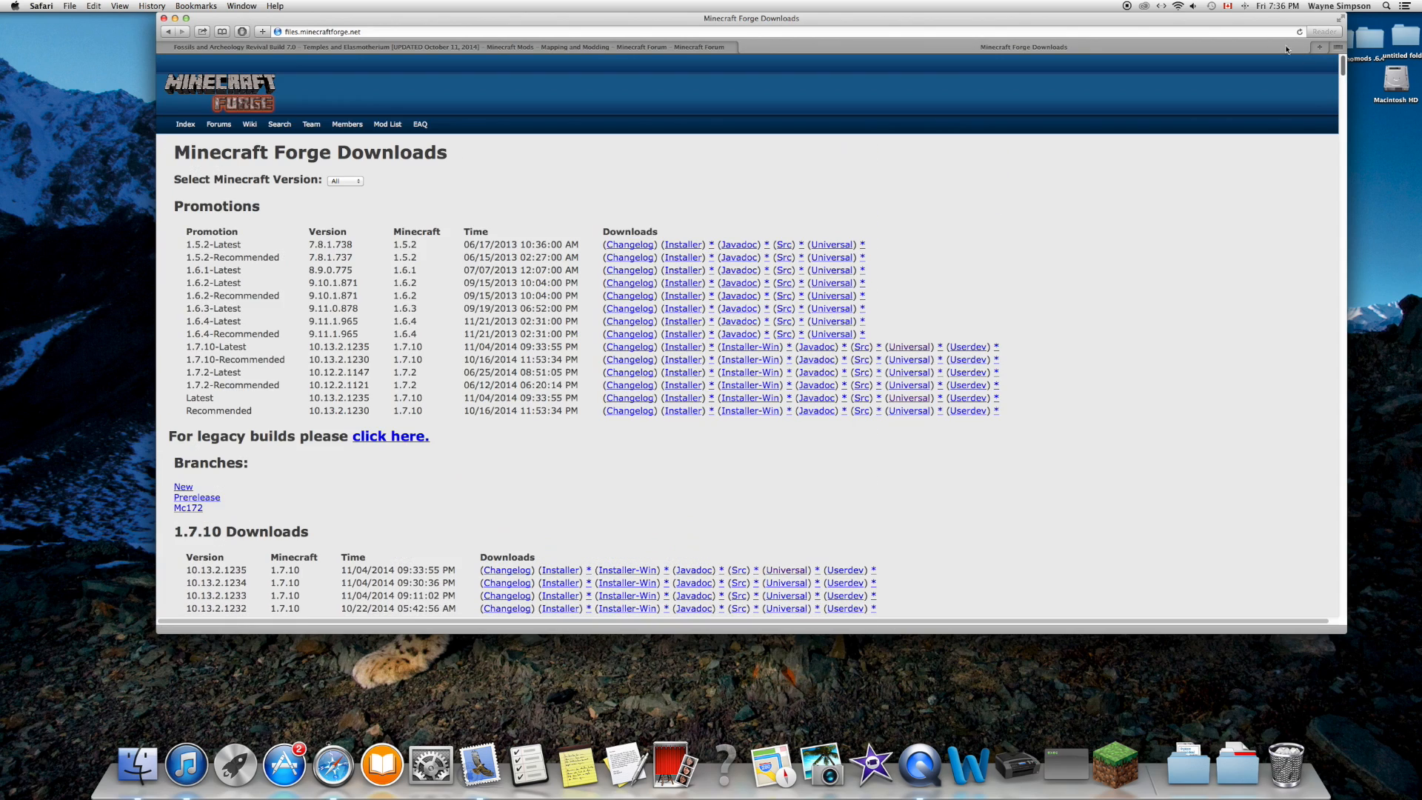
Step: Scroll to the 1.7.10 Downloads and follow the Forge 10.13.2.1235 Installer link to adf.ly
scroll(down, 3)
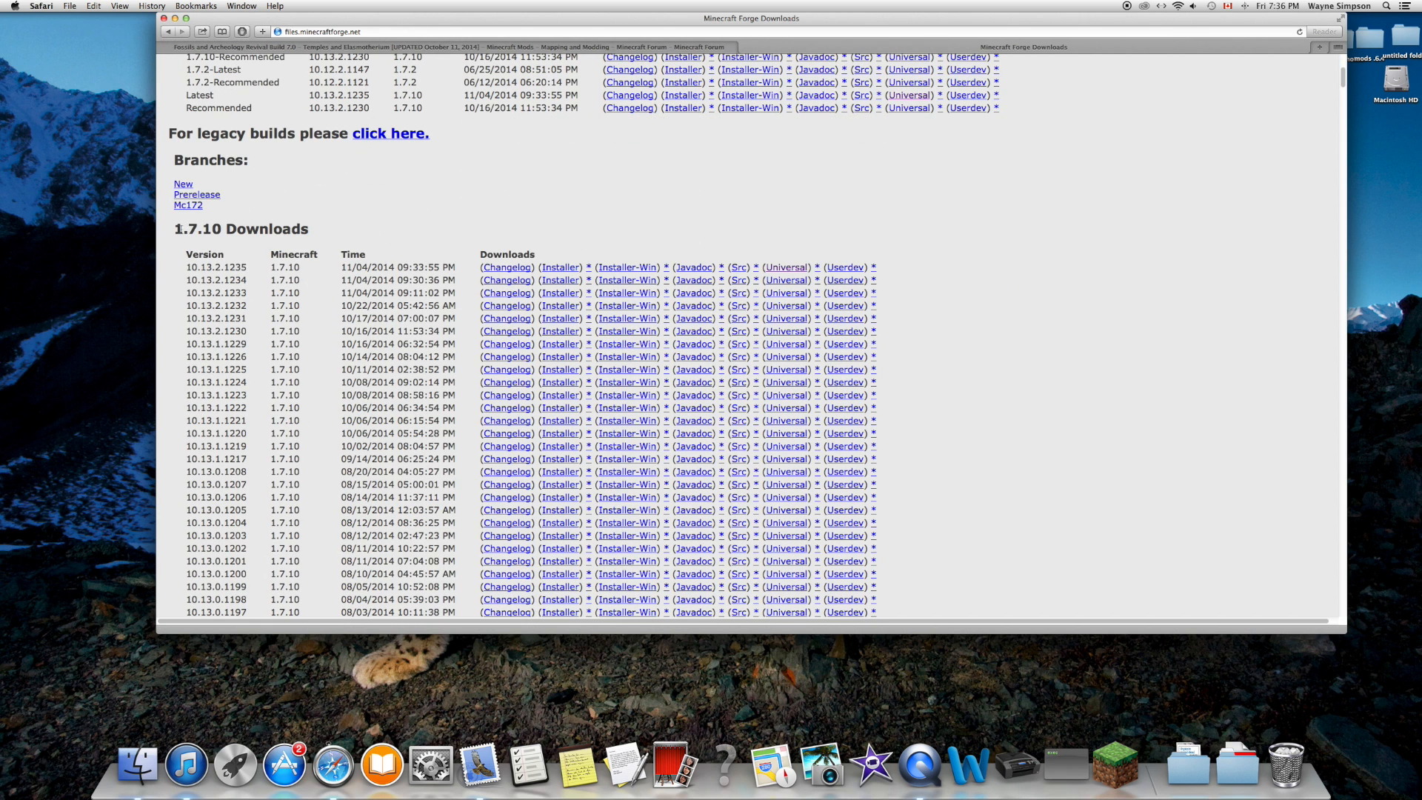
double_click(240, 228)
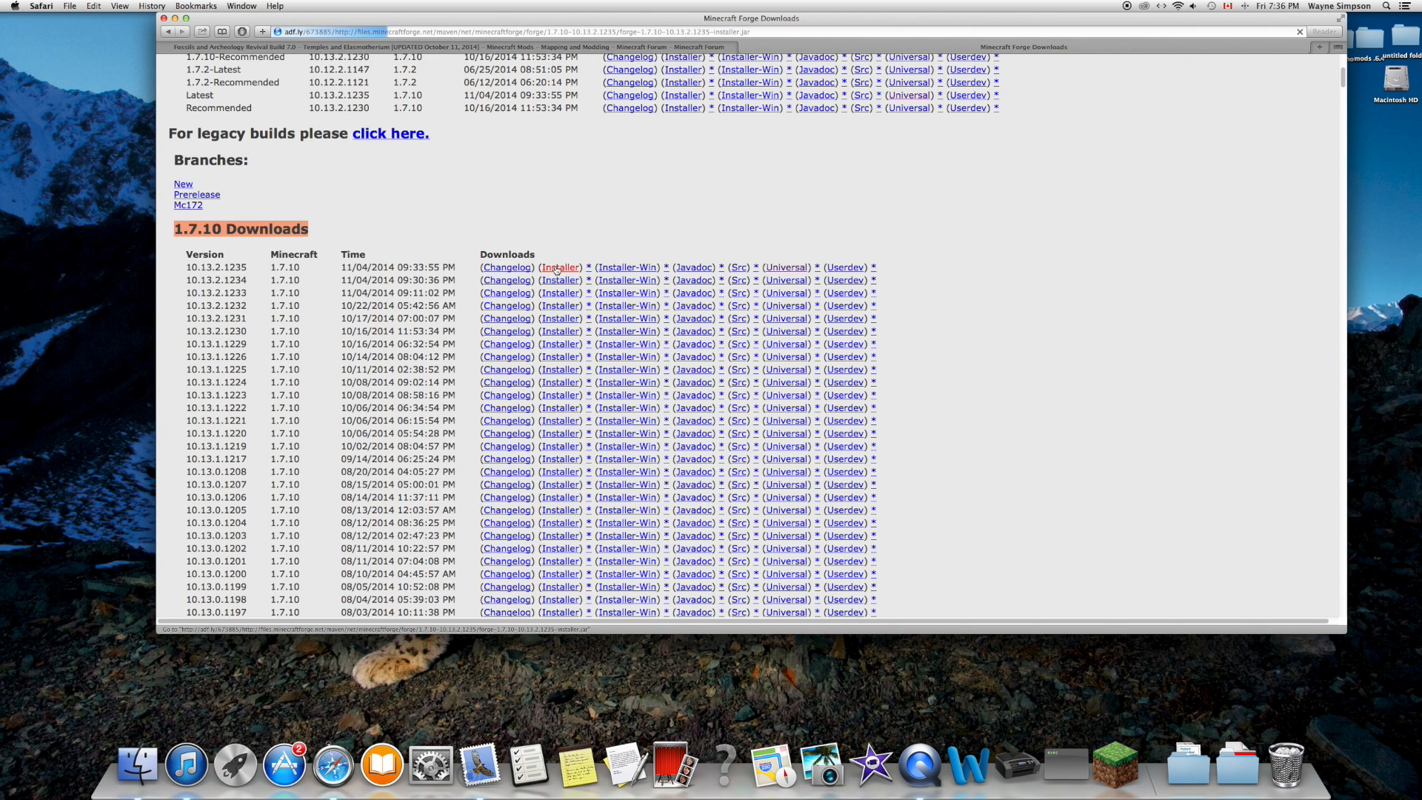
click(560, 267)
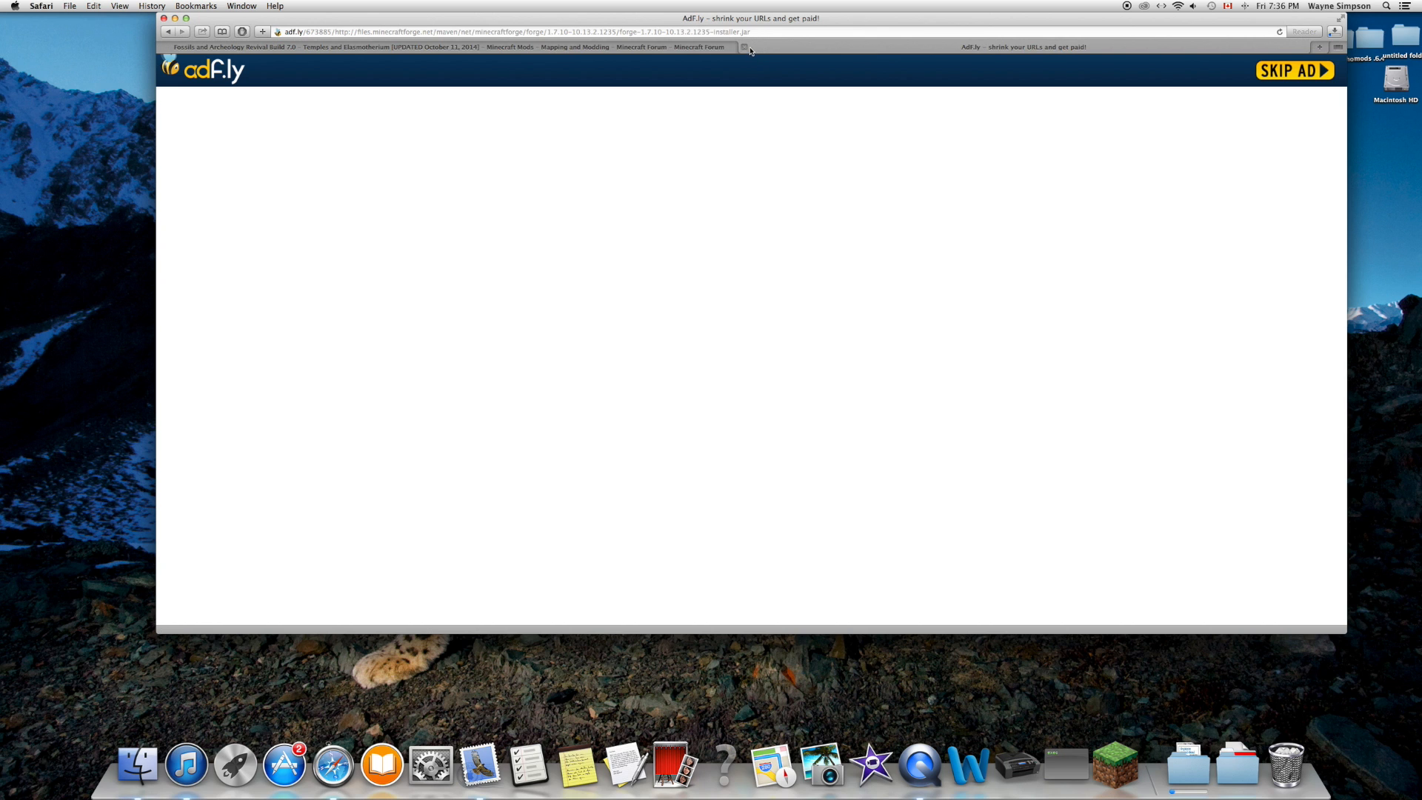
mouse_move(744, 48)
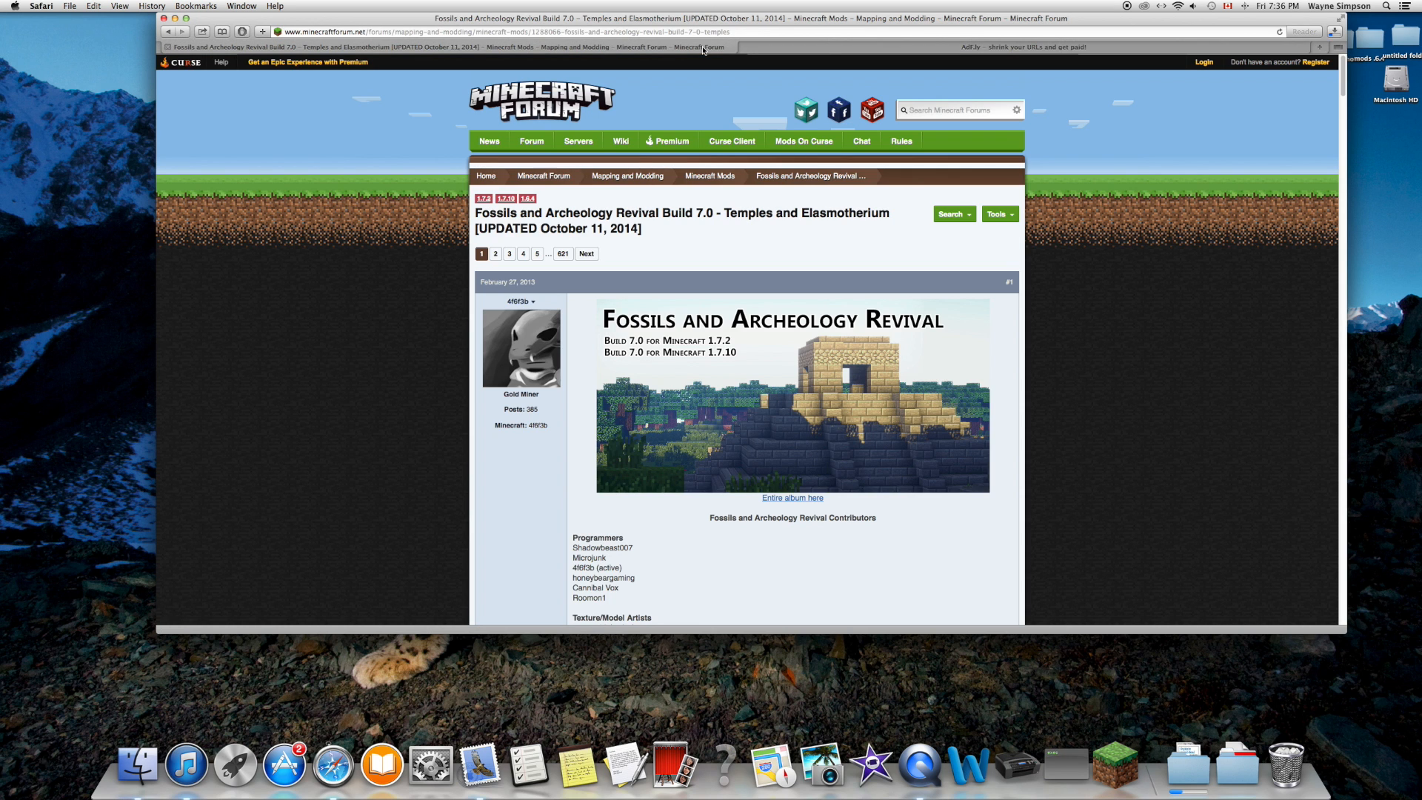
mouse_move(880, 65)
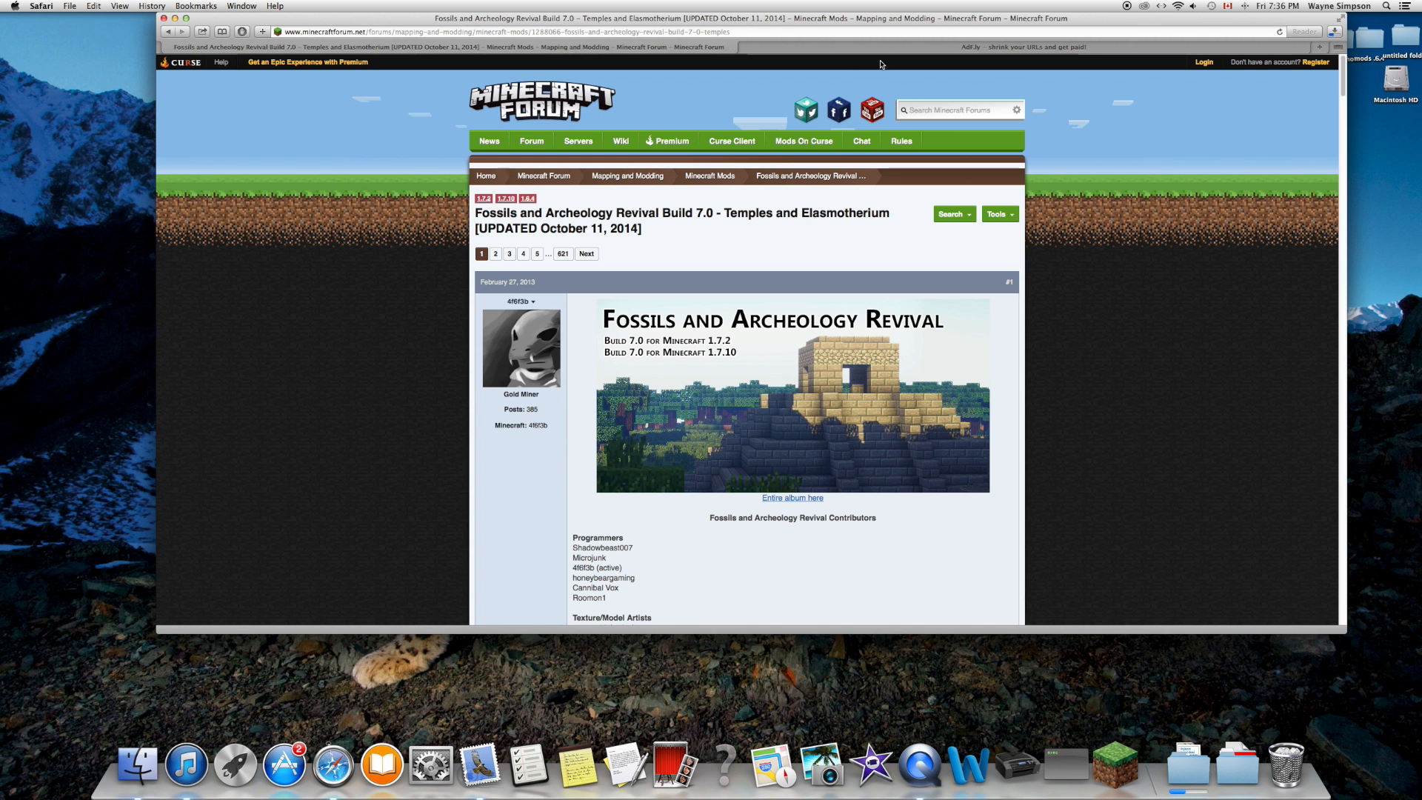
Step: Scroll the Fossils and Archeology Revival thread down to its Download and Installation section
scroll(down, 3)
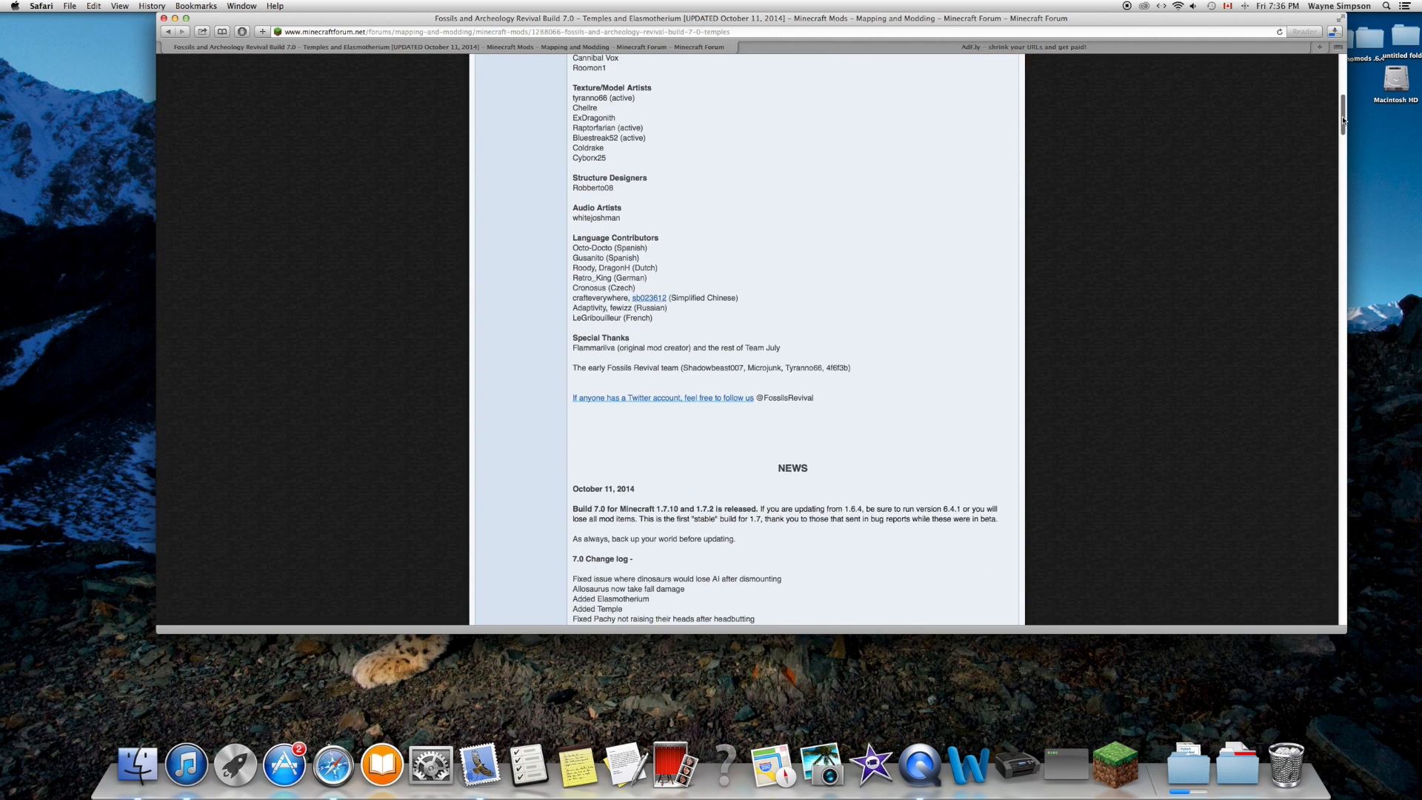
scroll(down, 3)
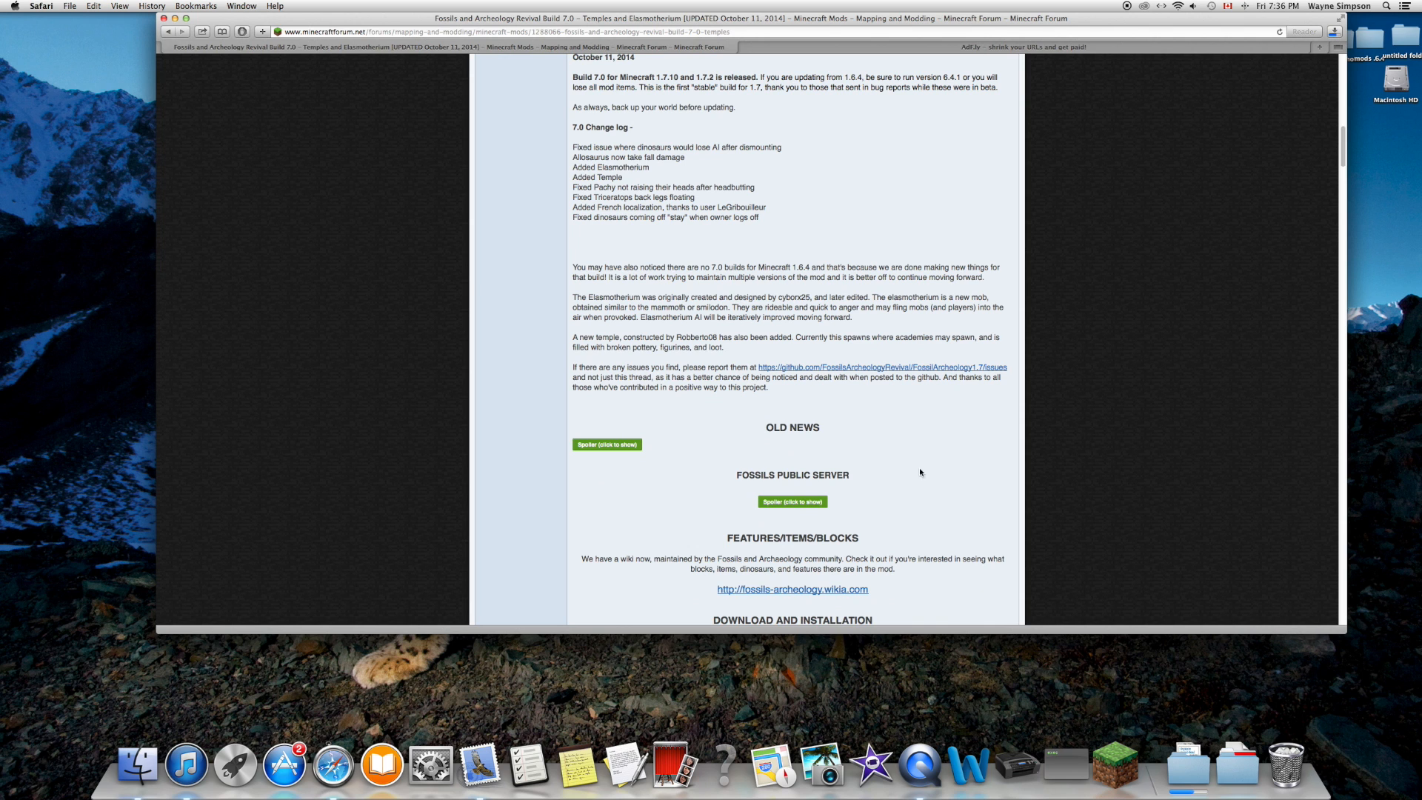
mouse_move(952, 547)
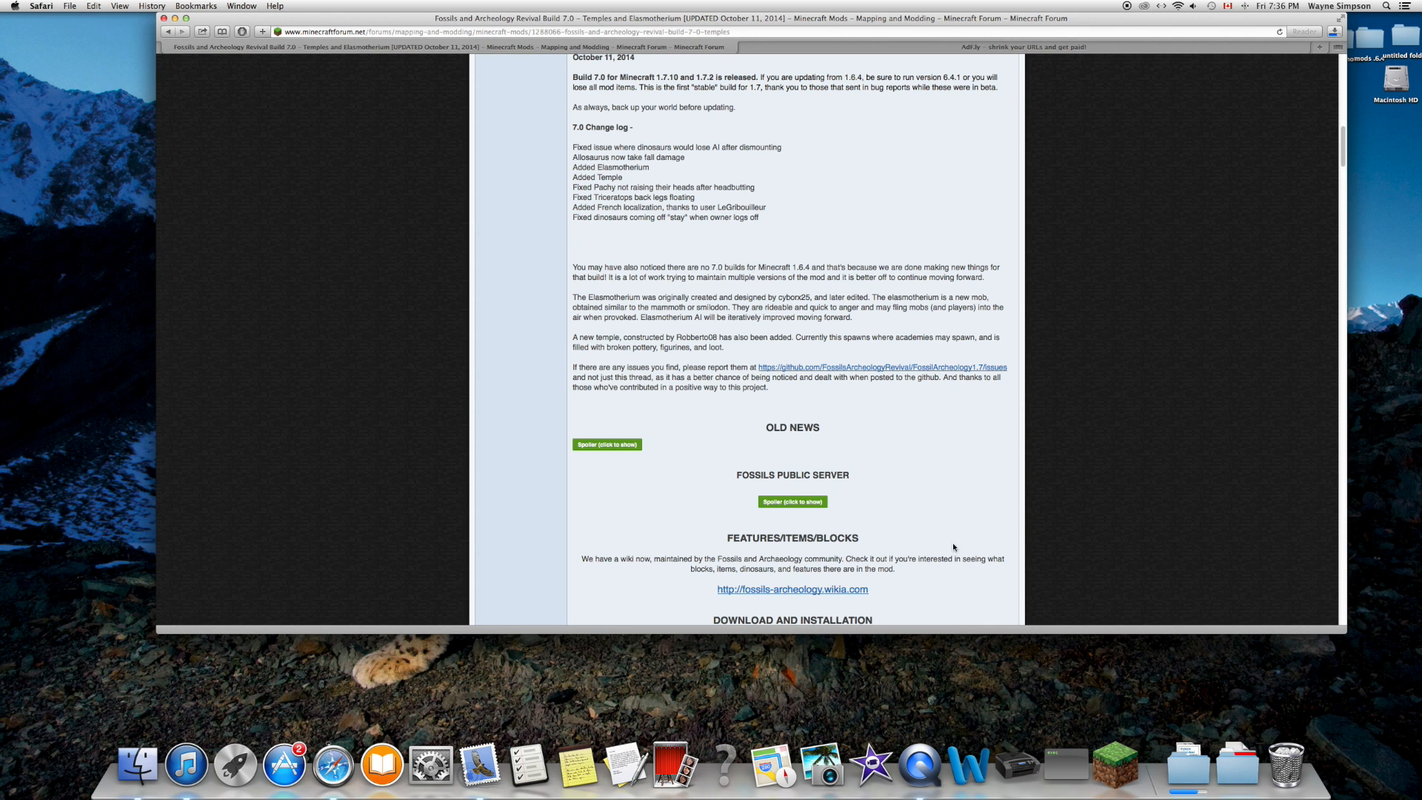
scroll(down, 3)
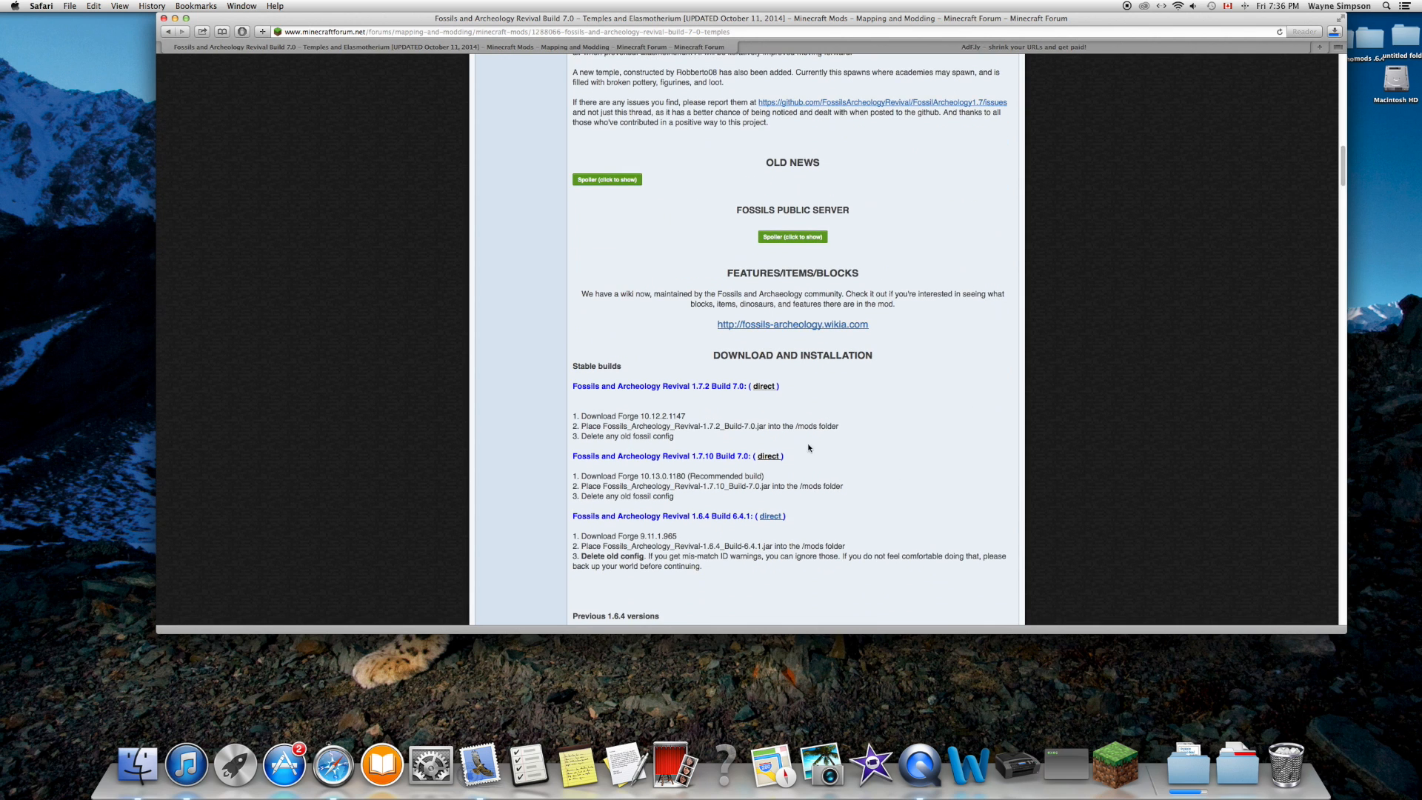
mouse_move(756, 454)
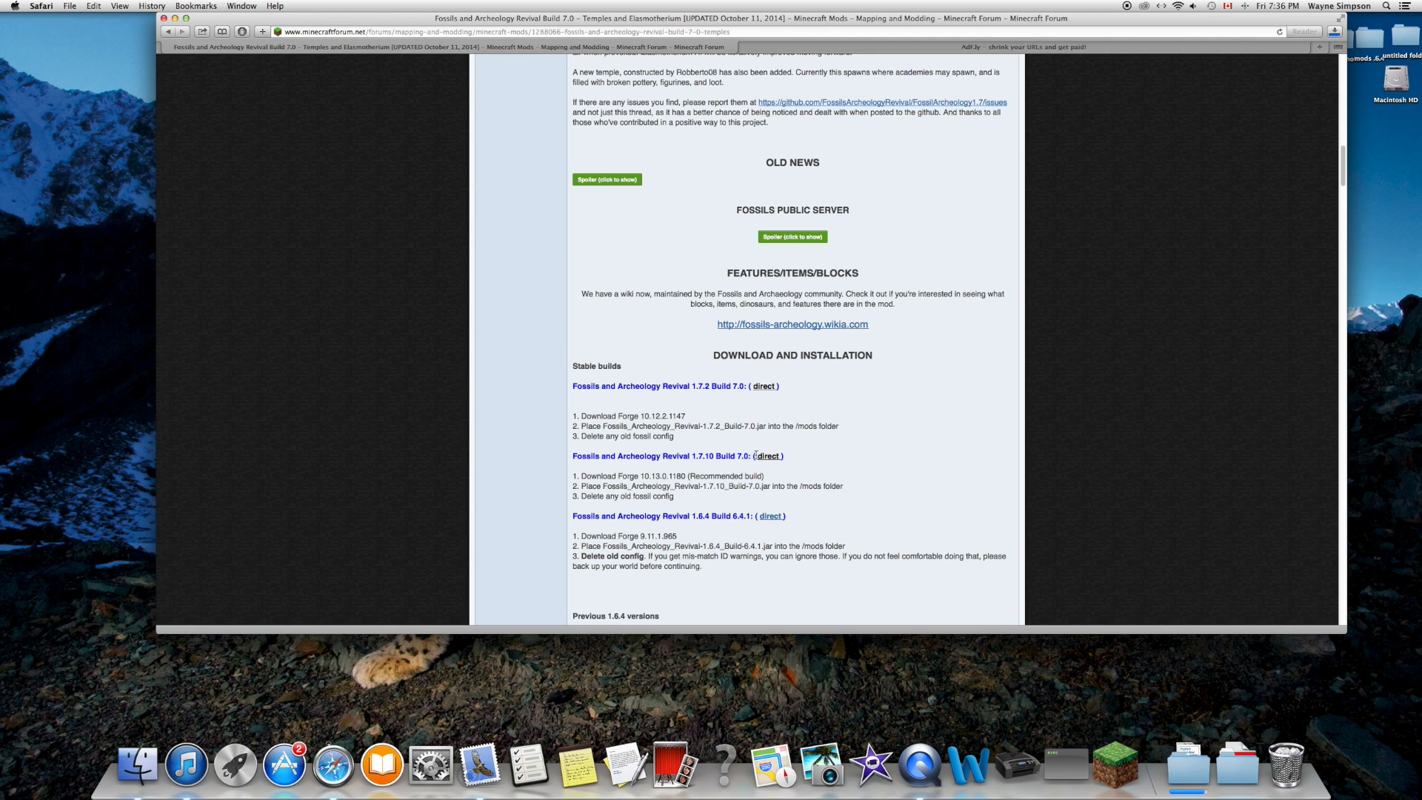
mouse_move(770, 456)
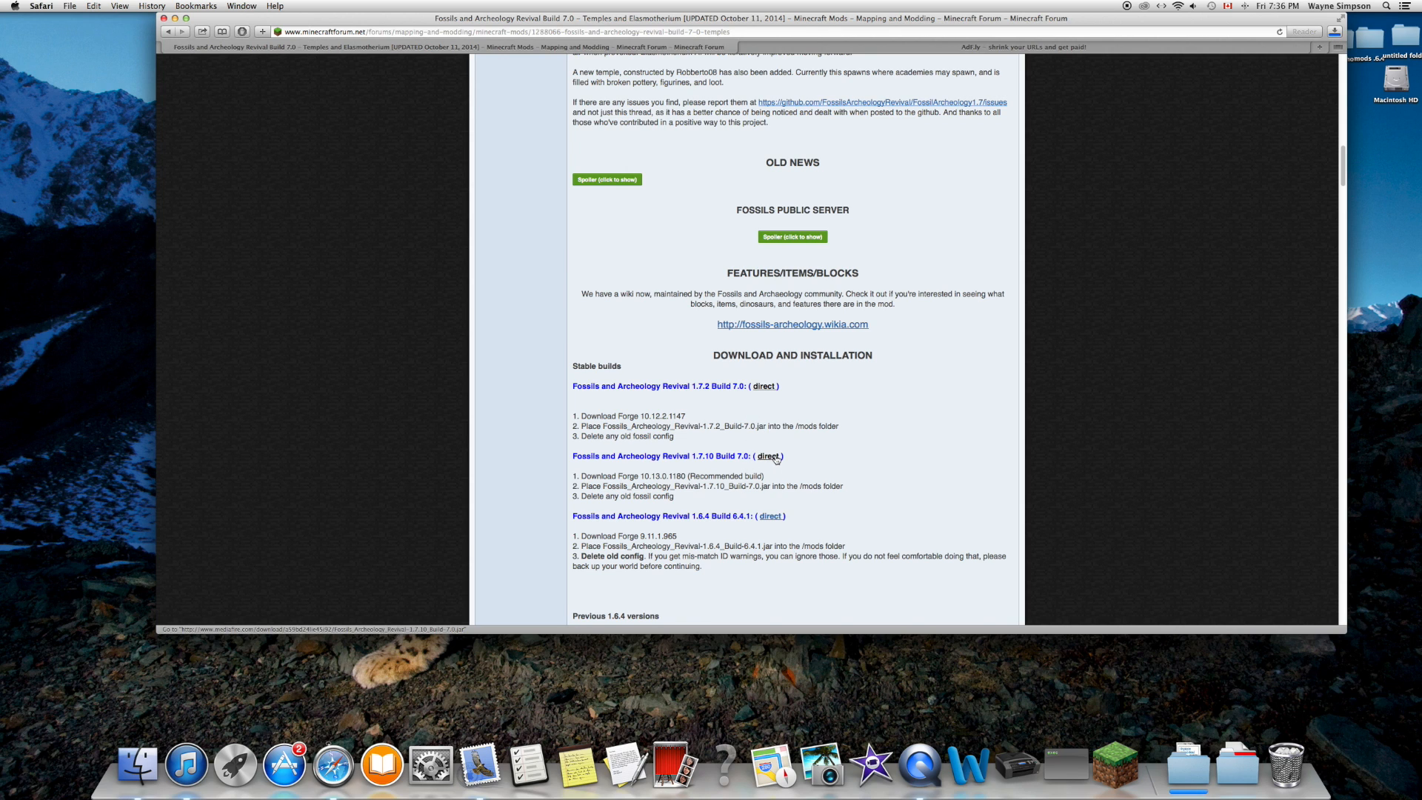
Step: Download Fossils_Archeology_Revival-1.7.10_Build-7.0.jar from MediaFire and check its progress in Downloads
click(767, 457)
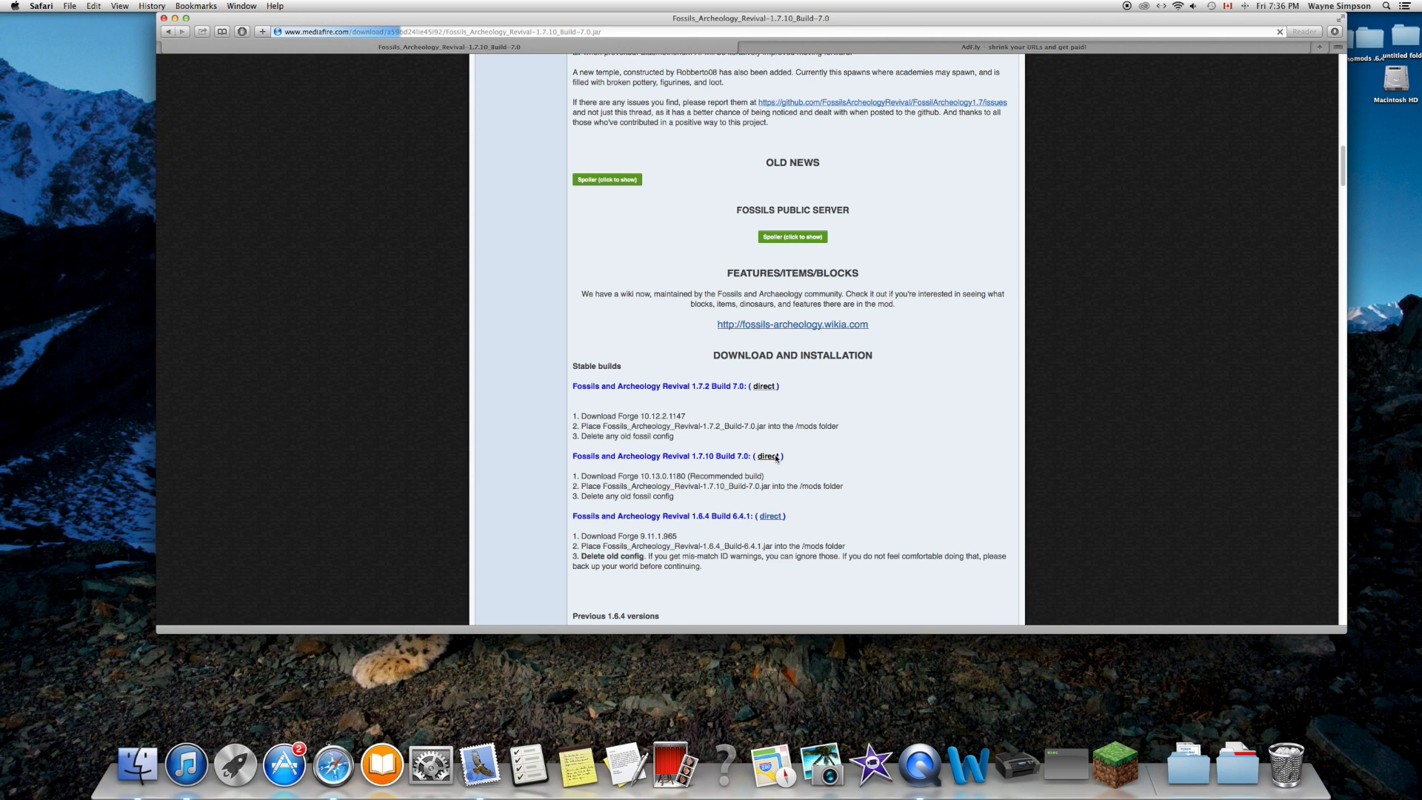
click(767, 457)
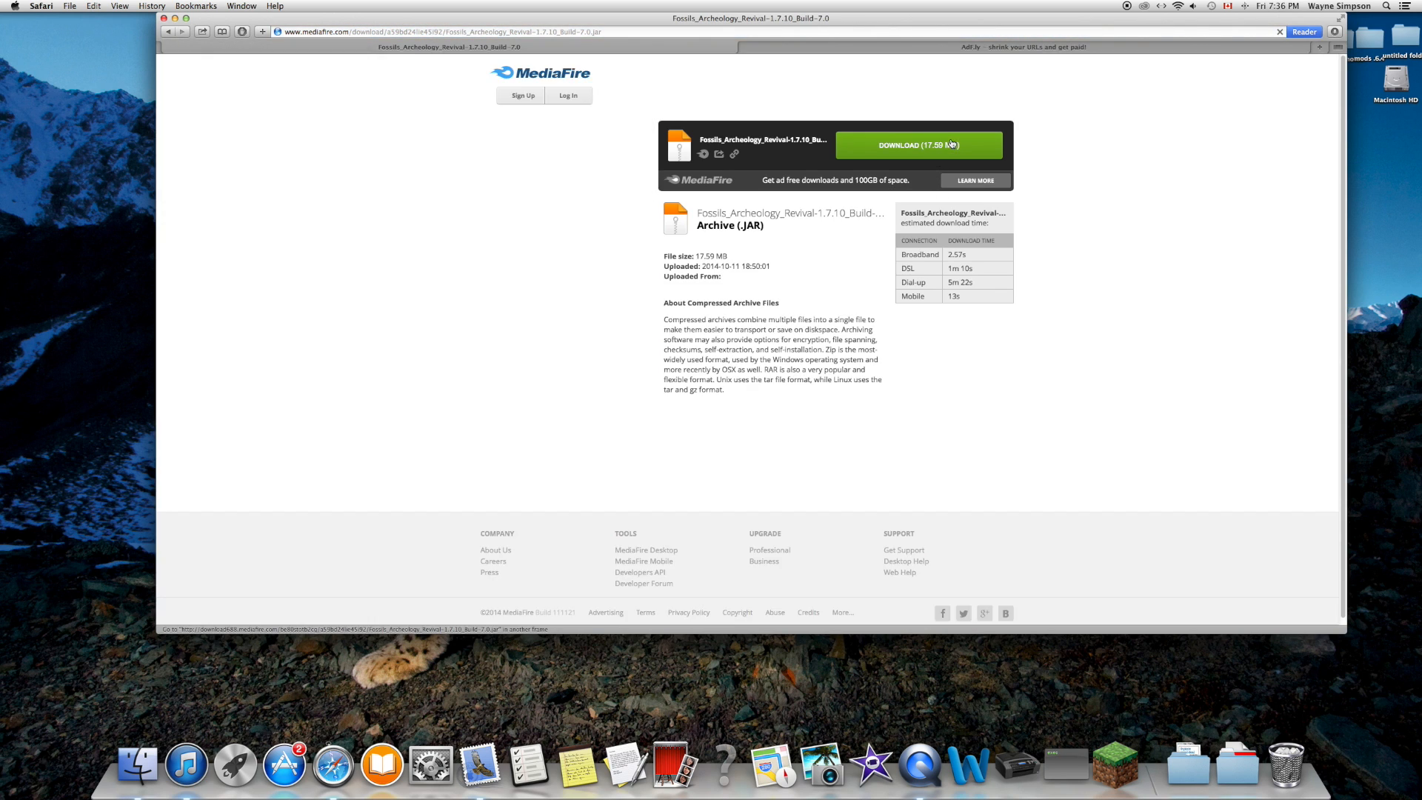
click(917, 145)
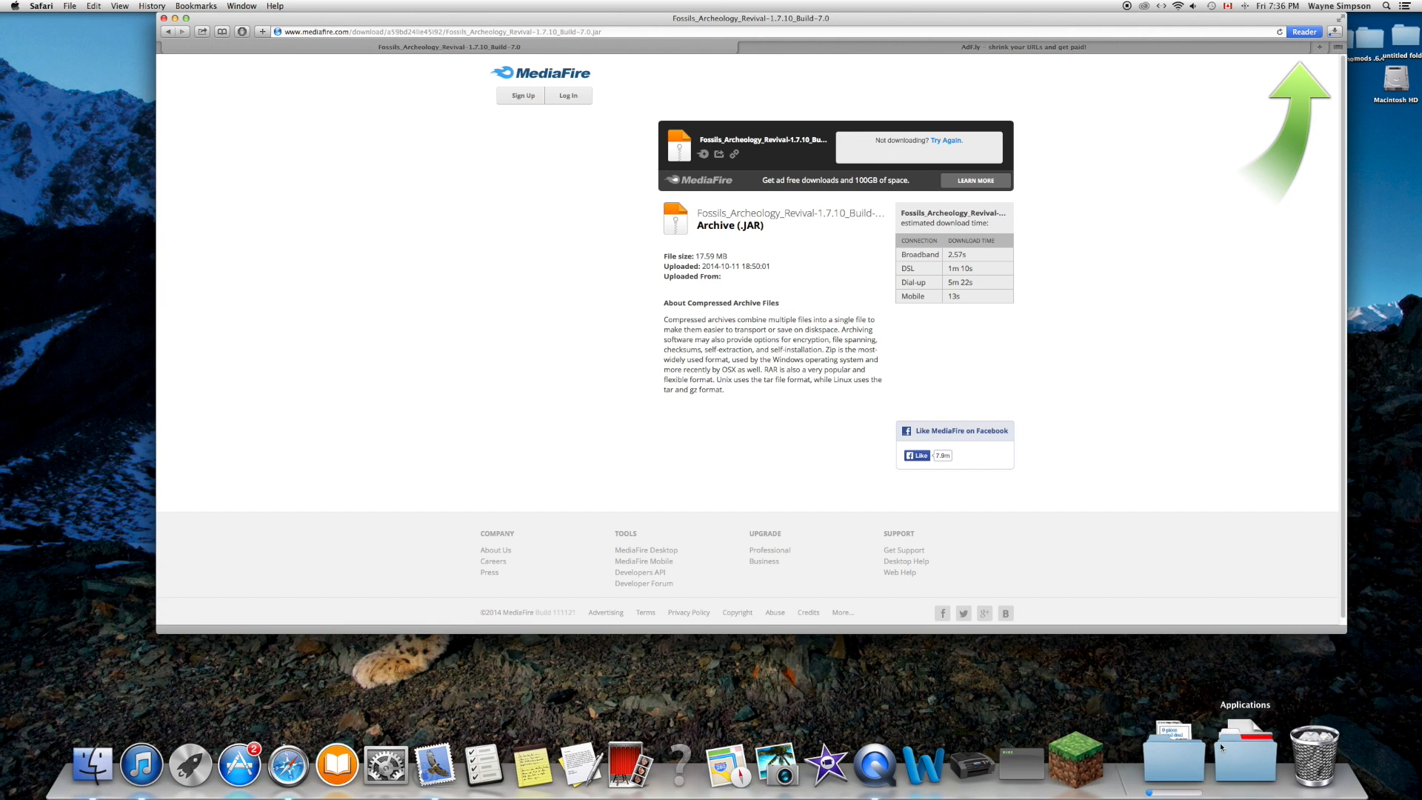
click(1338, 31)
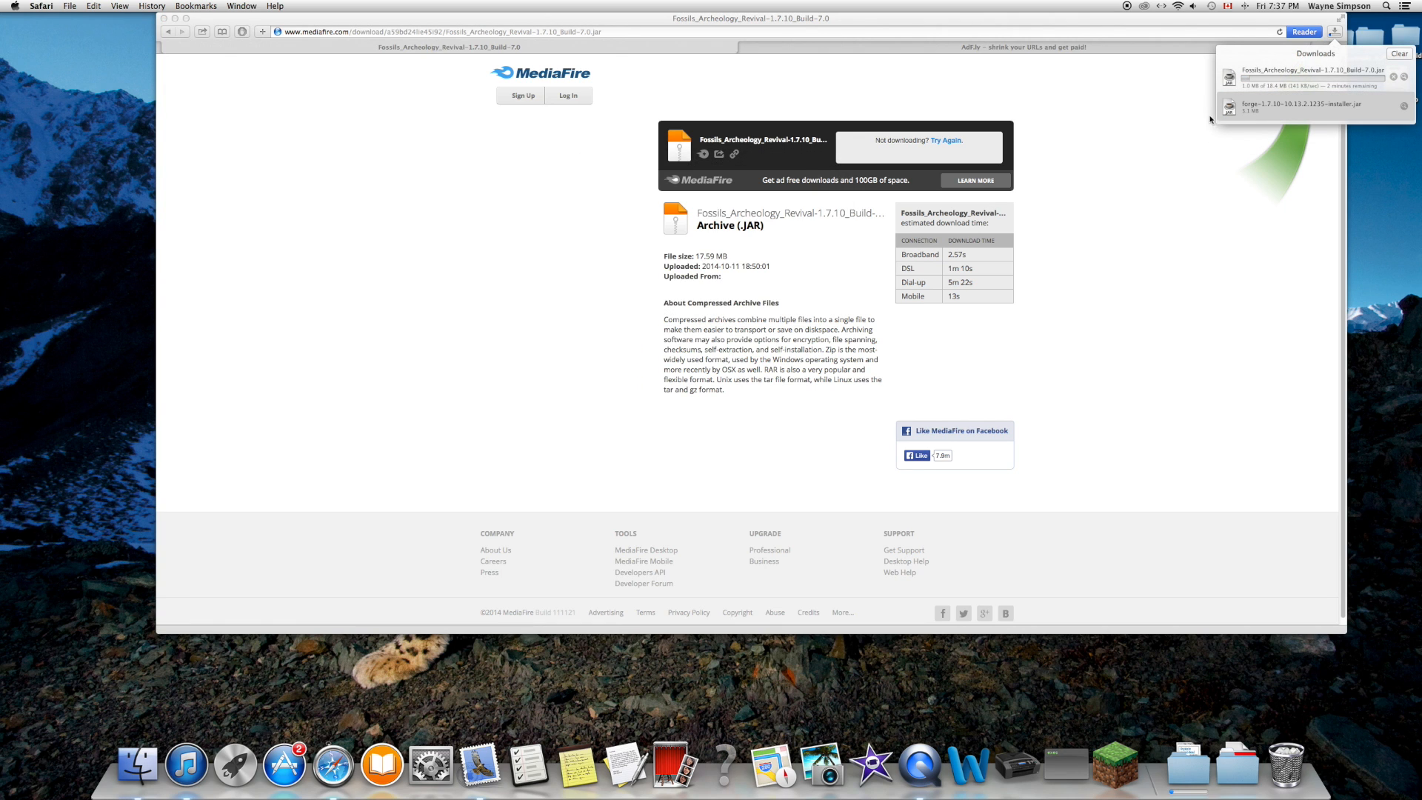
mouse_move(1362, 190)
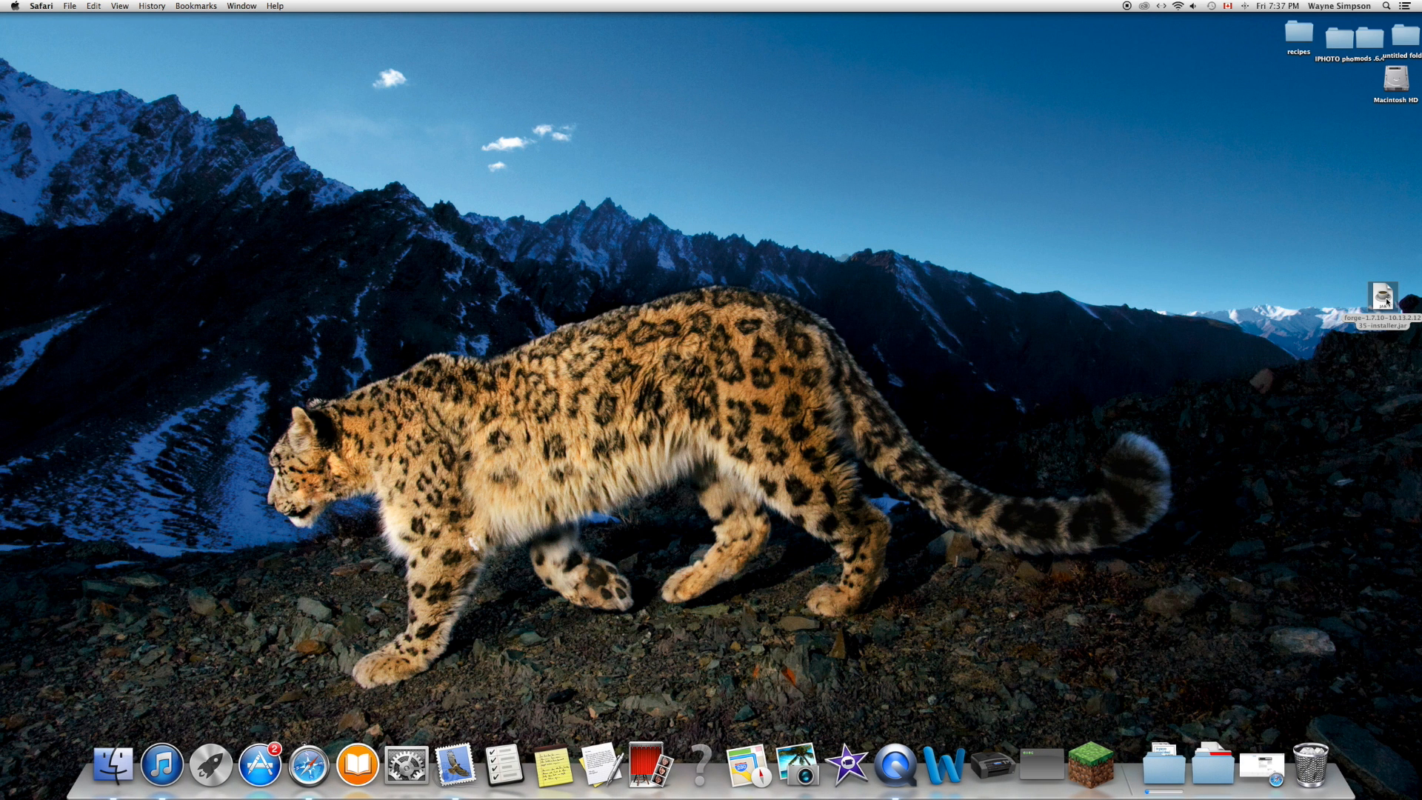
Step: Open the desktop Forge installer jar, bypassing the unidentified-developer warning
click(794, 276)
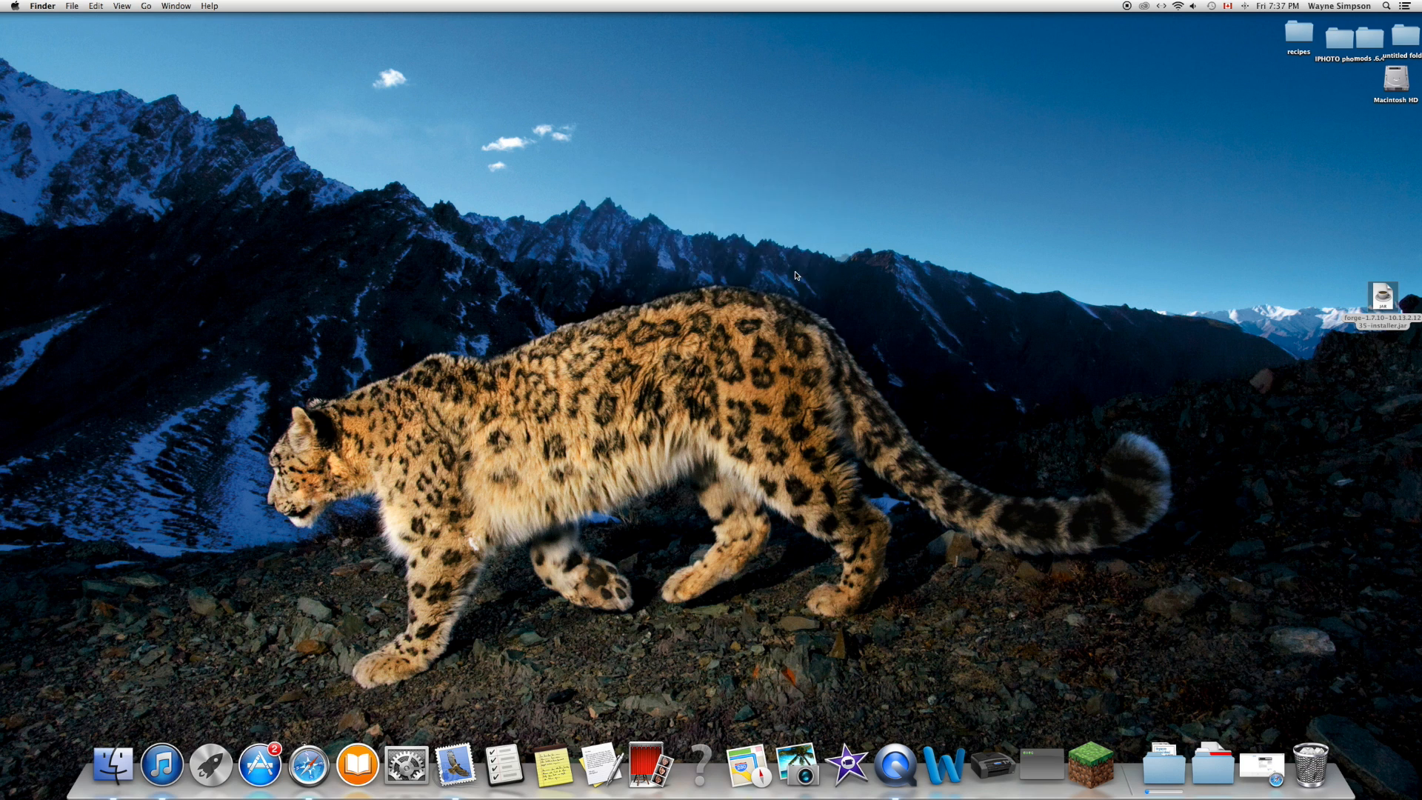
right_click(1382, 295)
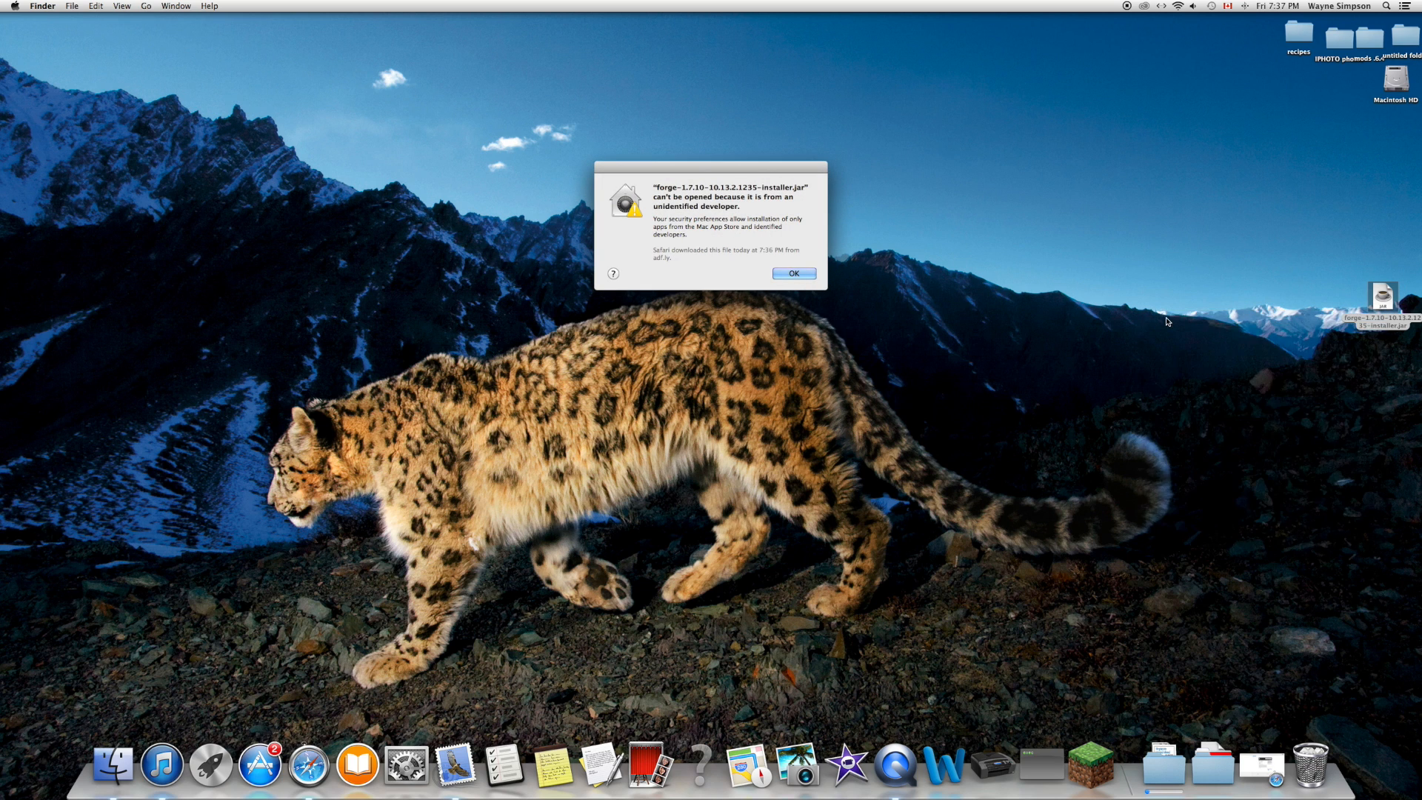
click(792, 273)
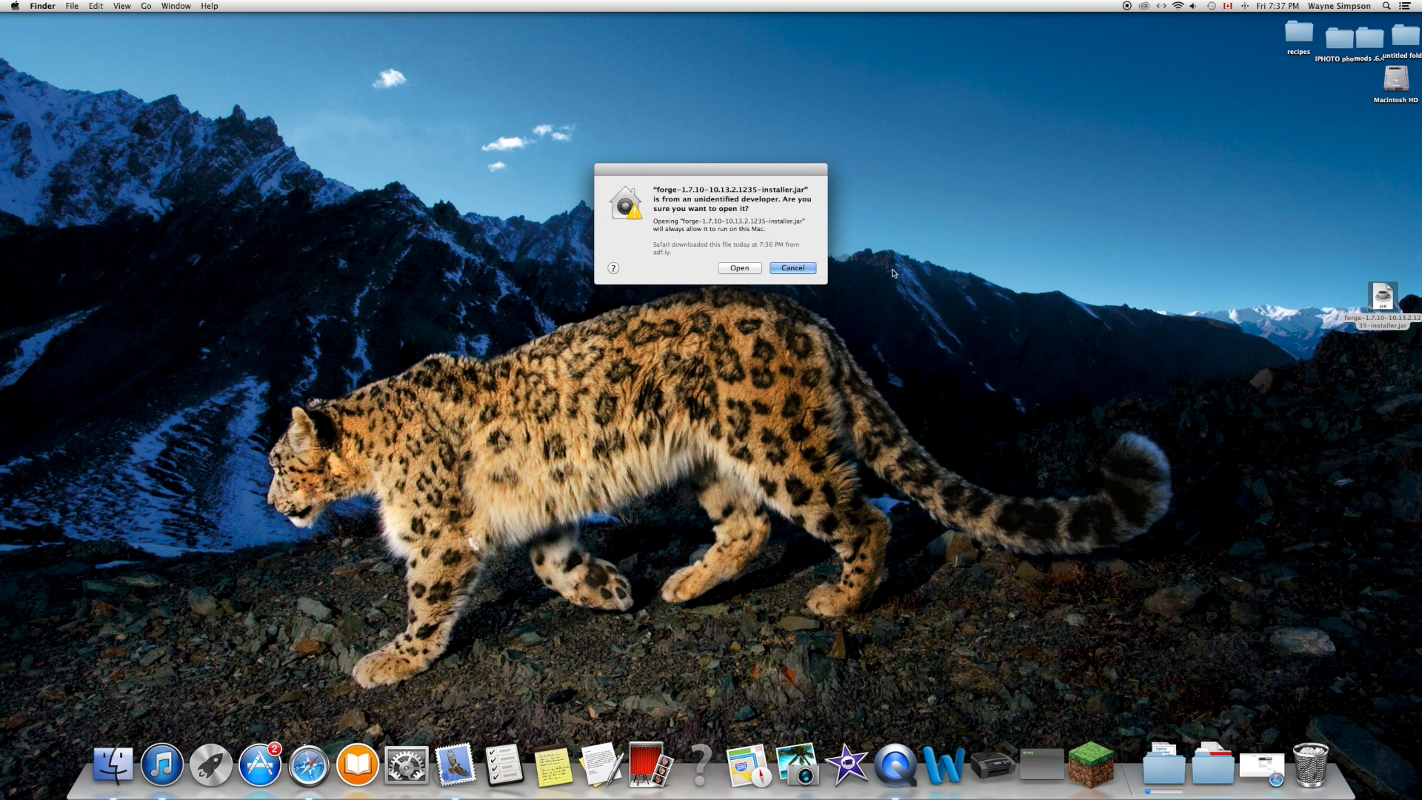
click(738, 267)
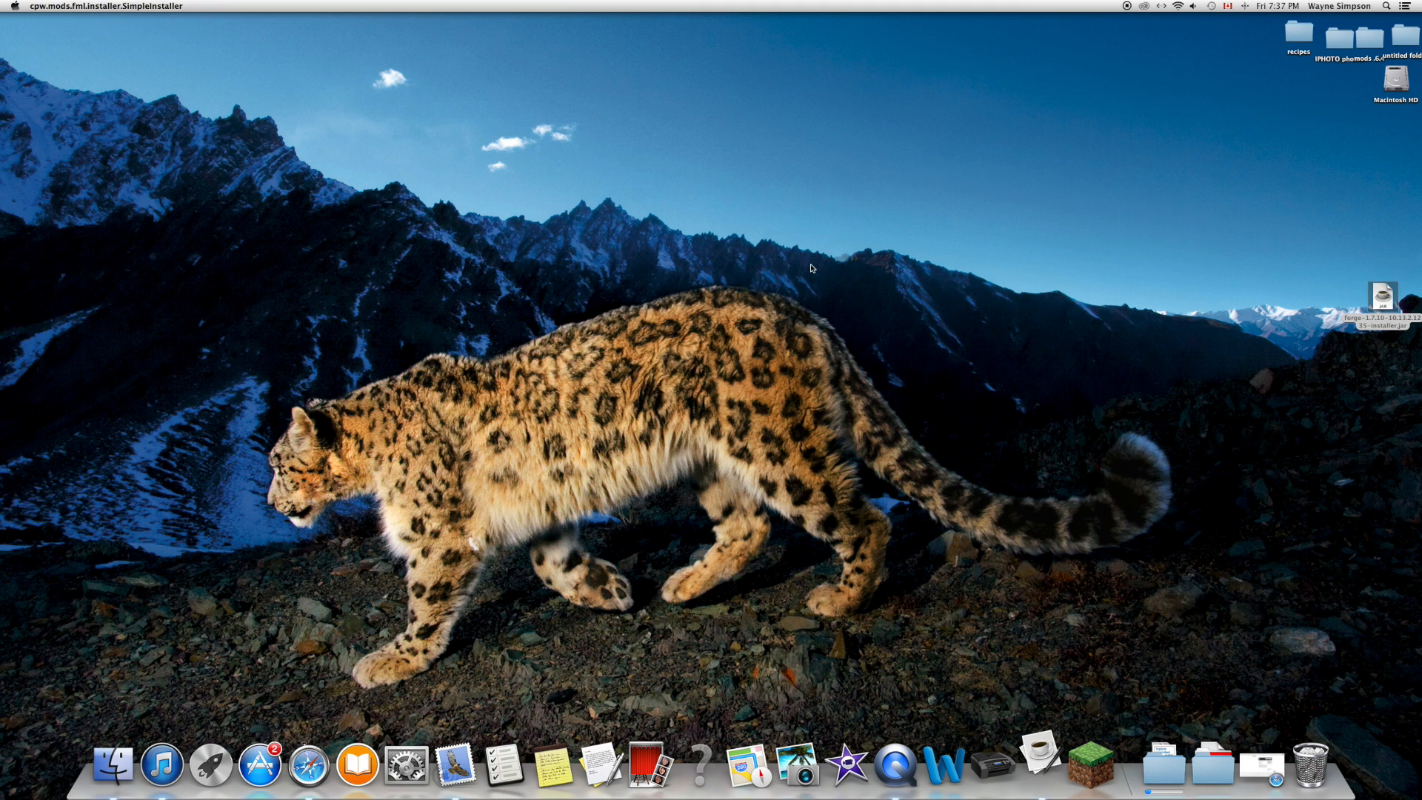
Step: Run the Forge installer, install the 10.13.2.1235 client, and dismiss the Complete message
double_click(1382, 296)
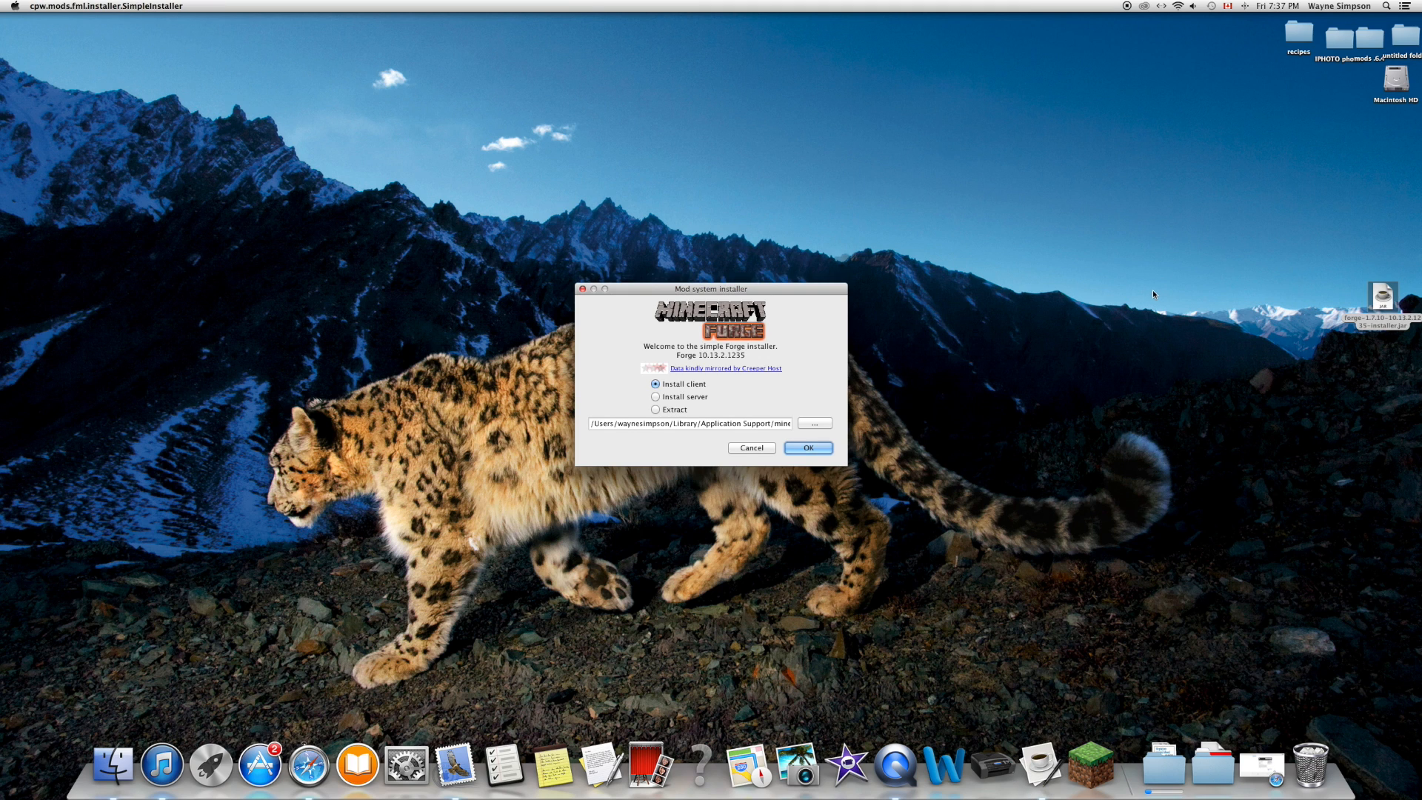
mouse_move(655, 378)
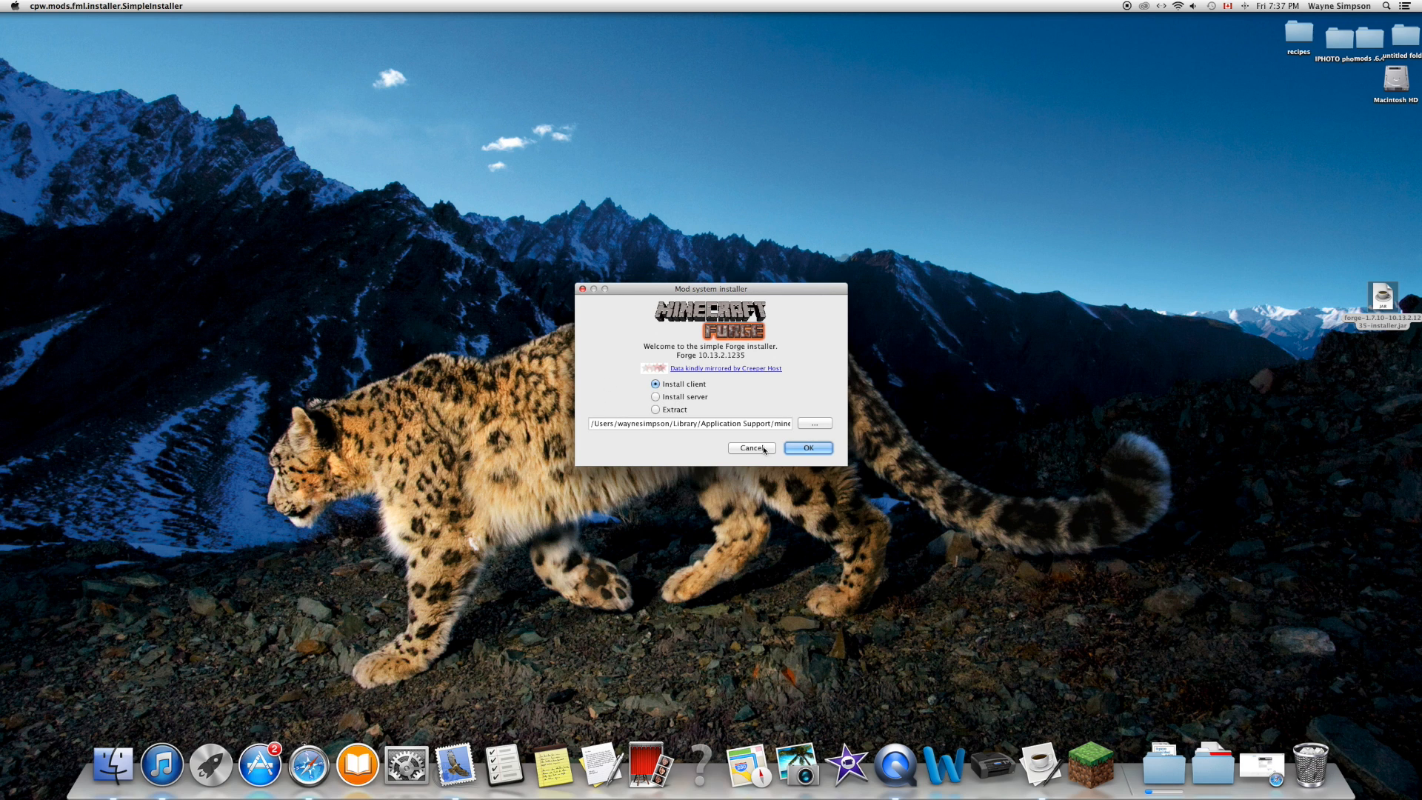
mouse_move(641, 429)
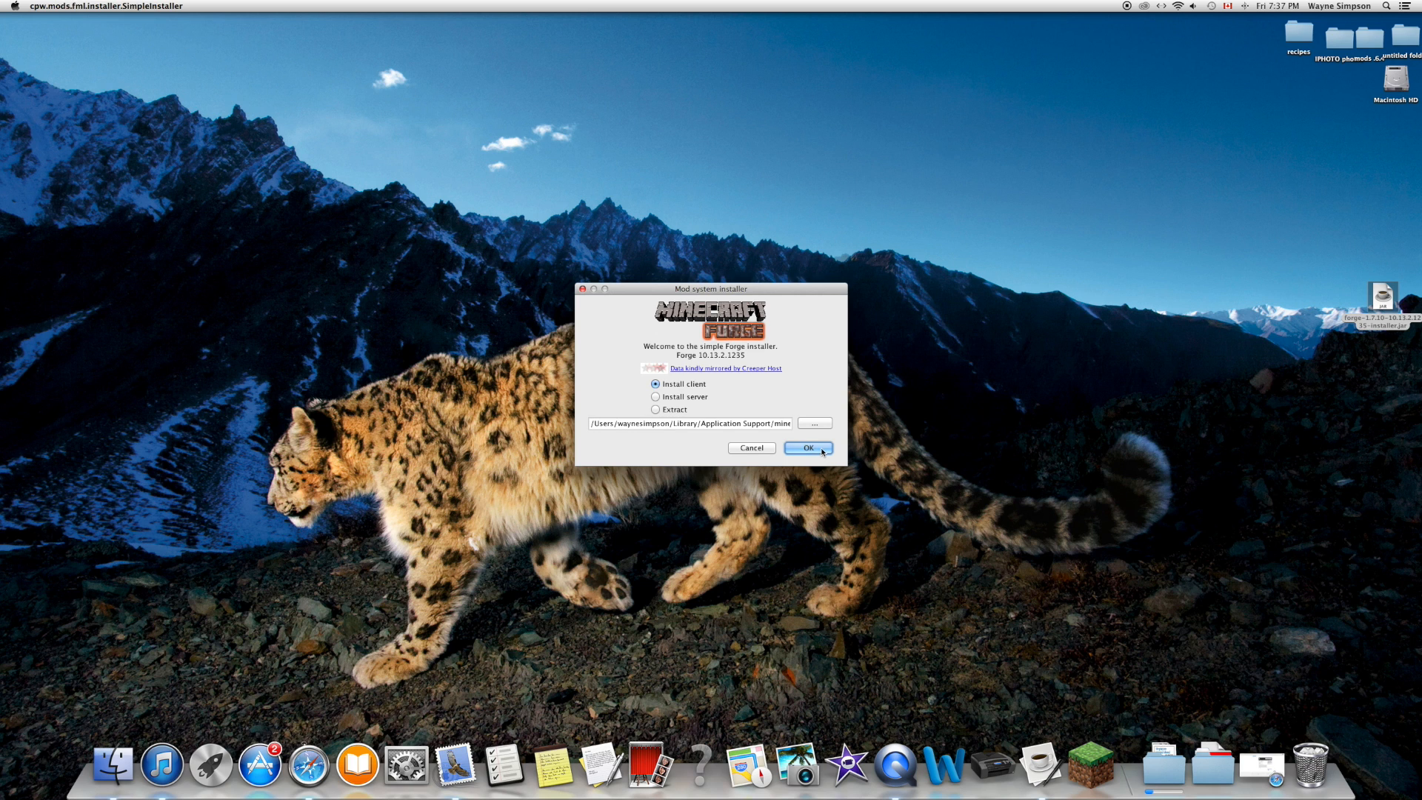
click(805, 447)
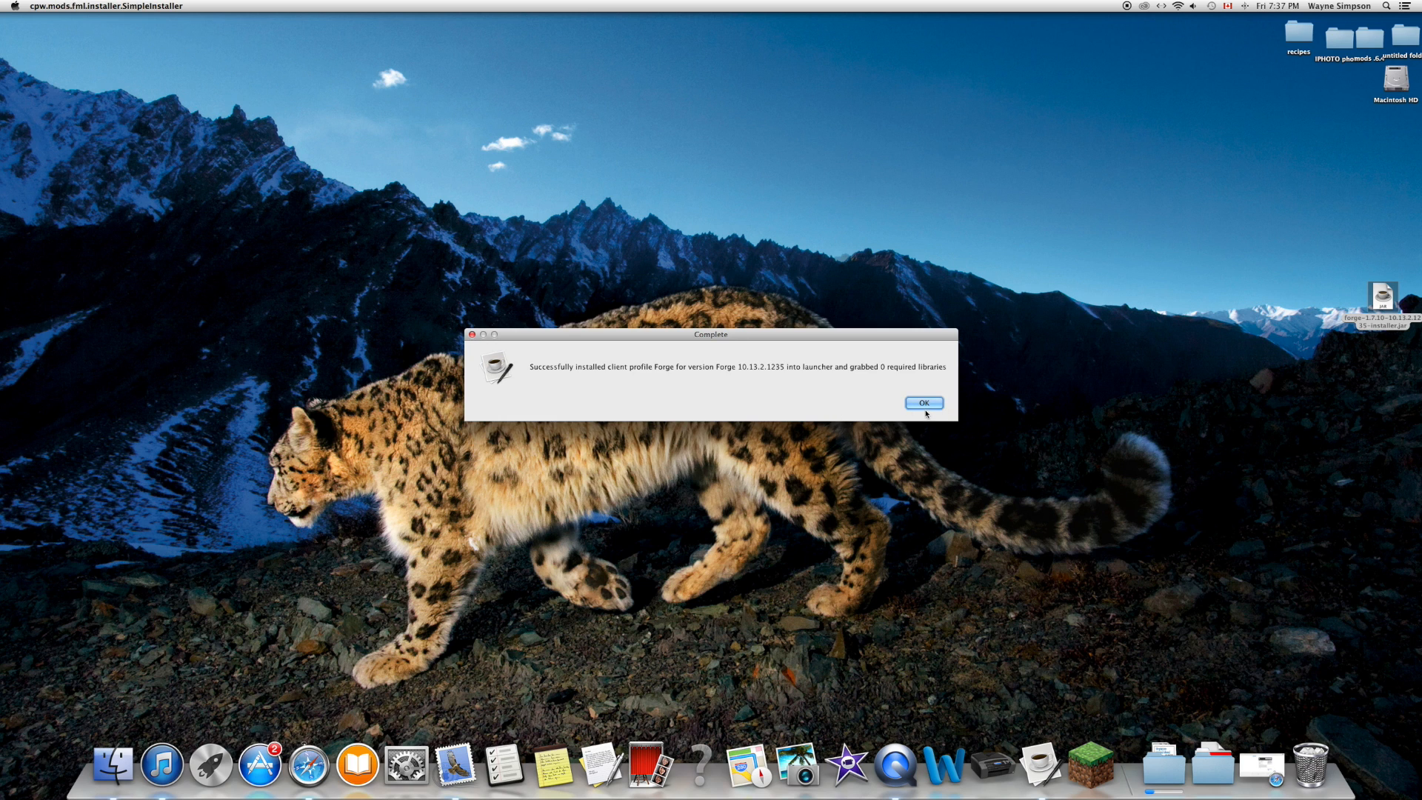
click(924, 403)
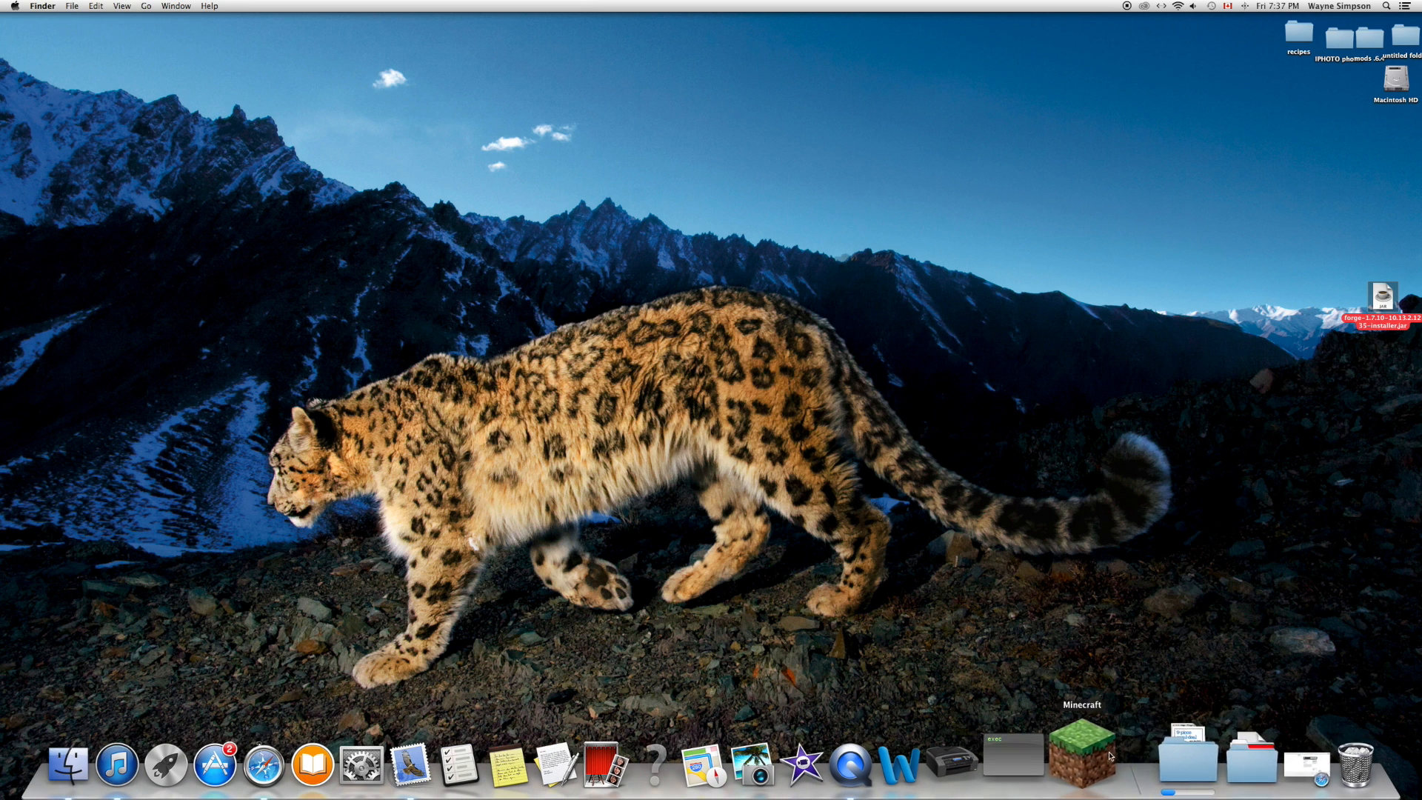
Step: Go to ~/Library/Application Support/Minecraft in Finder and open the minecraft folder
click(1213, 768)
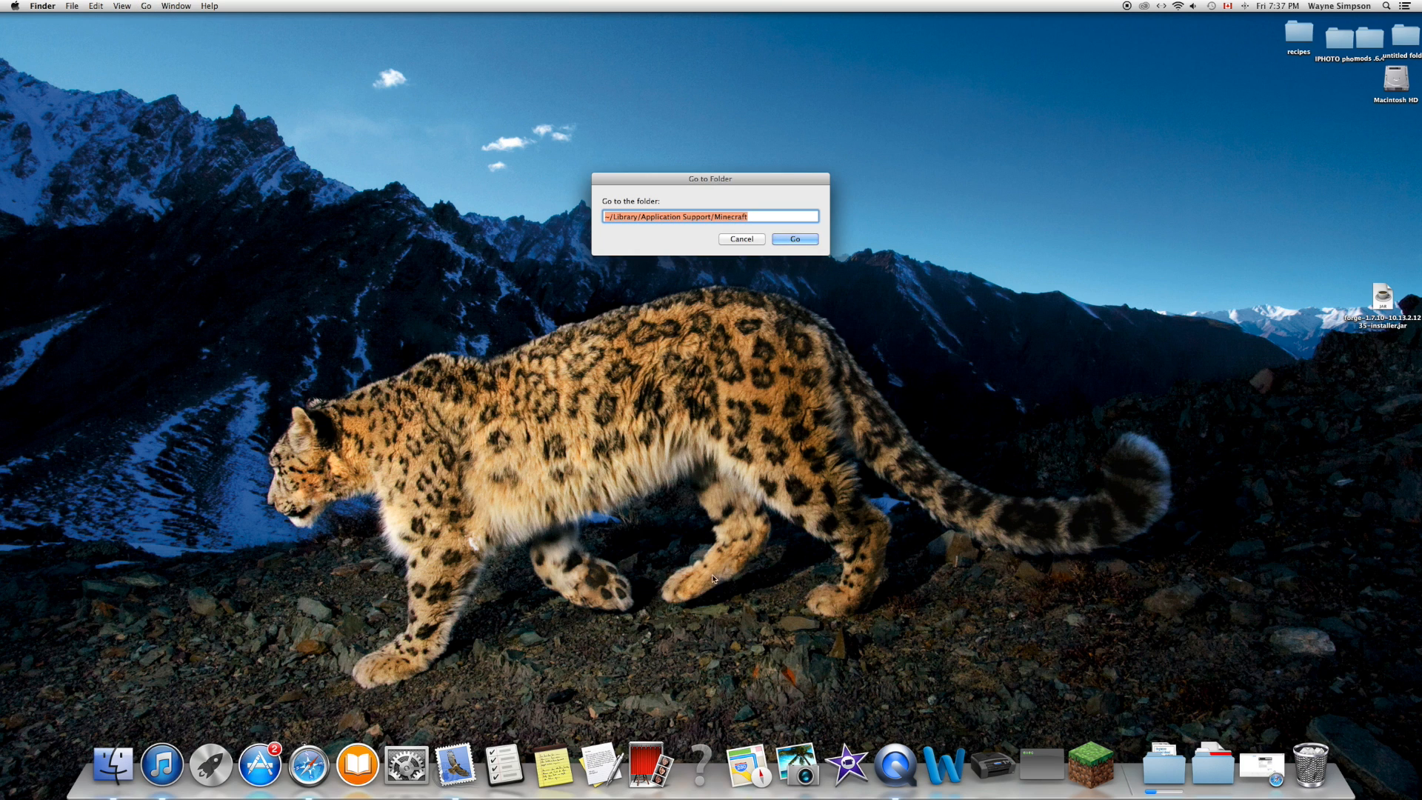
click(793, 238)
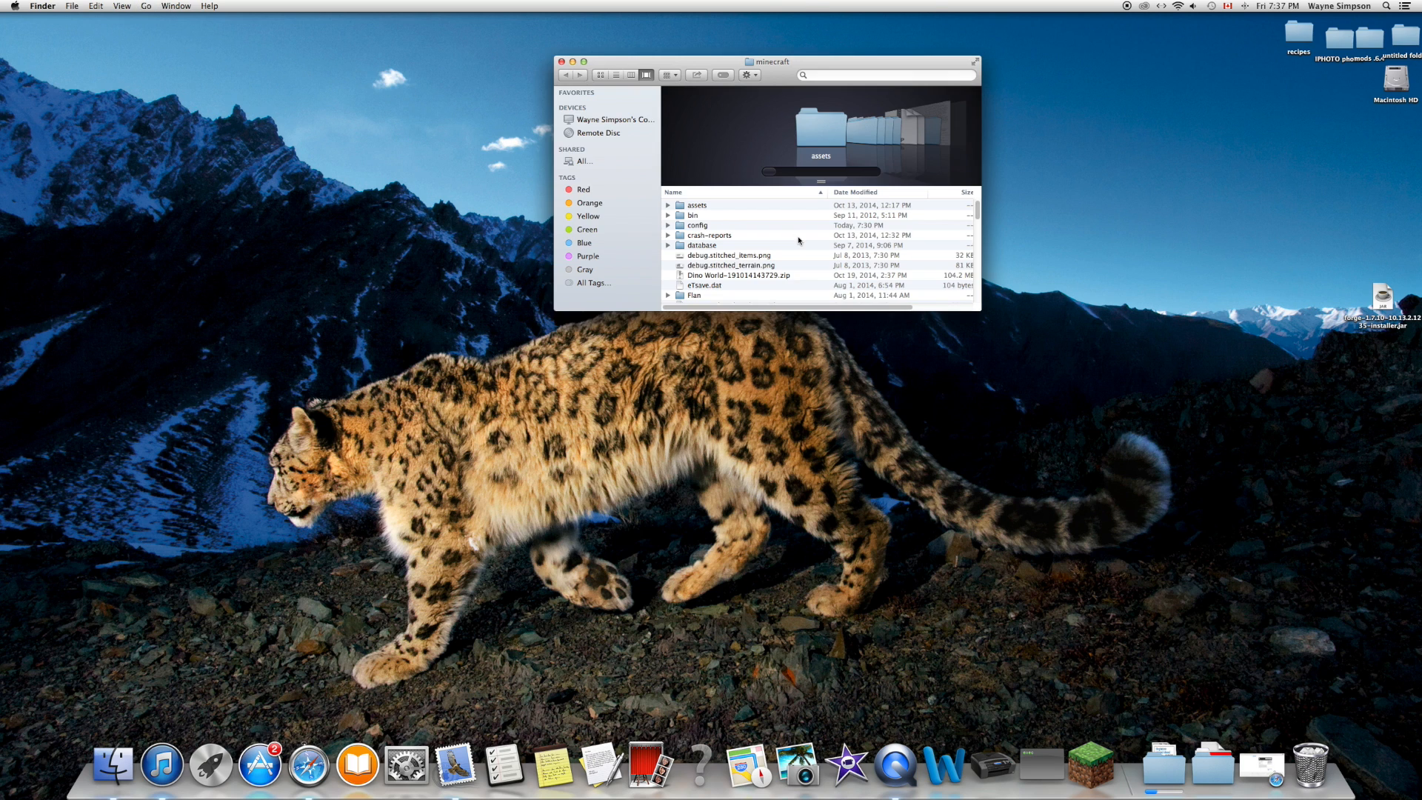
click(562, 61)
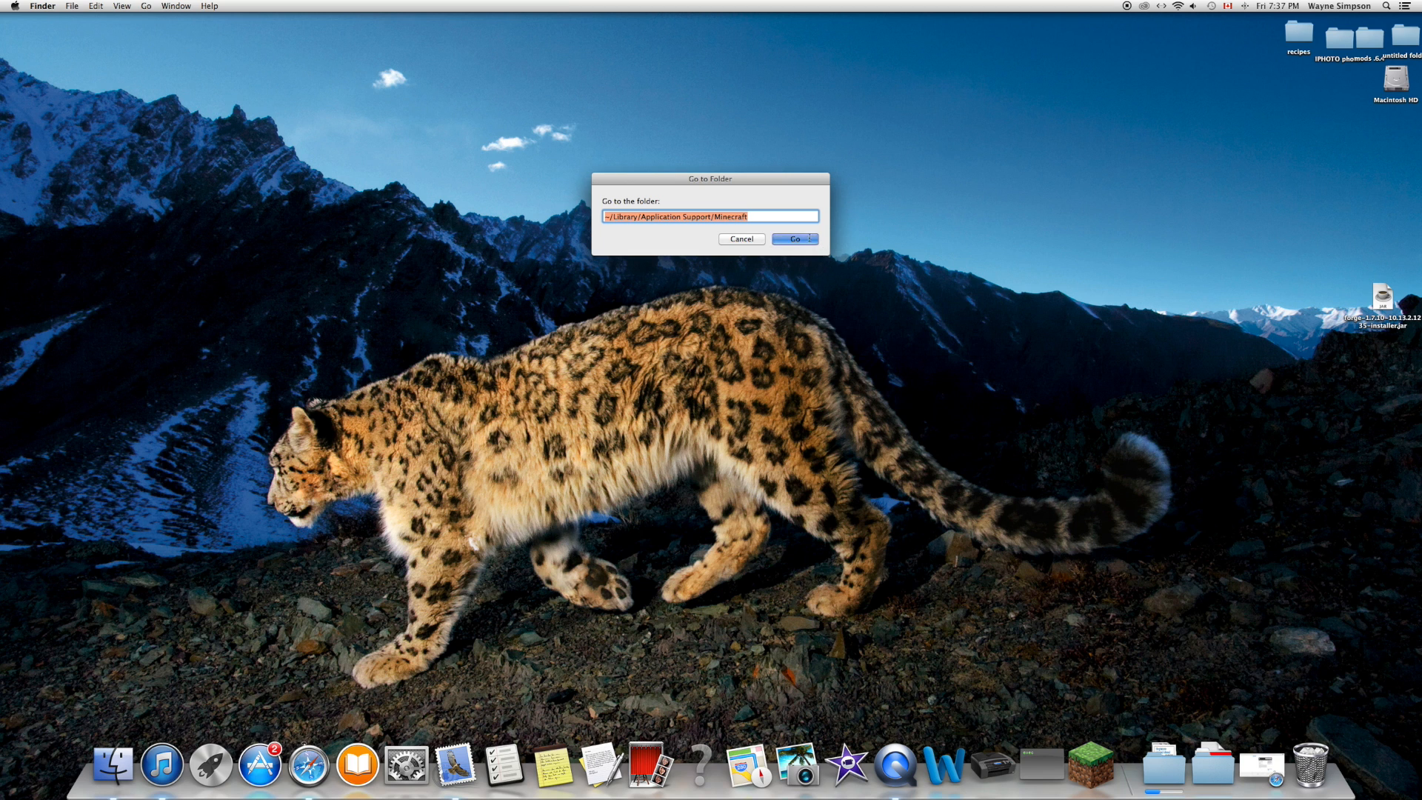
click(792, 239)
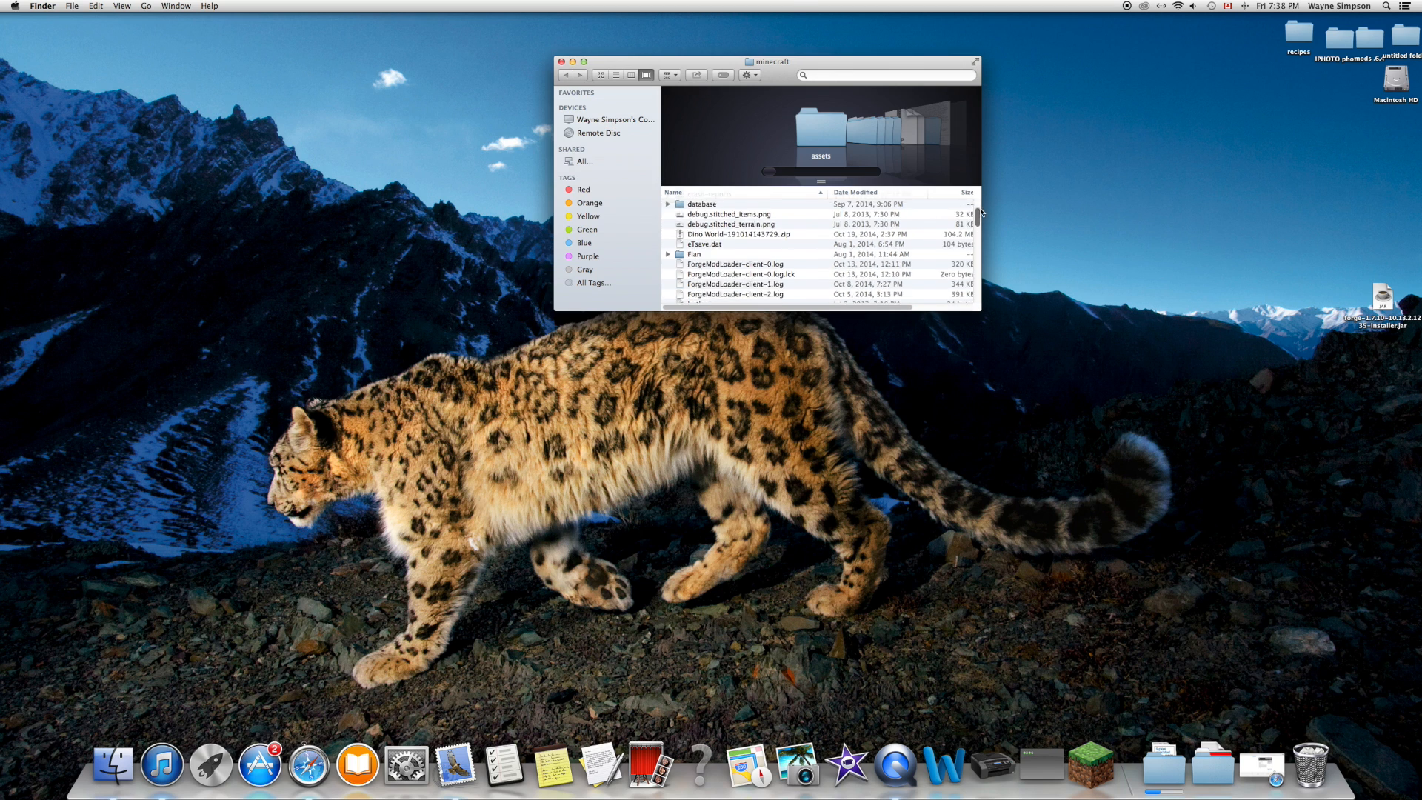
Step: Scroll the minecraft folder and open its empty mods subfolder
scroll(up, 3)
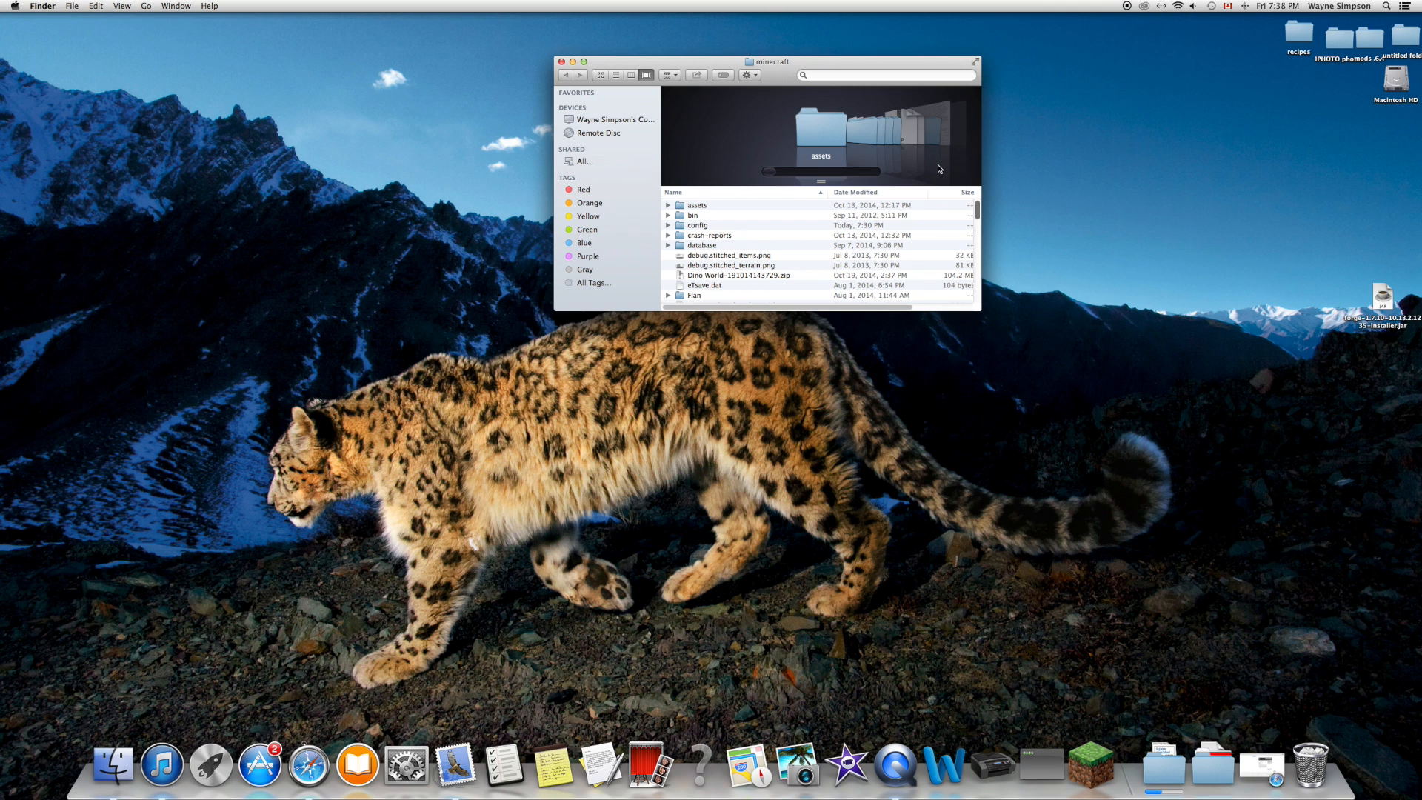
mouse_move(940, 193)
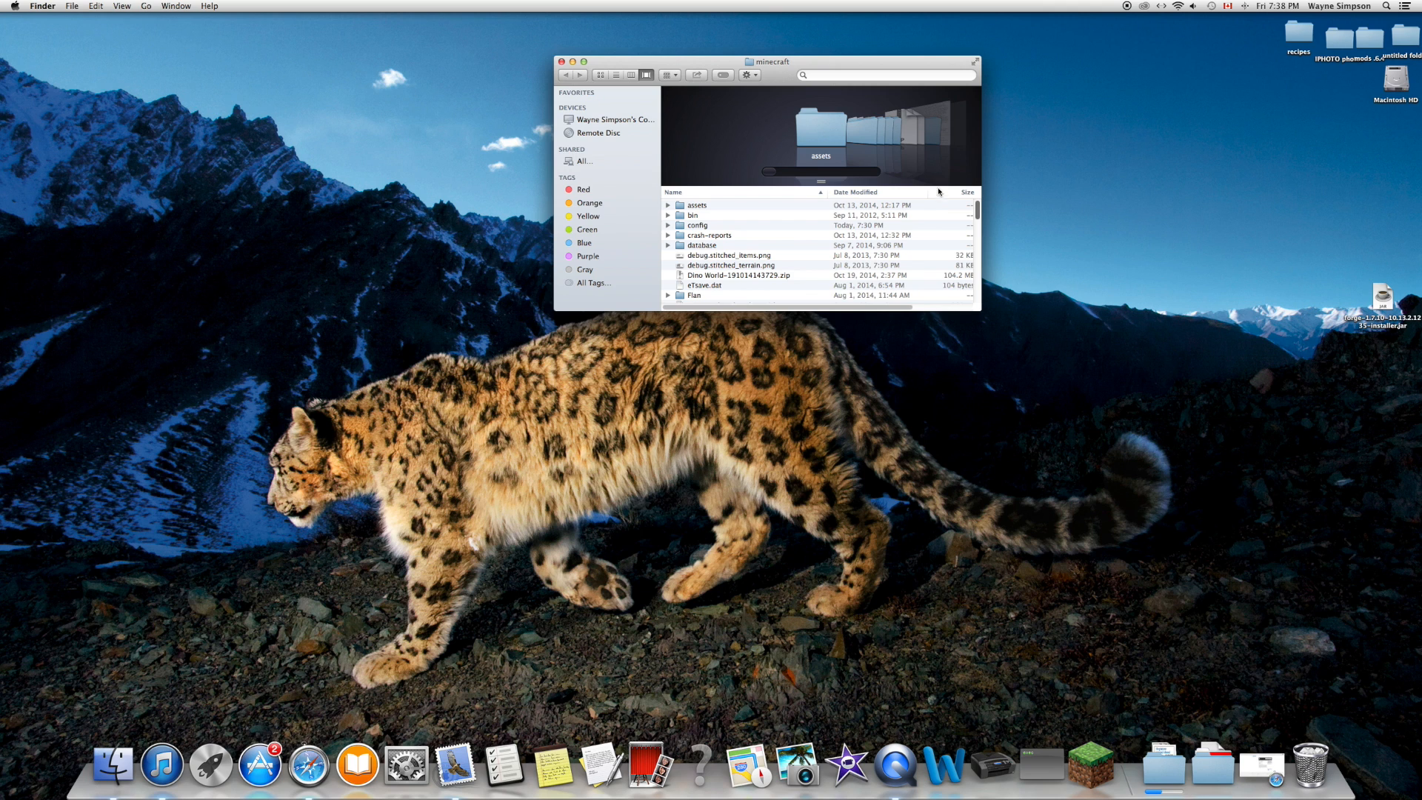
scroll(down, 3)
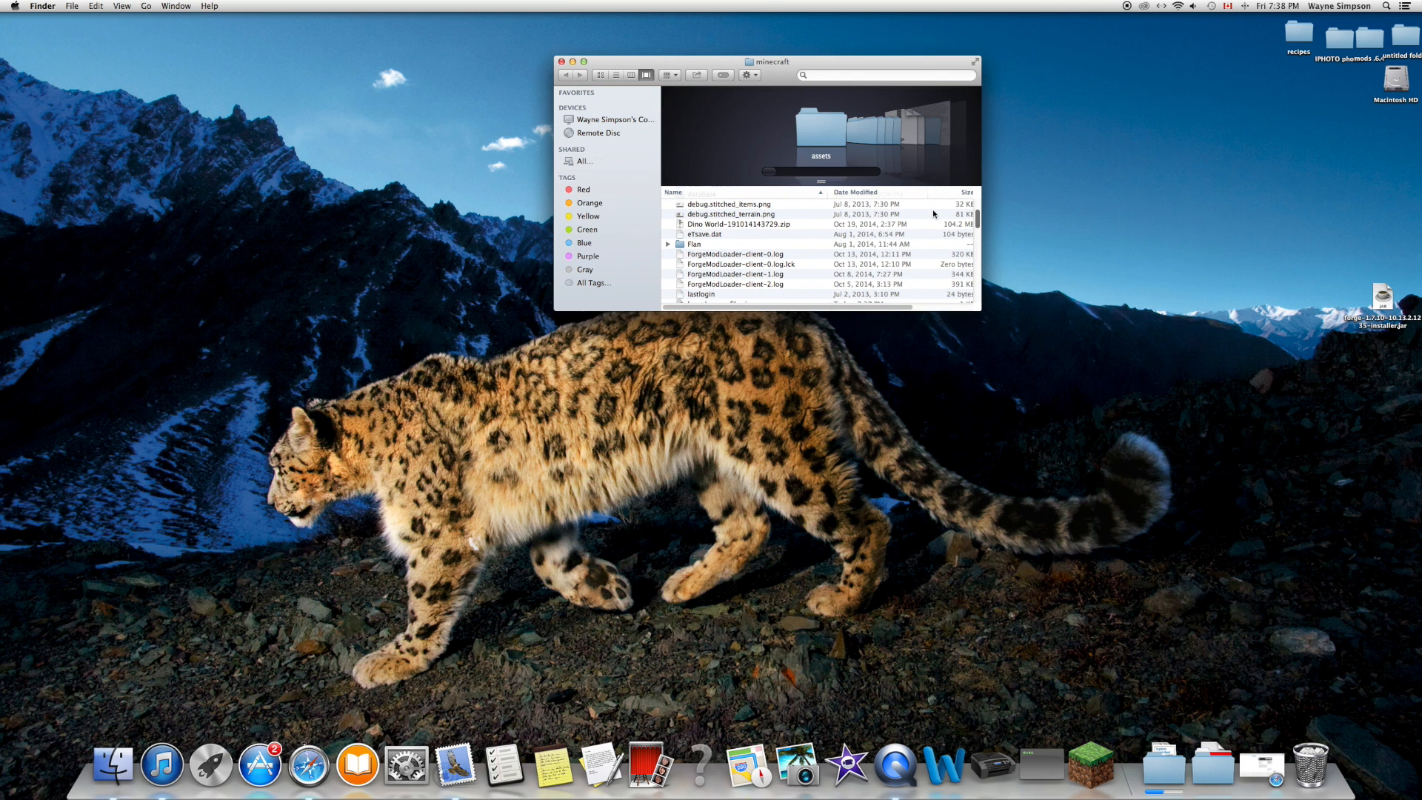
scroll(down, 3)
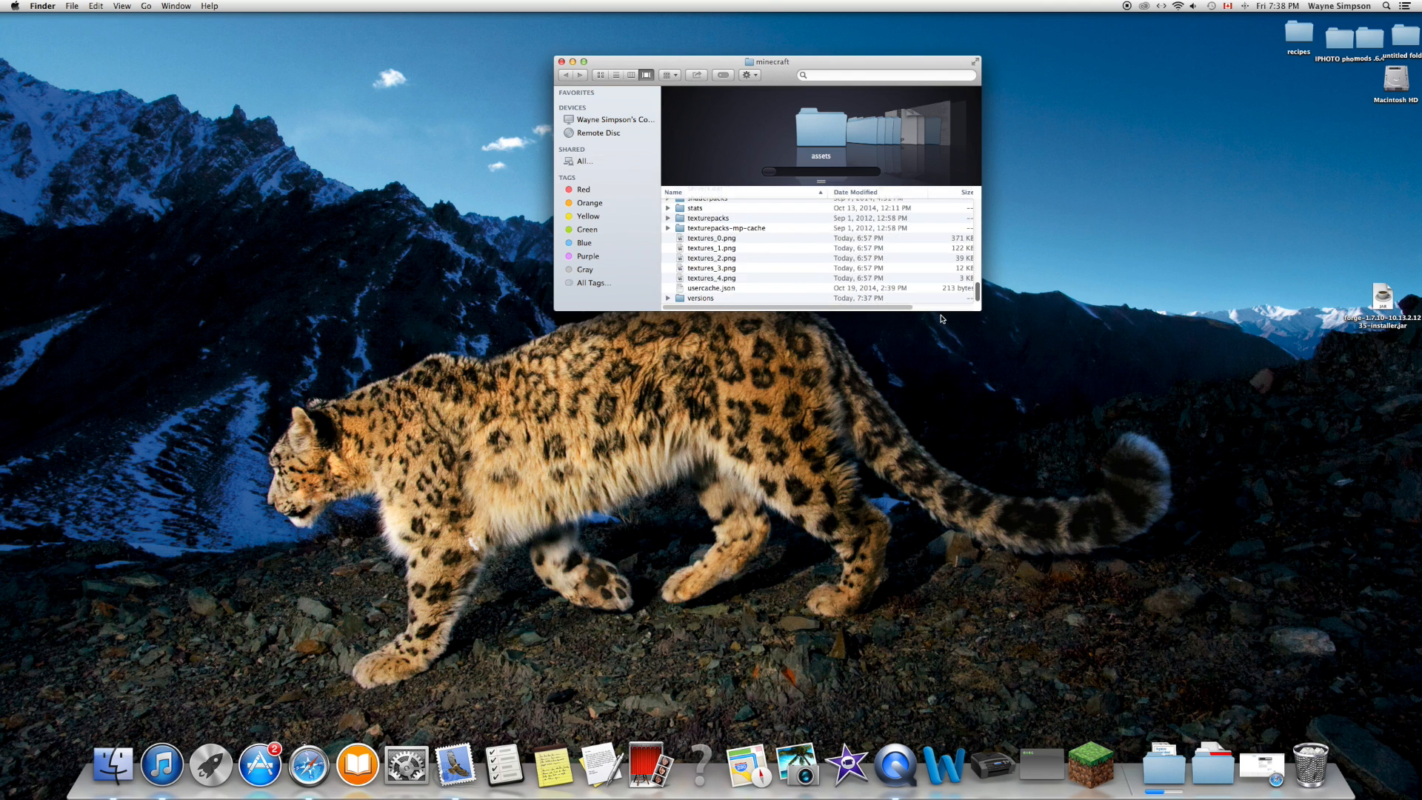
scroll(up, 3)
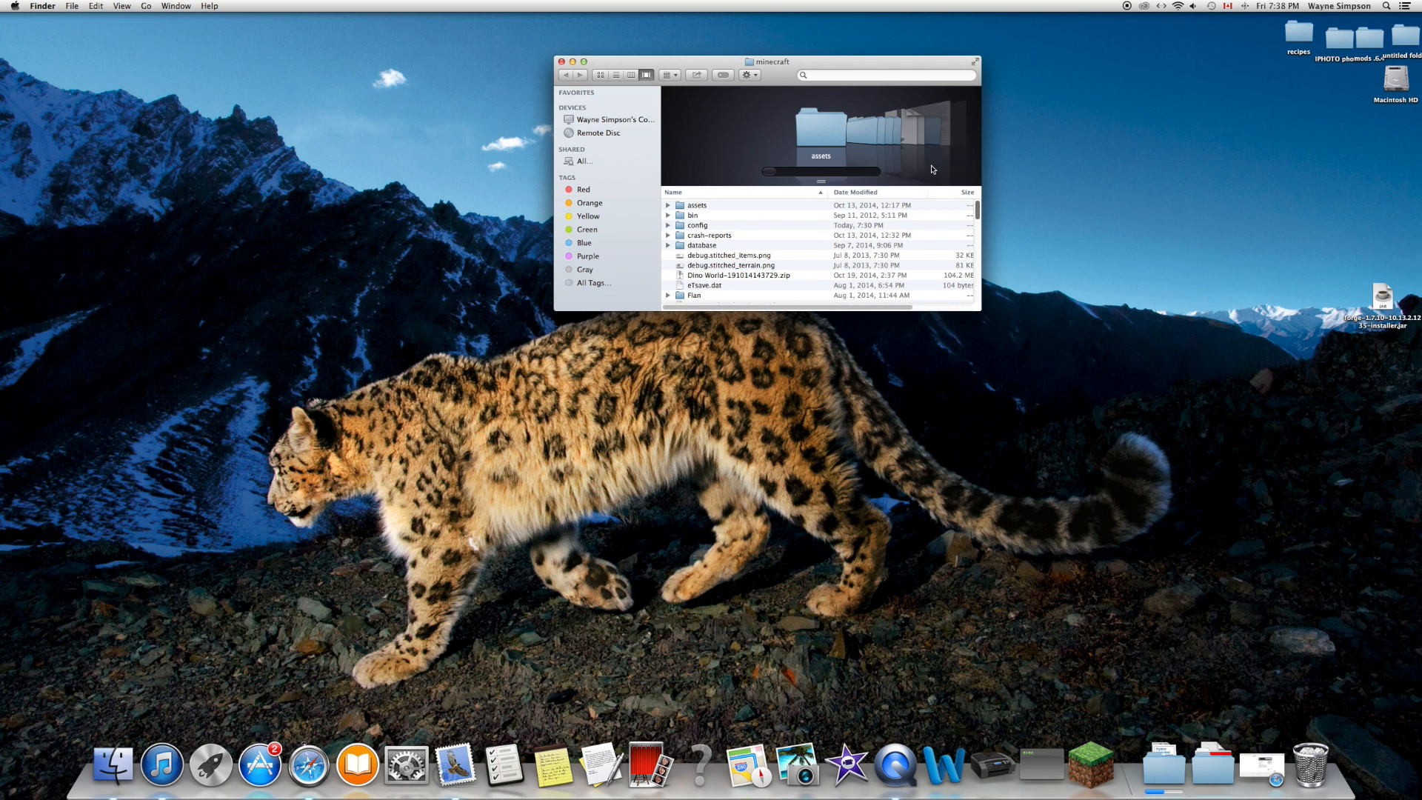
mouse_move(934, 196)
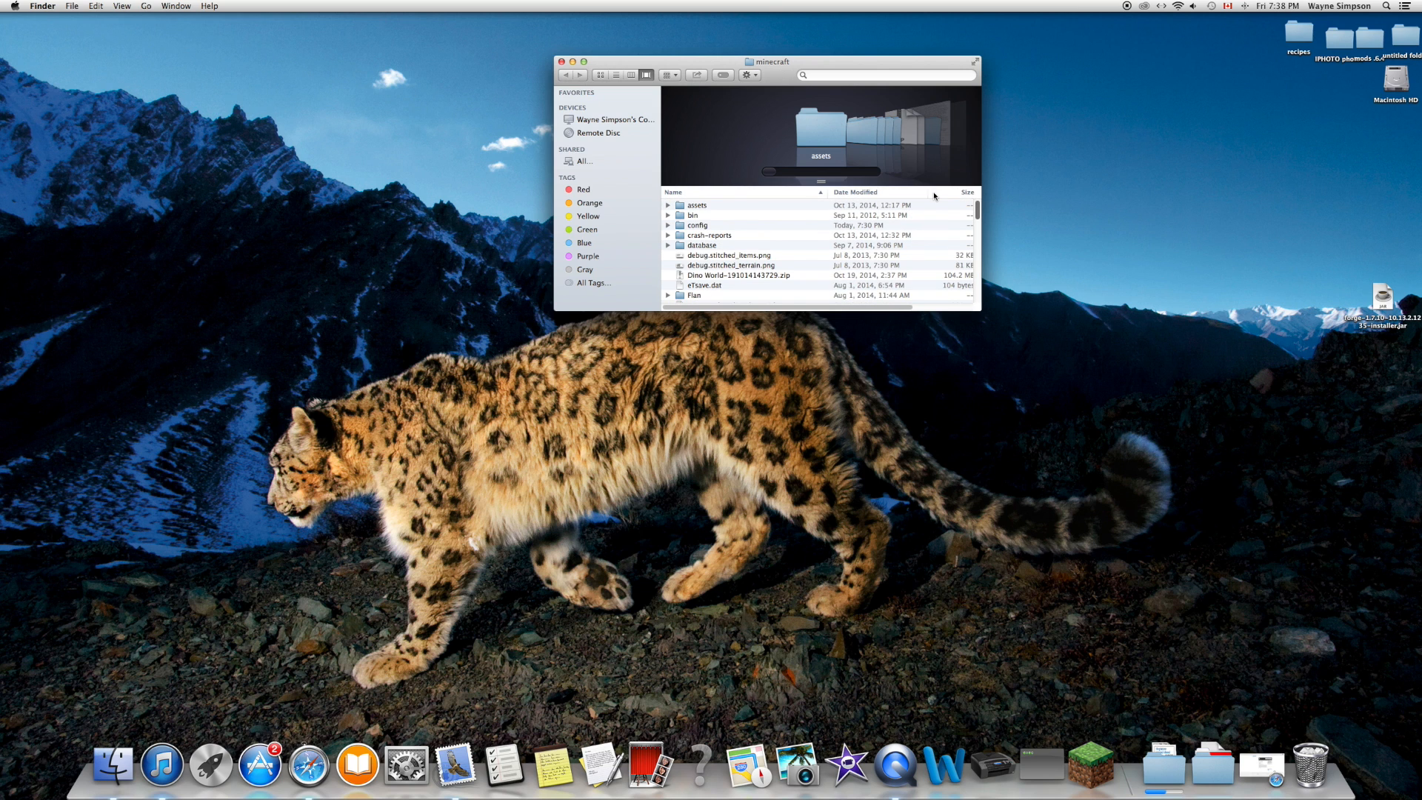
scroll(down, 3)
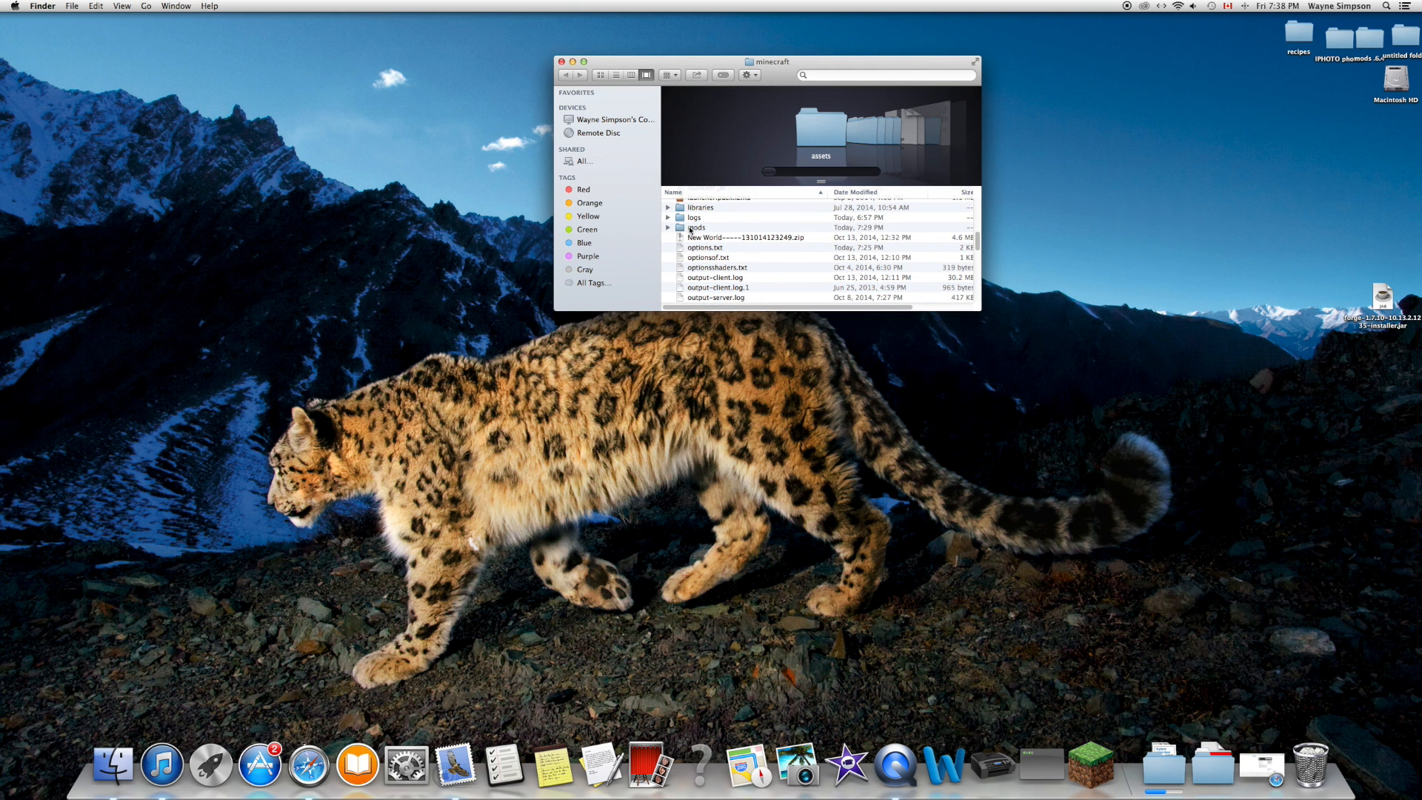
double_click(695, 226)
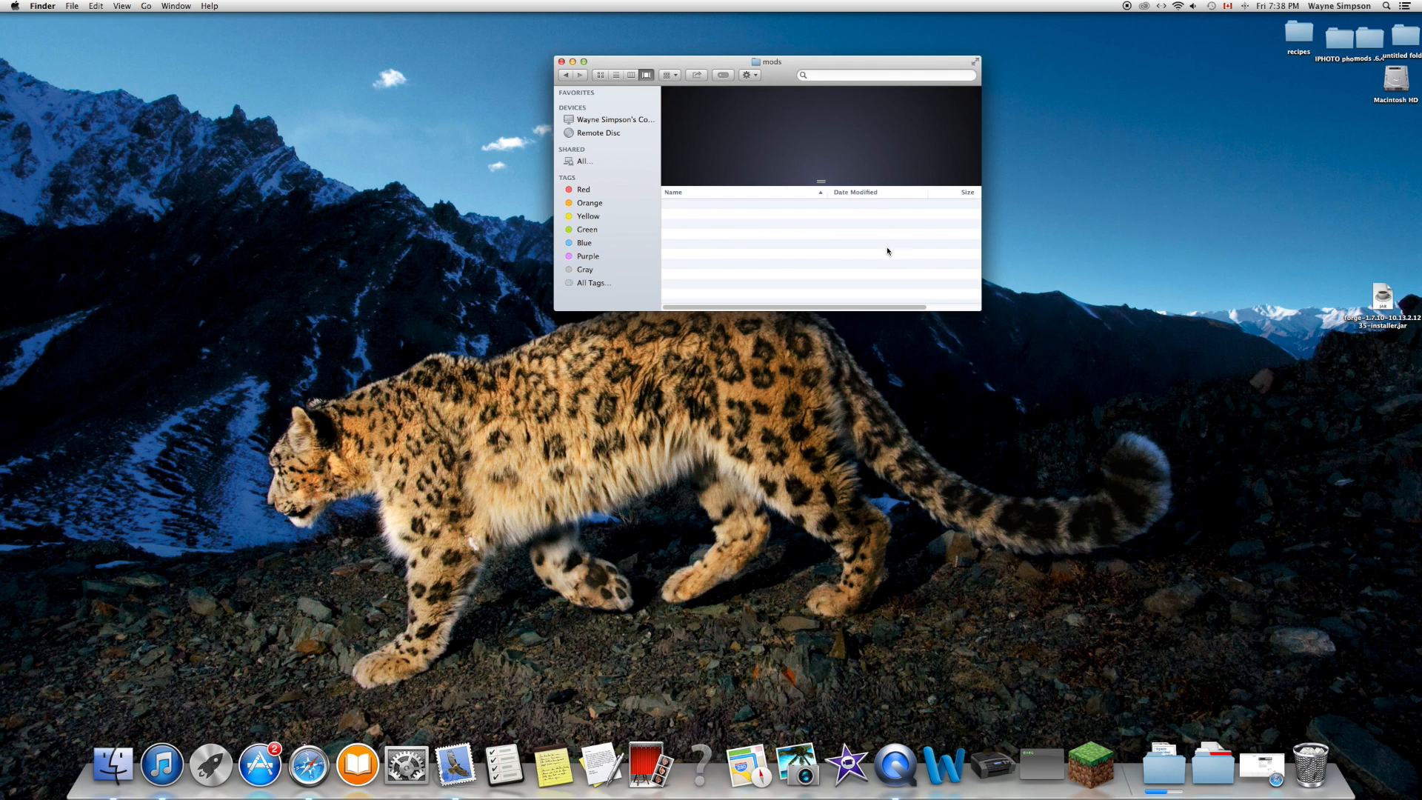
click(1159, 765)
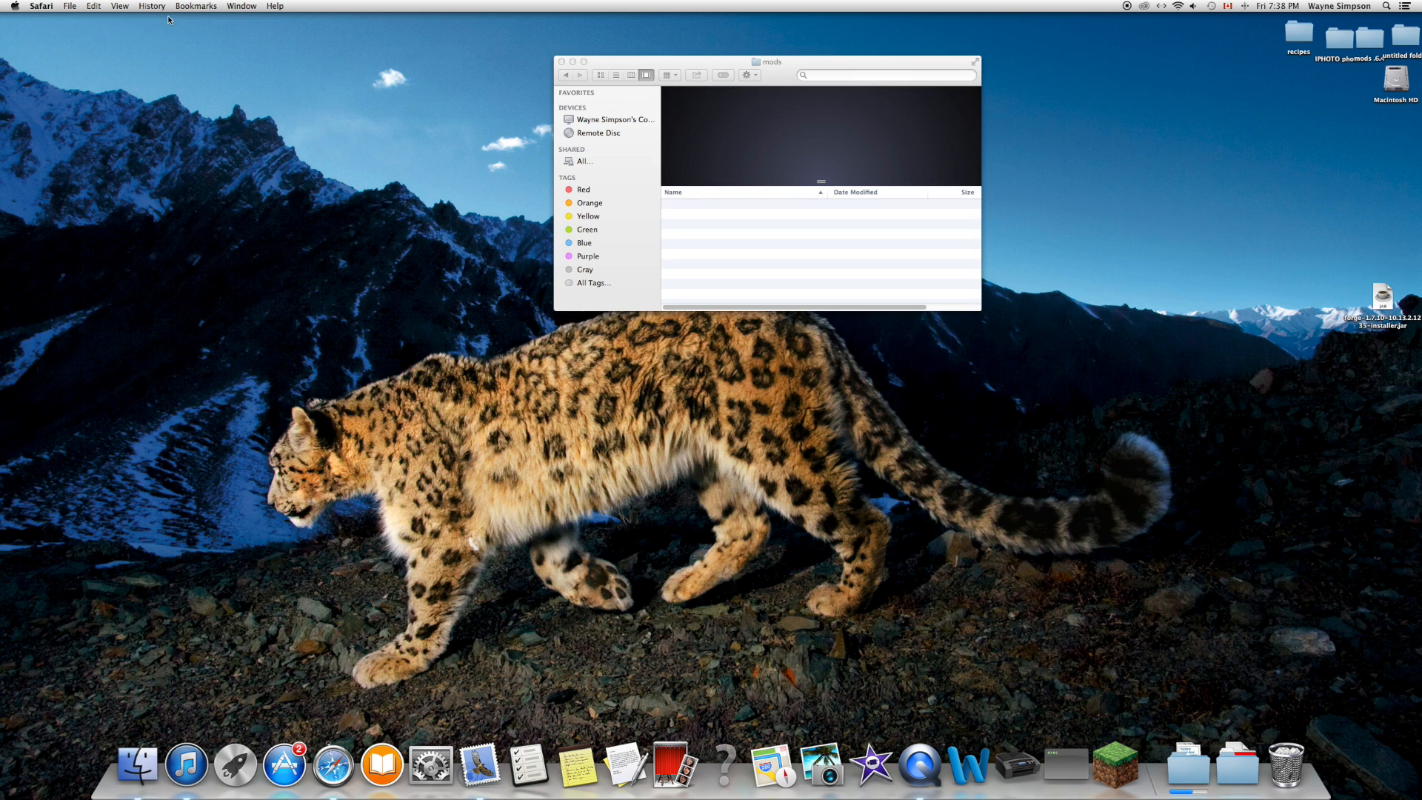
click(895, 259)
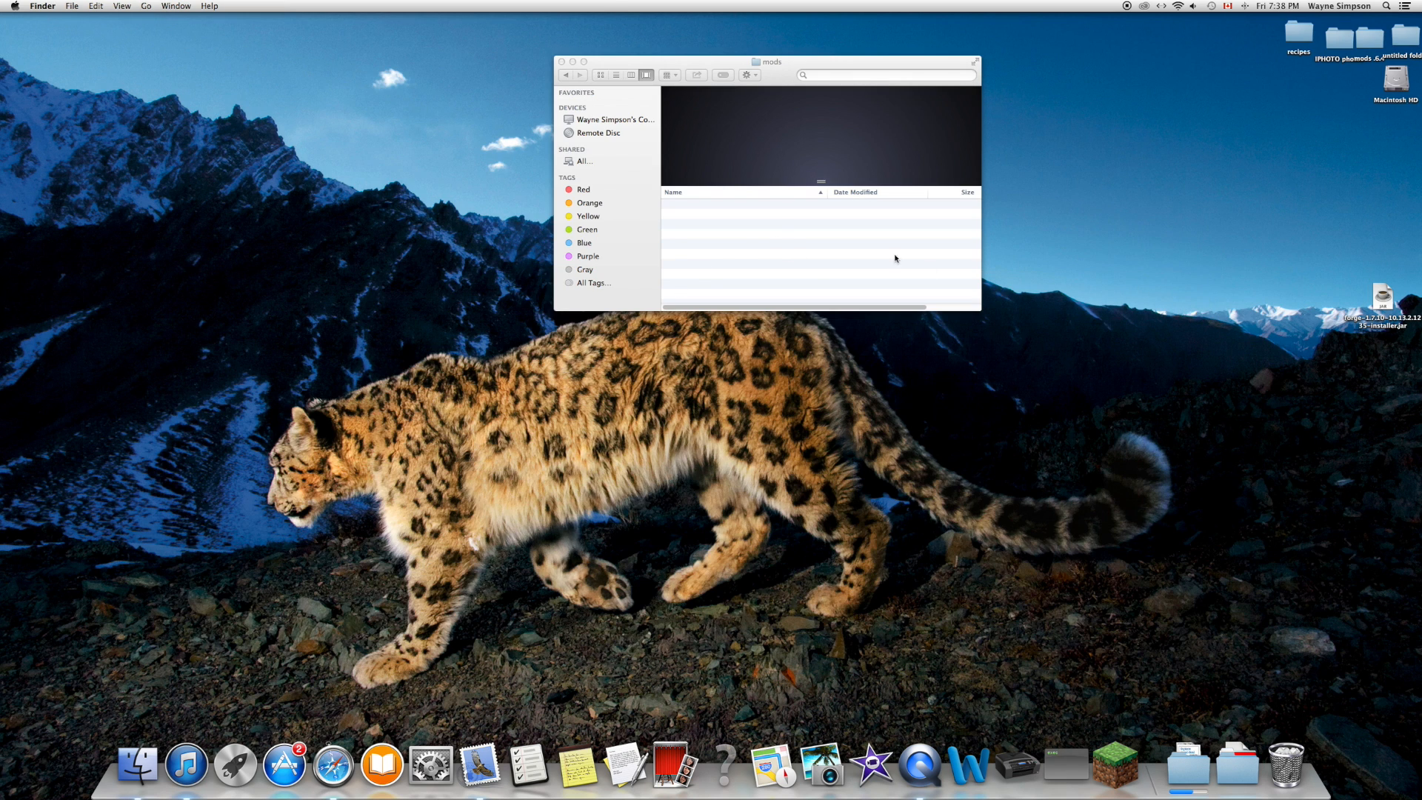
mouse_move(561, 61)
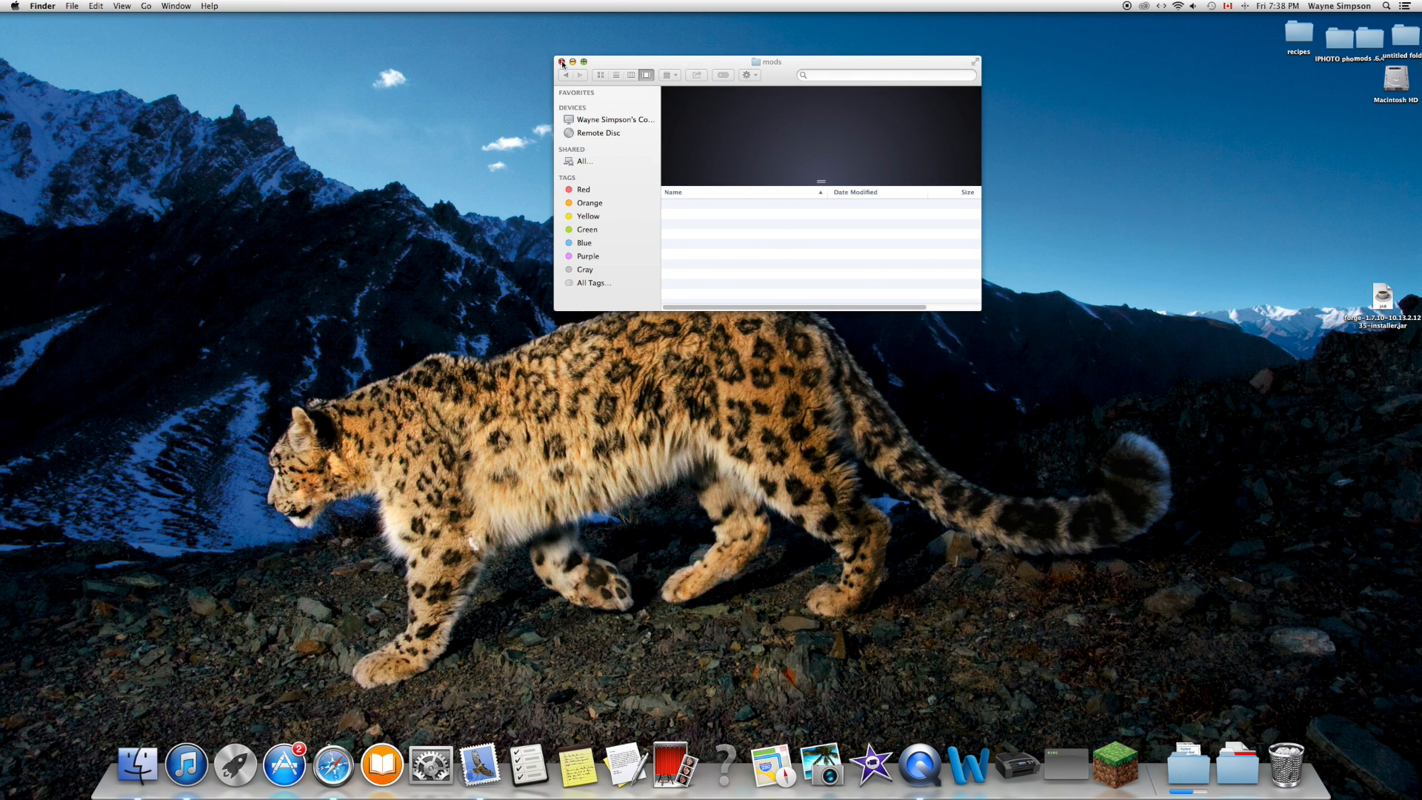
Step: Switch profile bupper99 to release 1.7.10-Forge10.13.2.1235 and save the profile
click(562, 61)
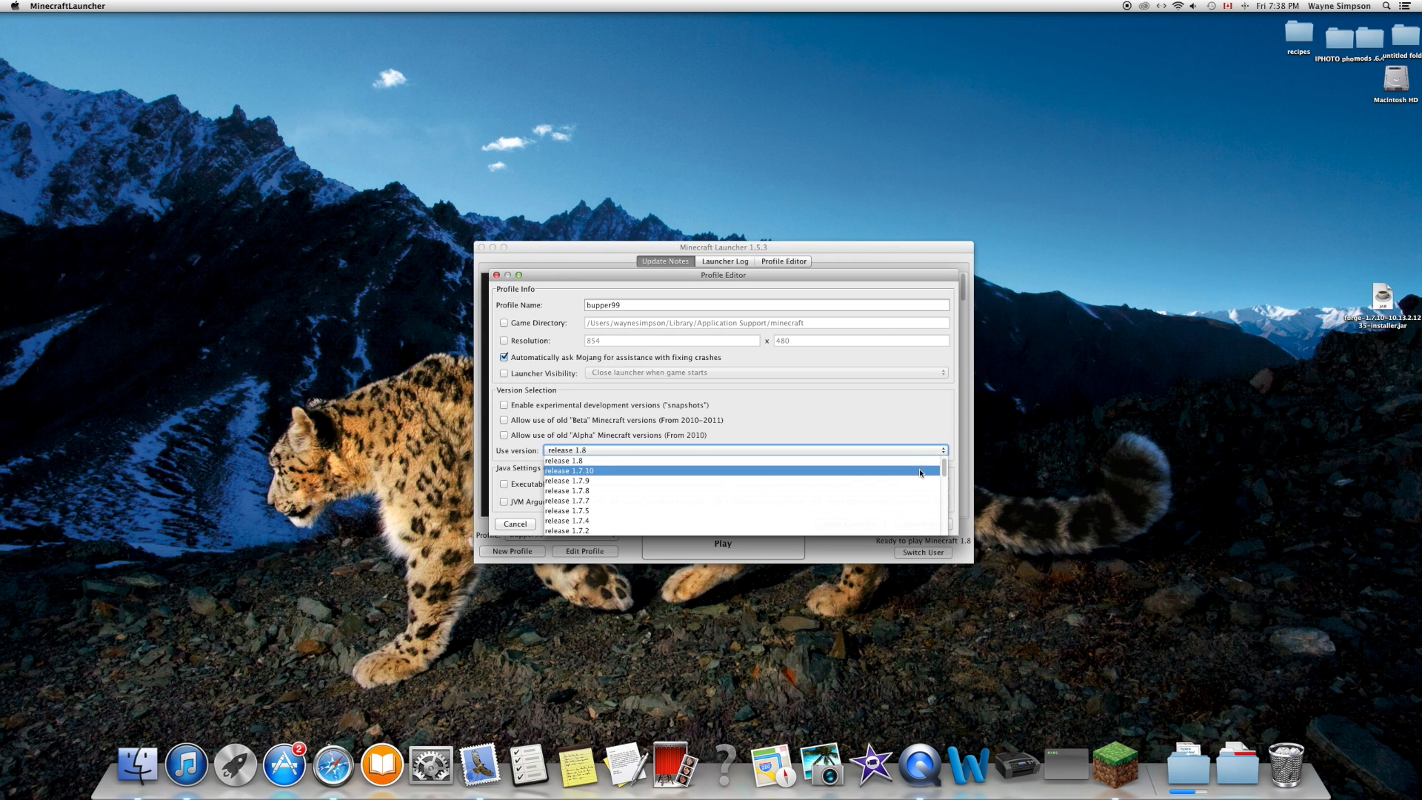
scroll(down, 3)
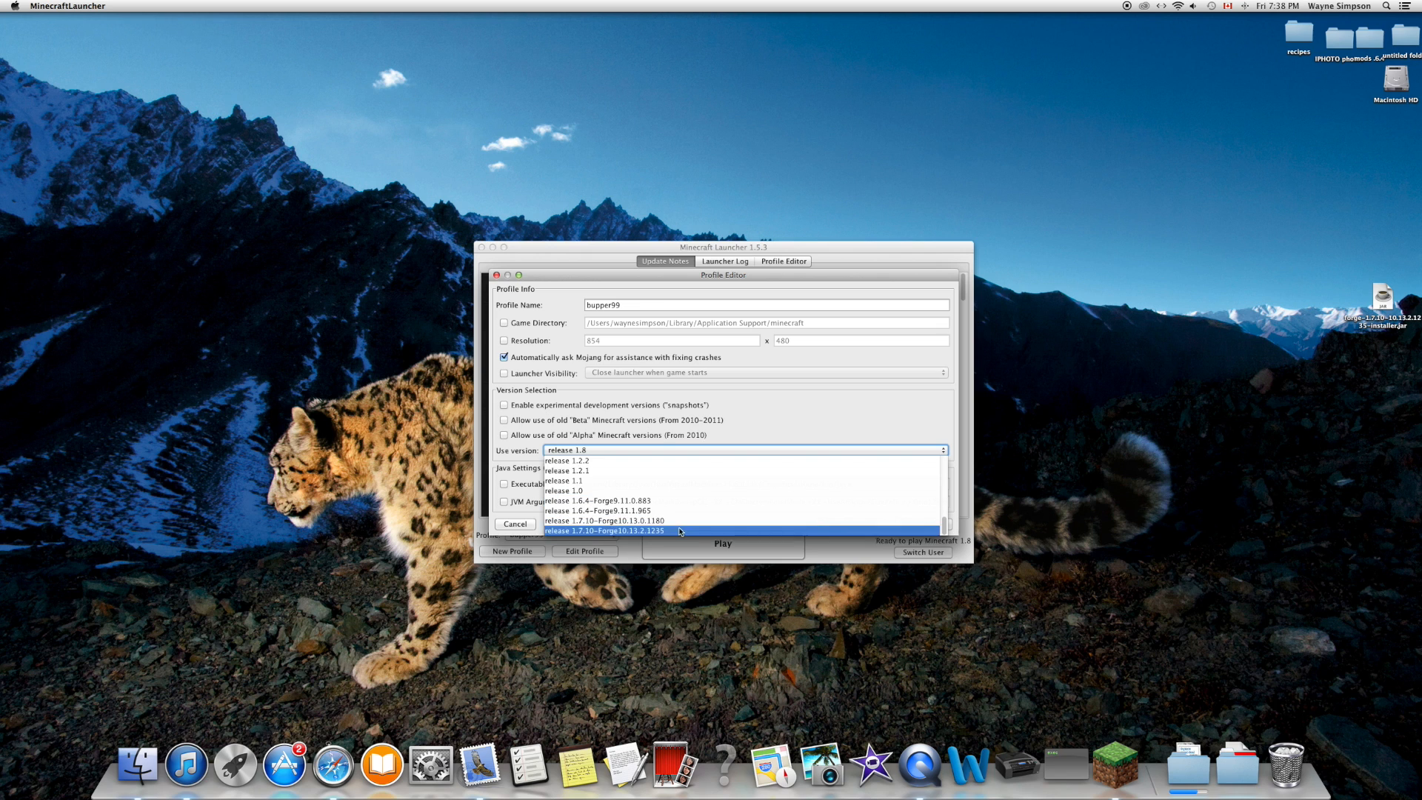
click(604, 531)
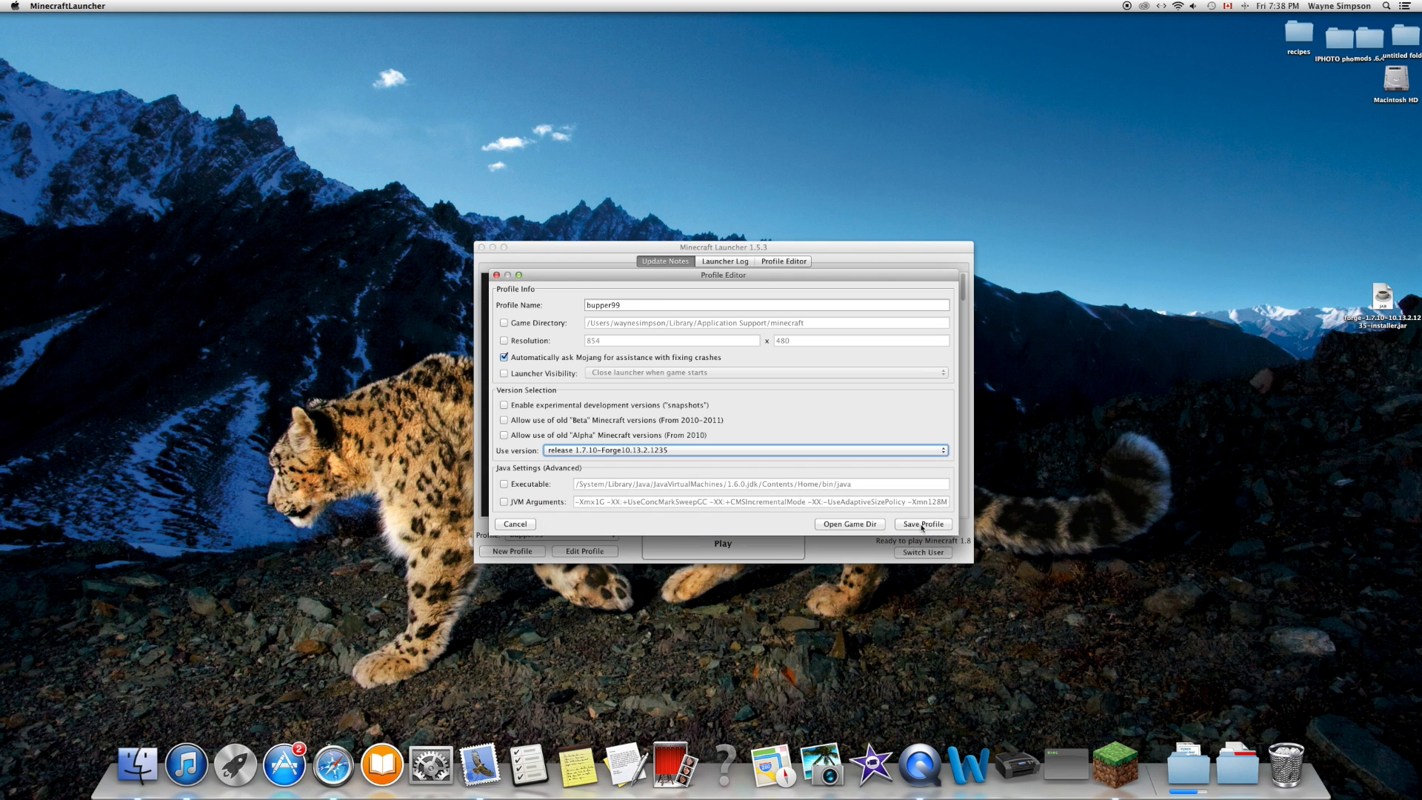
click(922, 524)
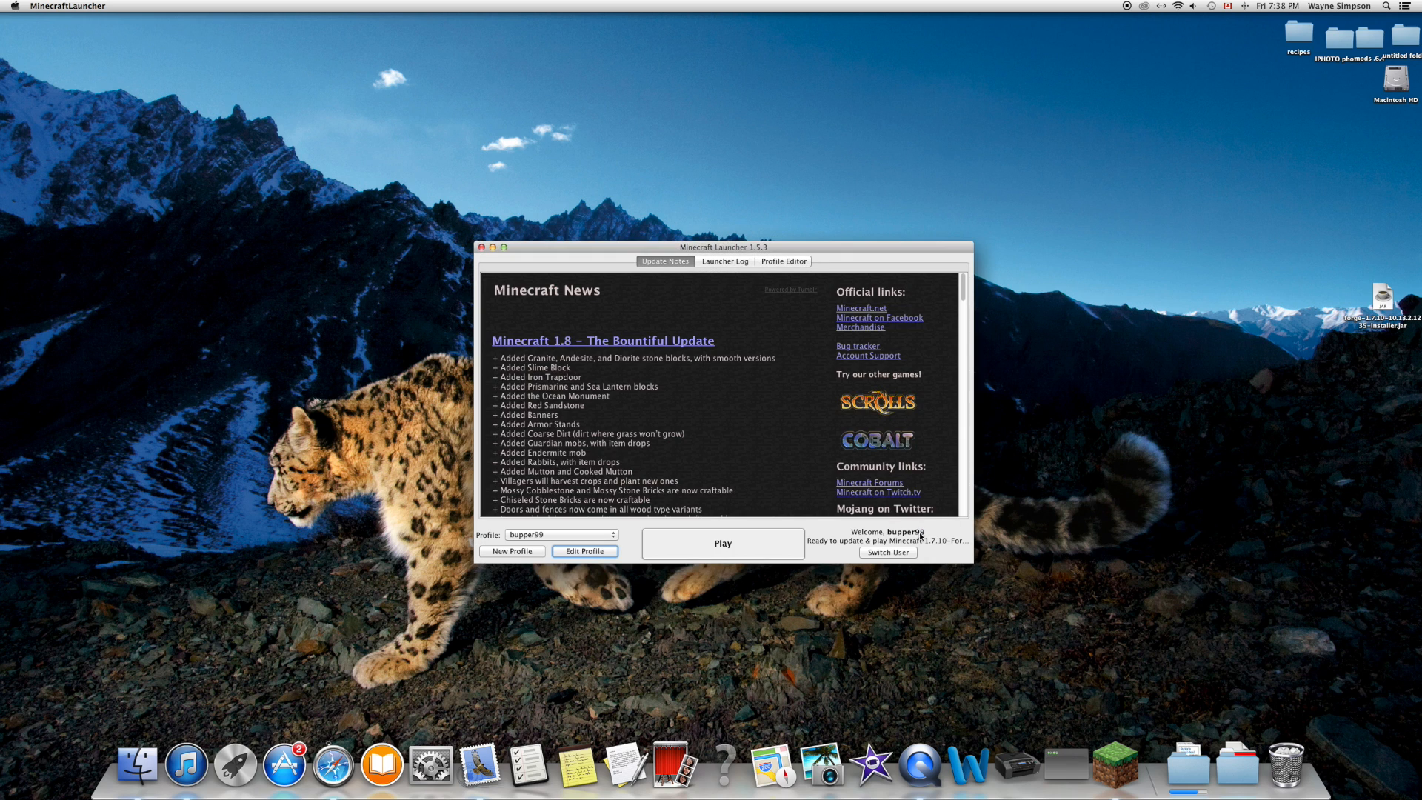
Step: Launch Forge 1.7.10 and view Minecraft Coder Pack details in the Mods list
click(723, 543)
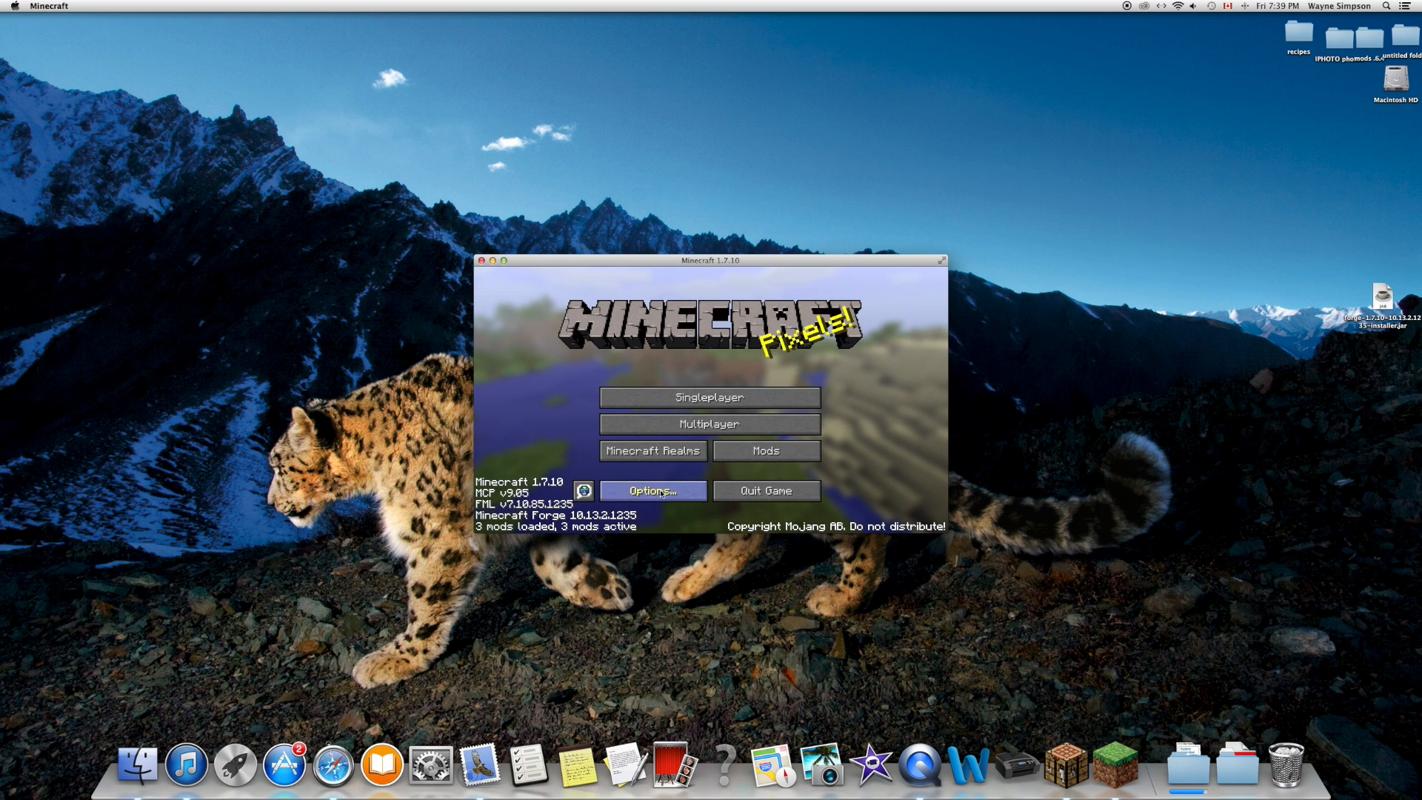
mouse_move(458, 458)
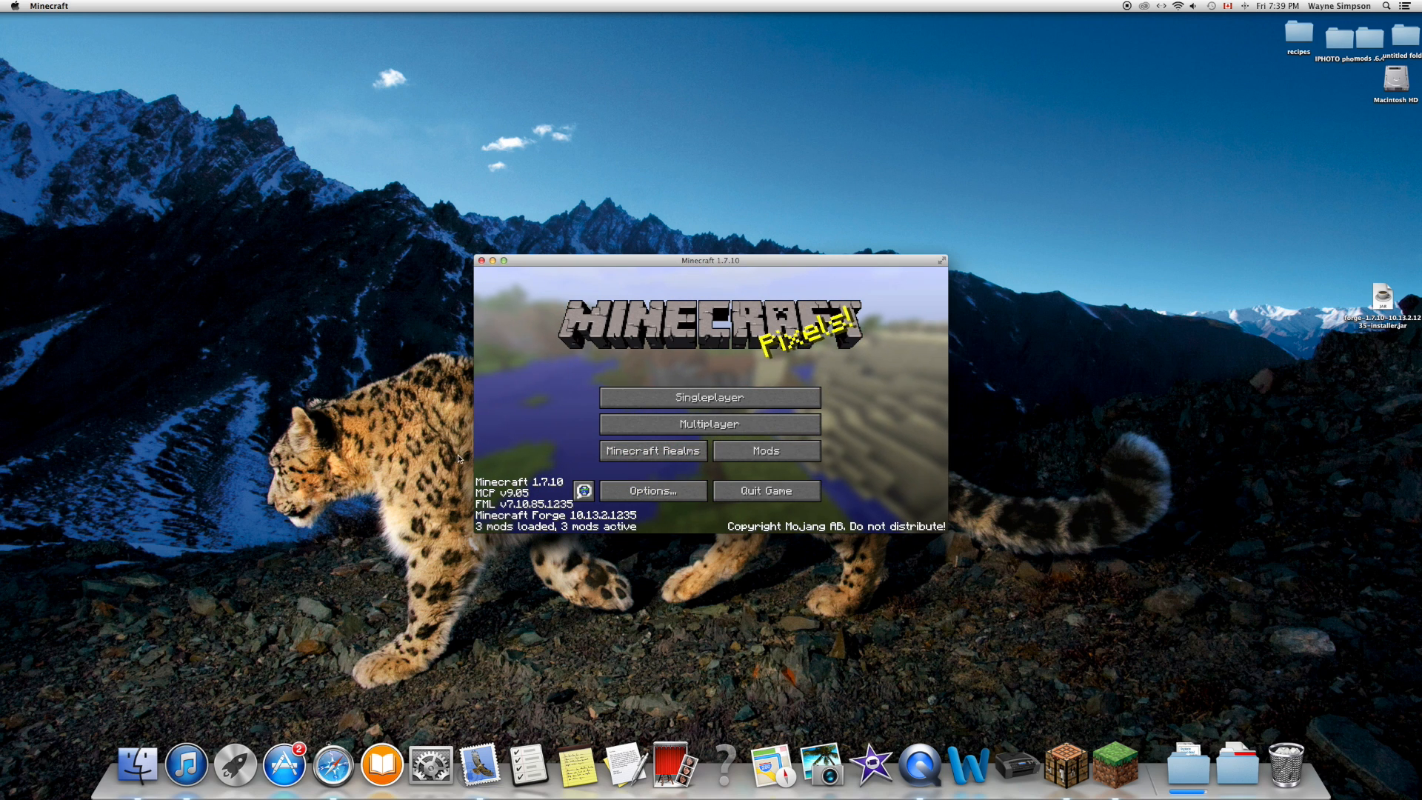
click(765, 451)
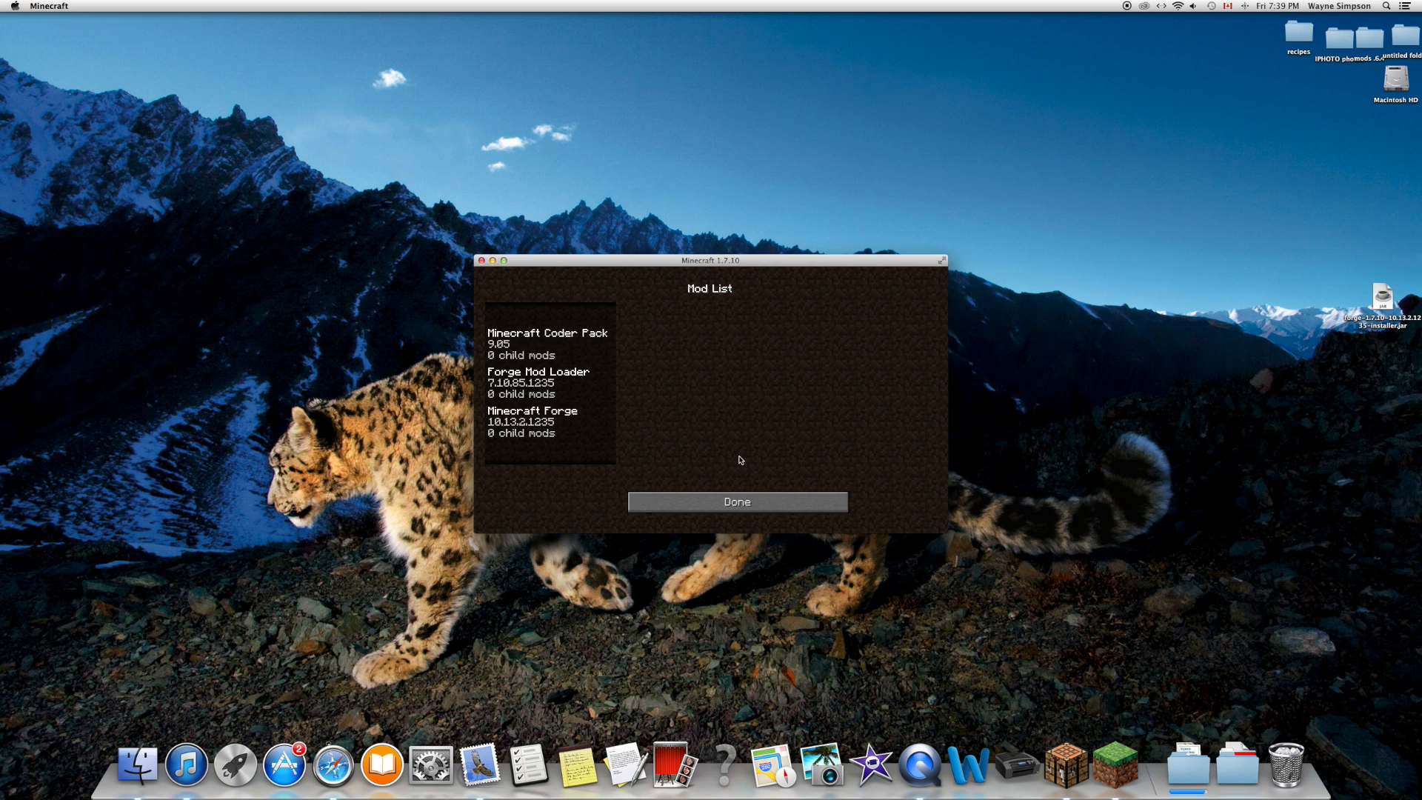
click(546, 343)
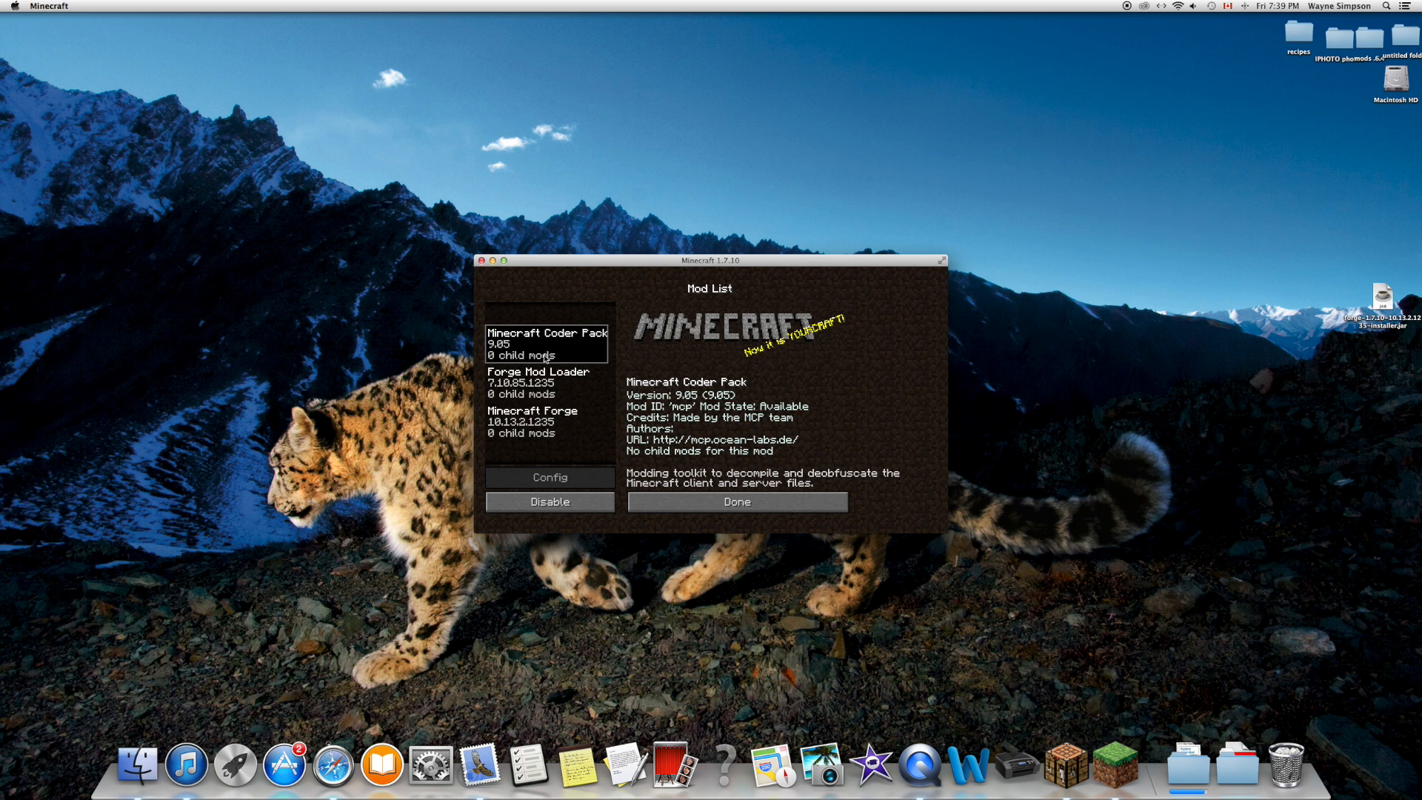
mouse_move(558, 436)
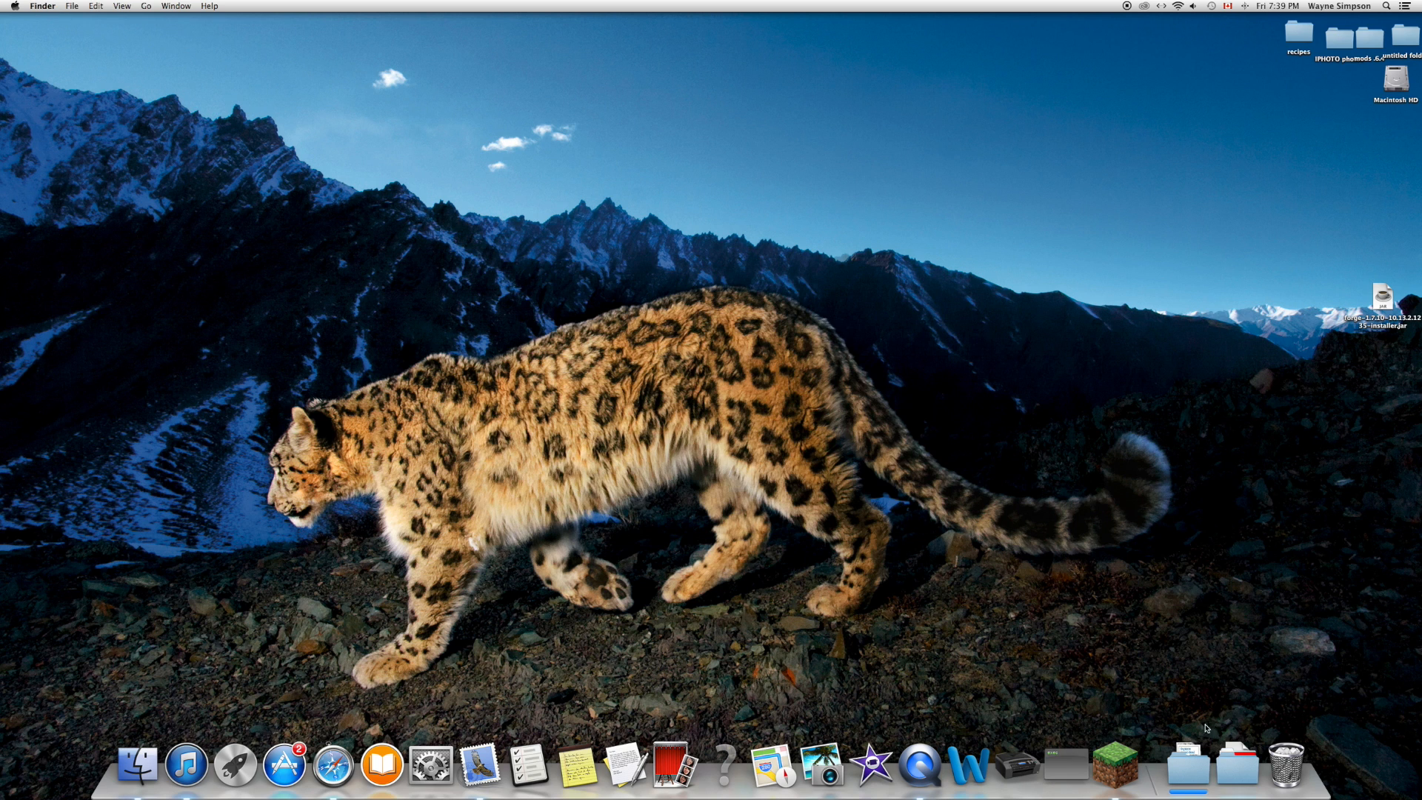
Step: Open ~/Library/Application Support/Minecraft/mods, which holds the Fossils Build-7.0 jar
key(shift+cmd+g)
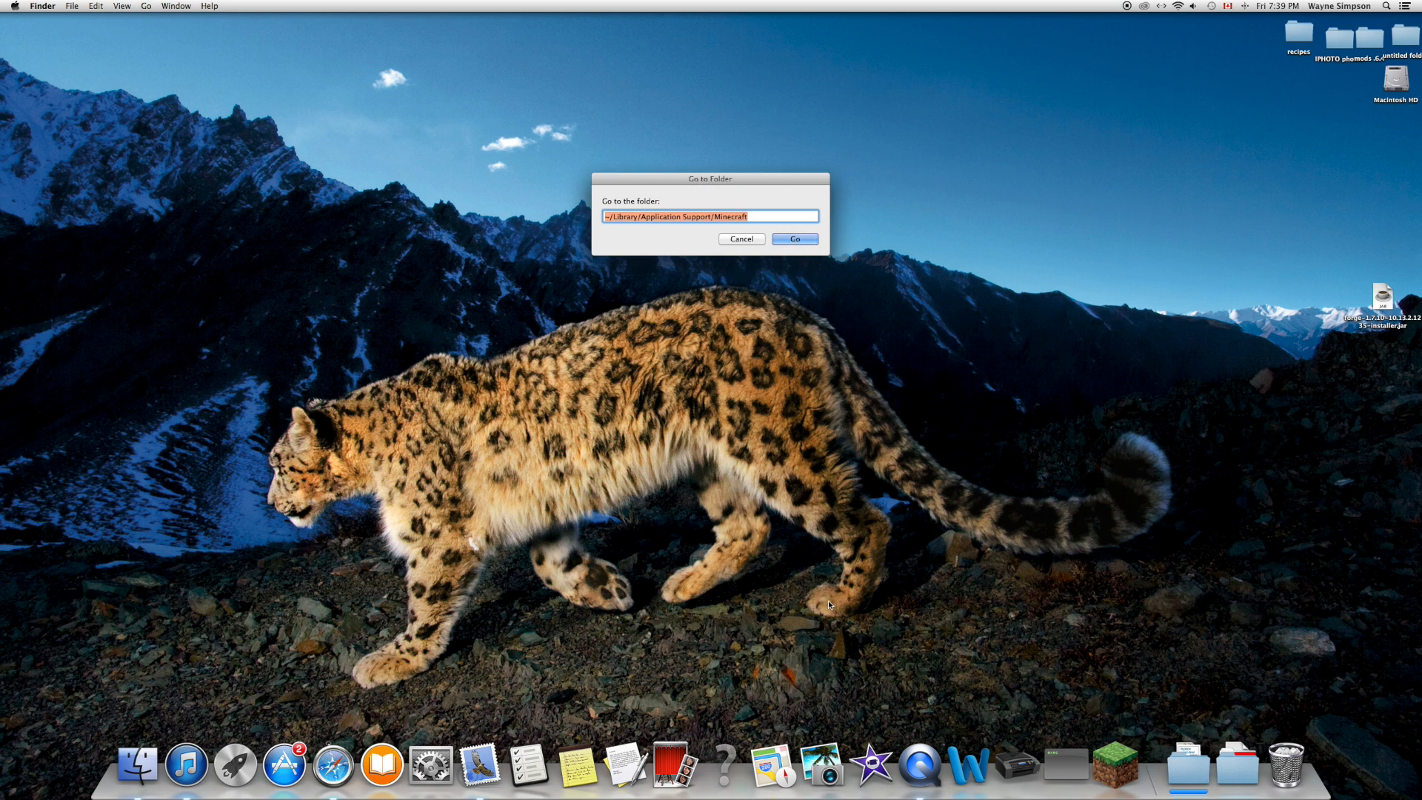
click(793, 239)
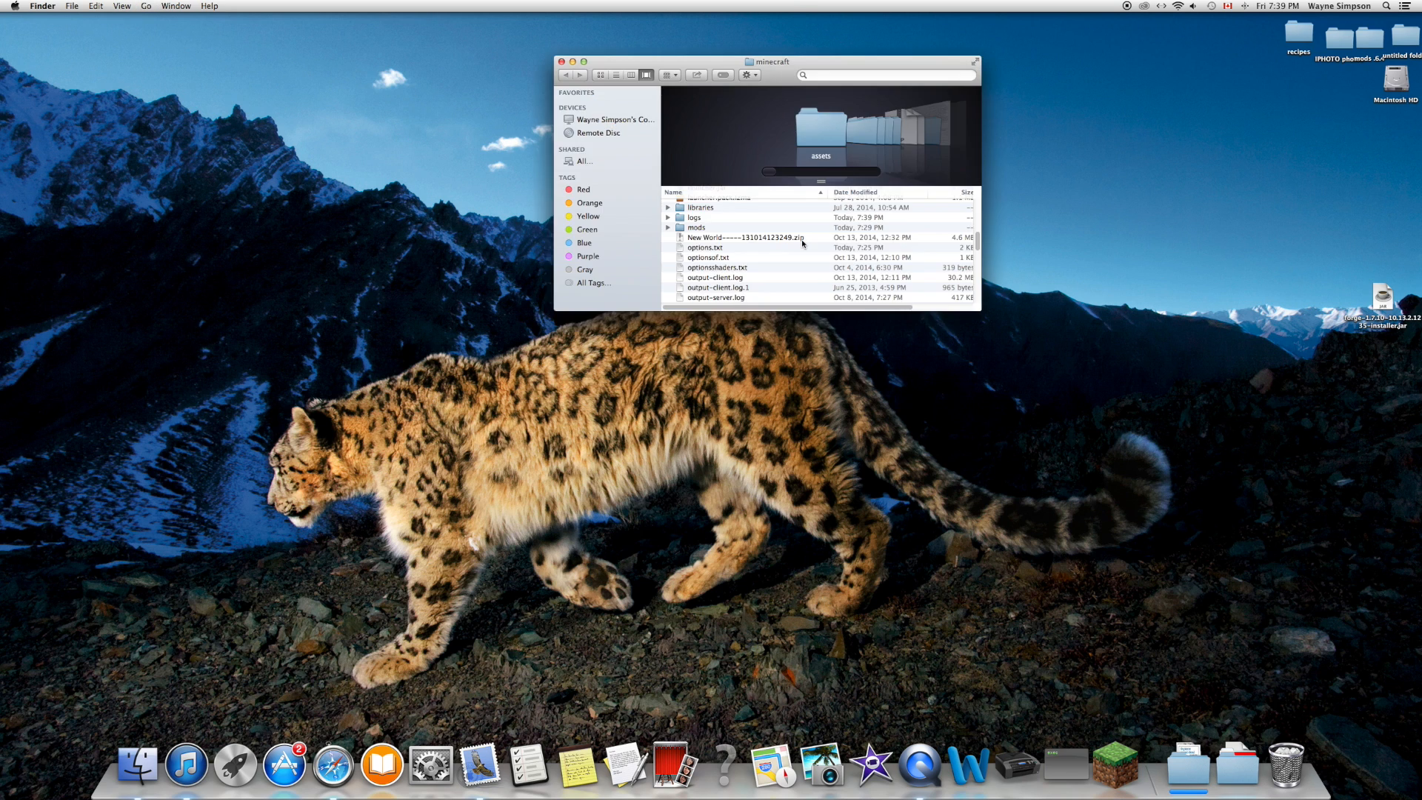
double_click(695, 227)
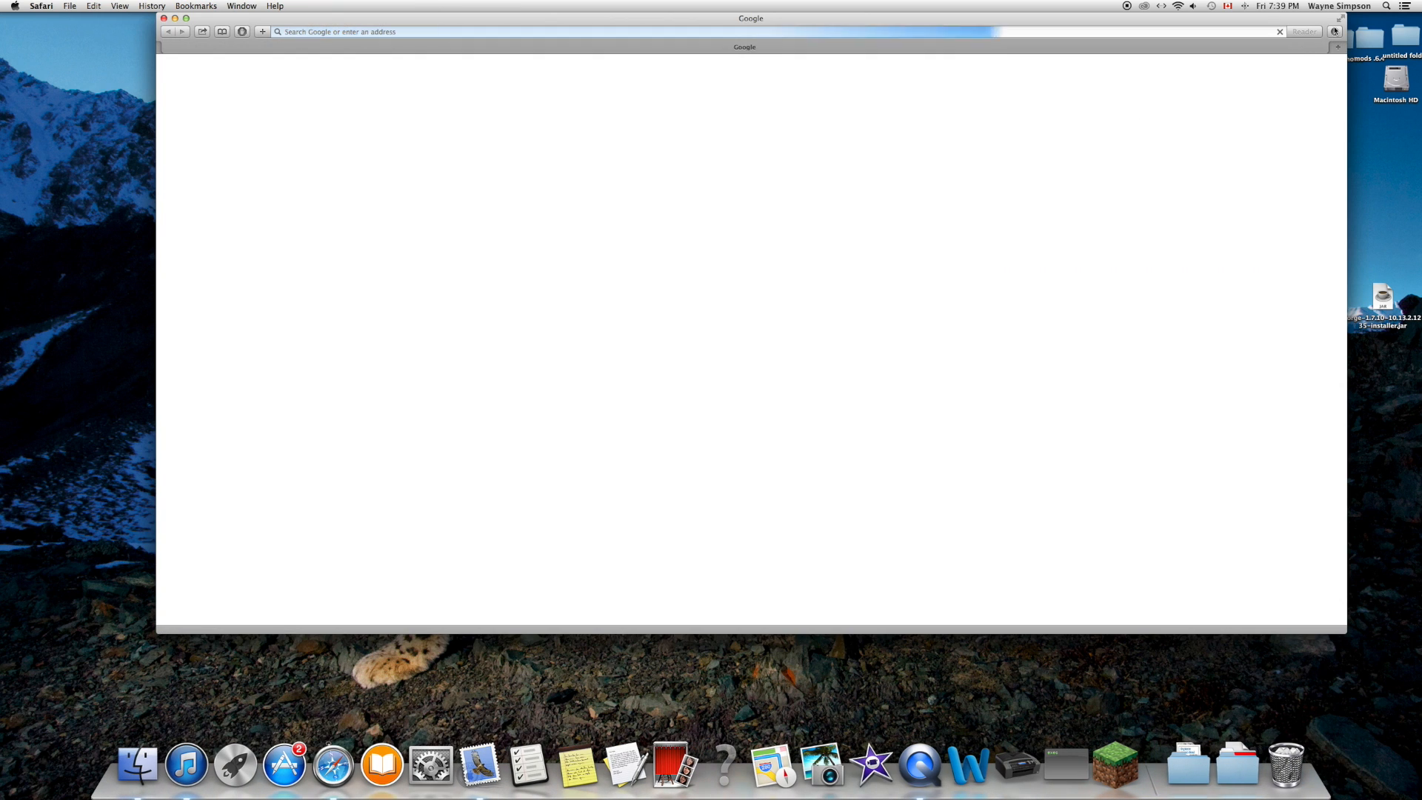
click(1333, 31)
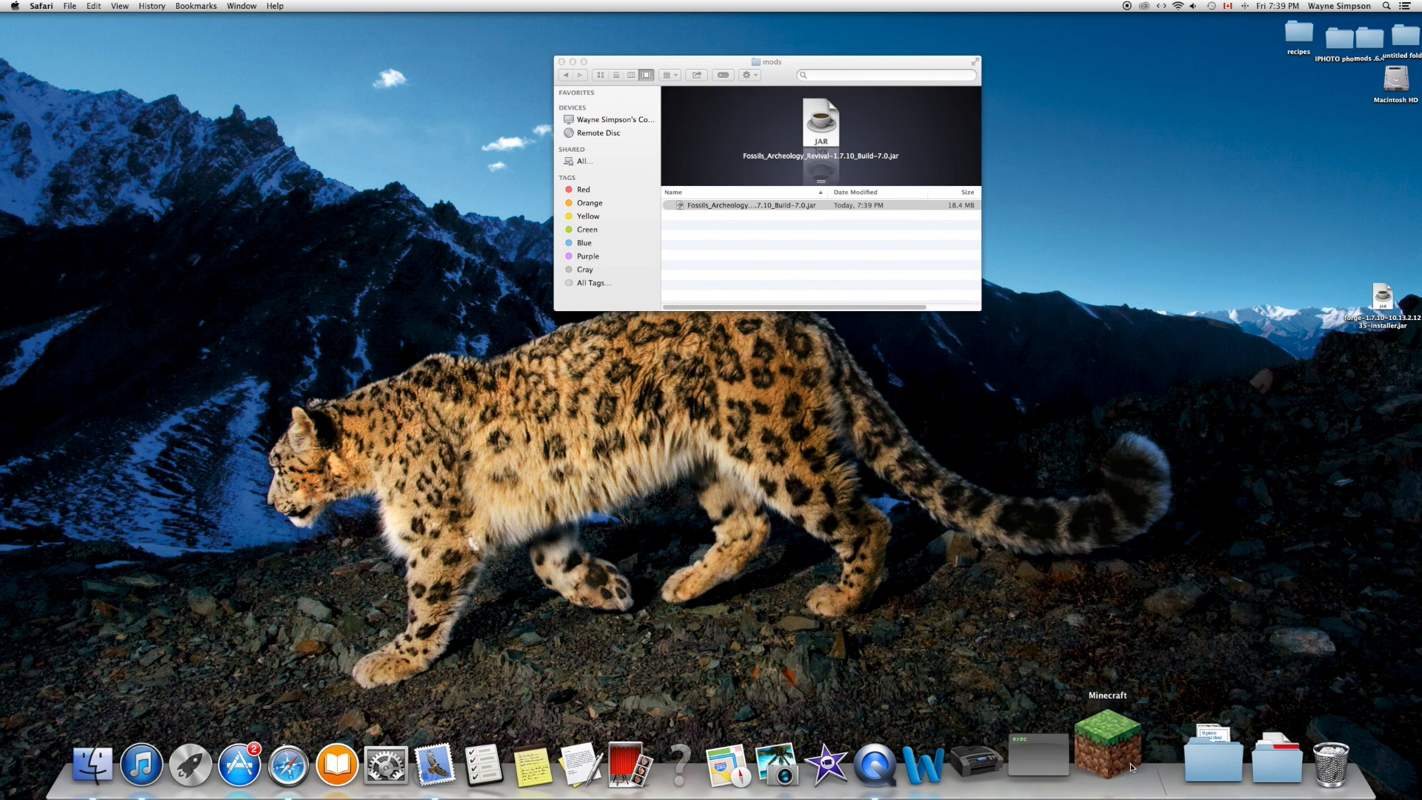
Step: Reopen the Minecraft Launcher and Play Offline to reach the title screen showing 4 mods
click(1105, 757)
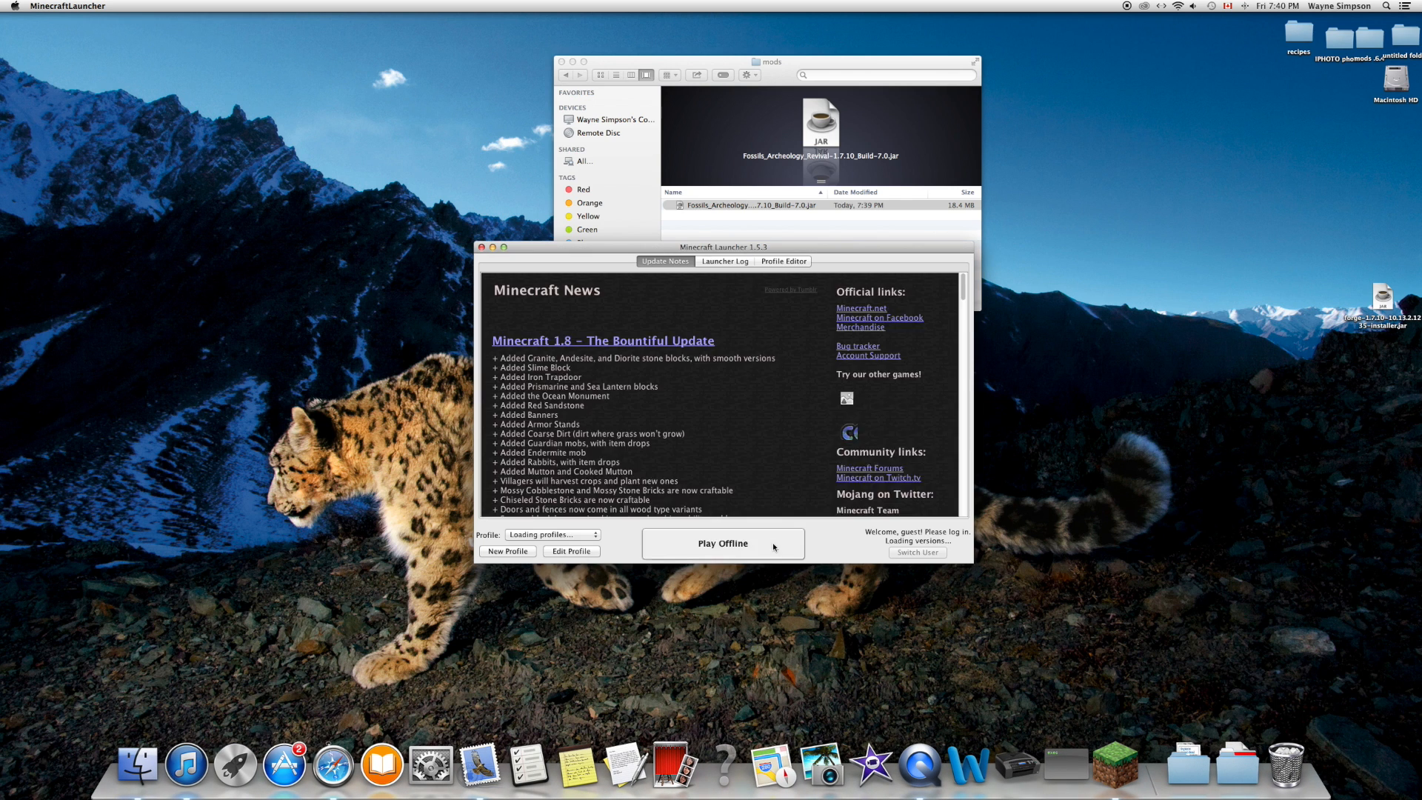
click(723, 543)
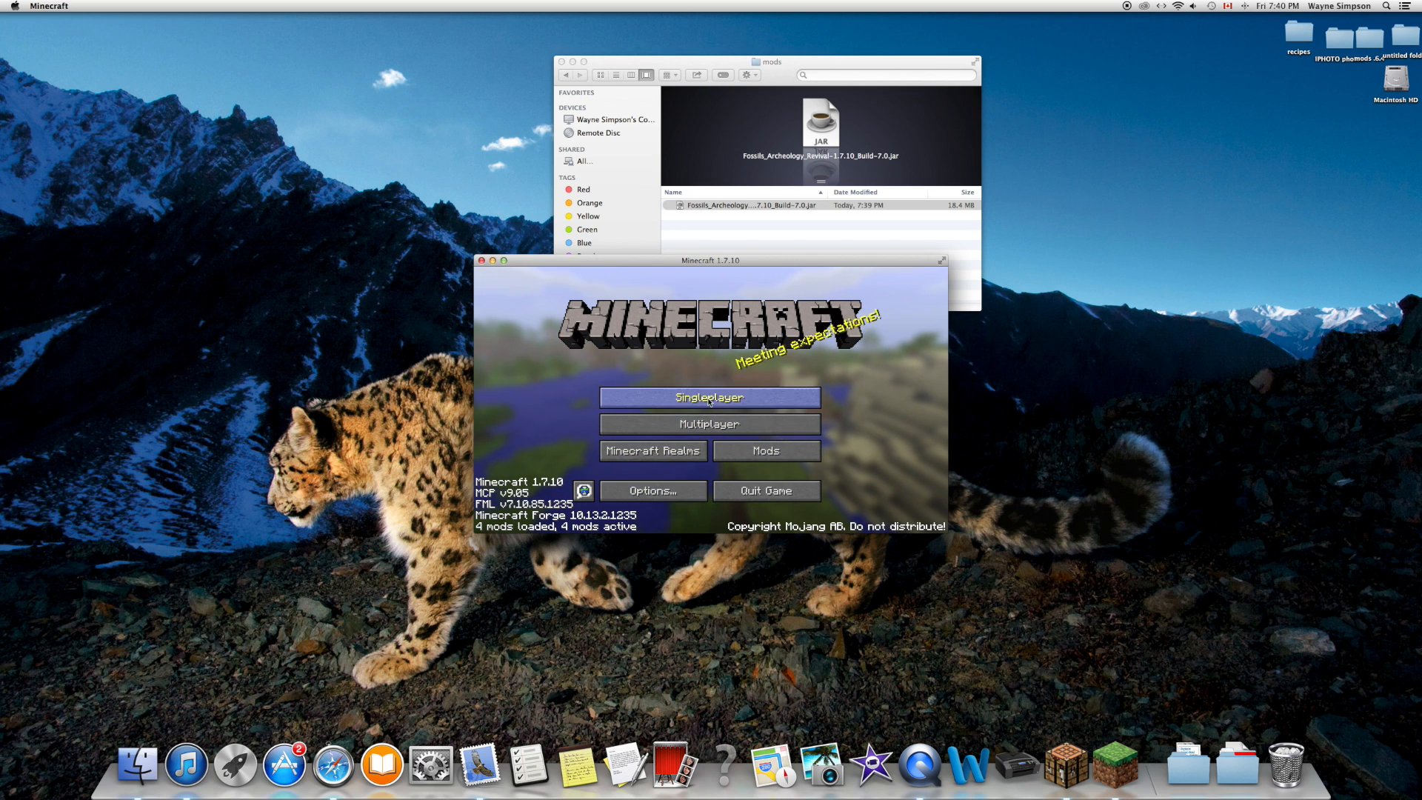
Step: Create a new Creative-mode world named 'fossil' and start loading it
click(710, 397)
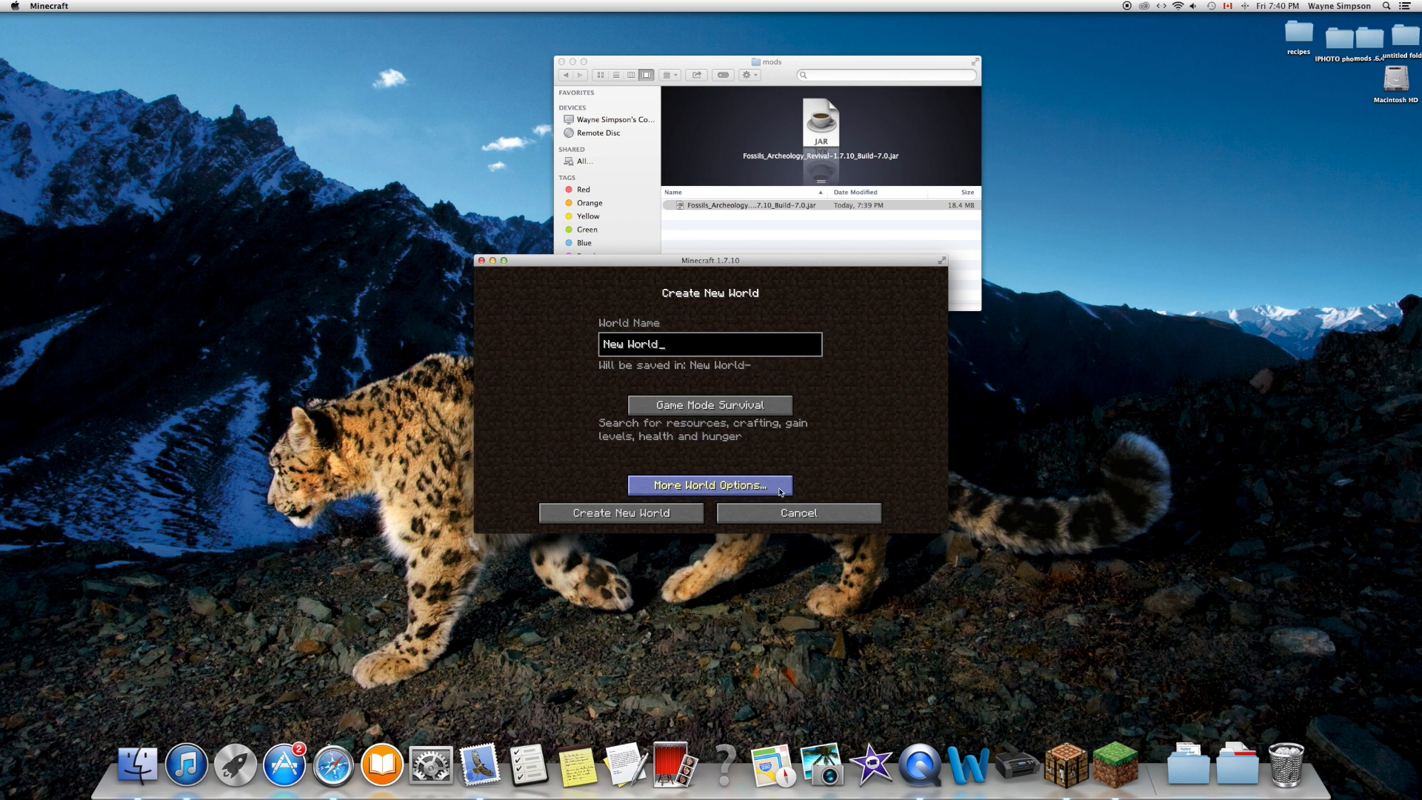
key(Backspace)
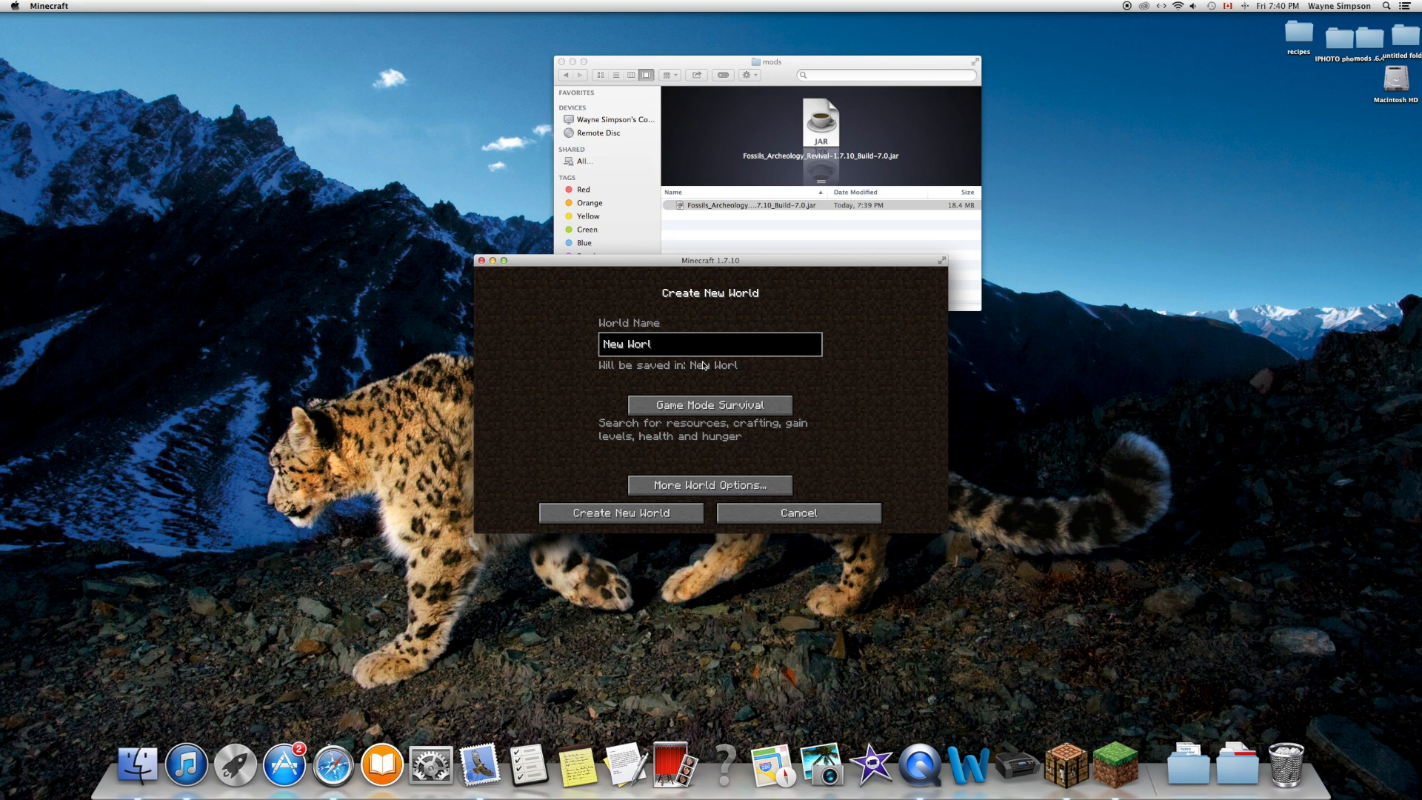
text(fossil)
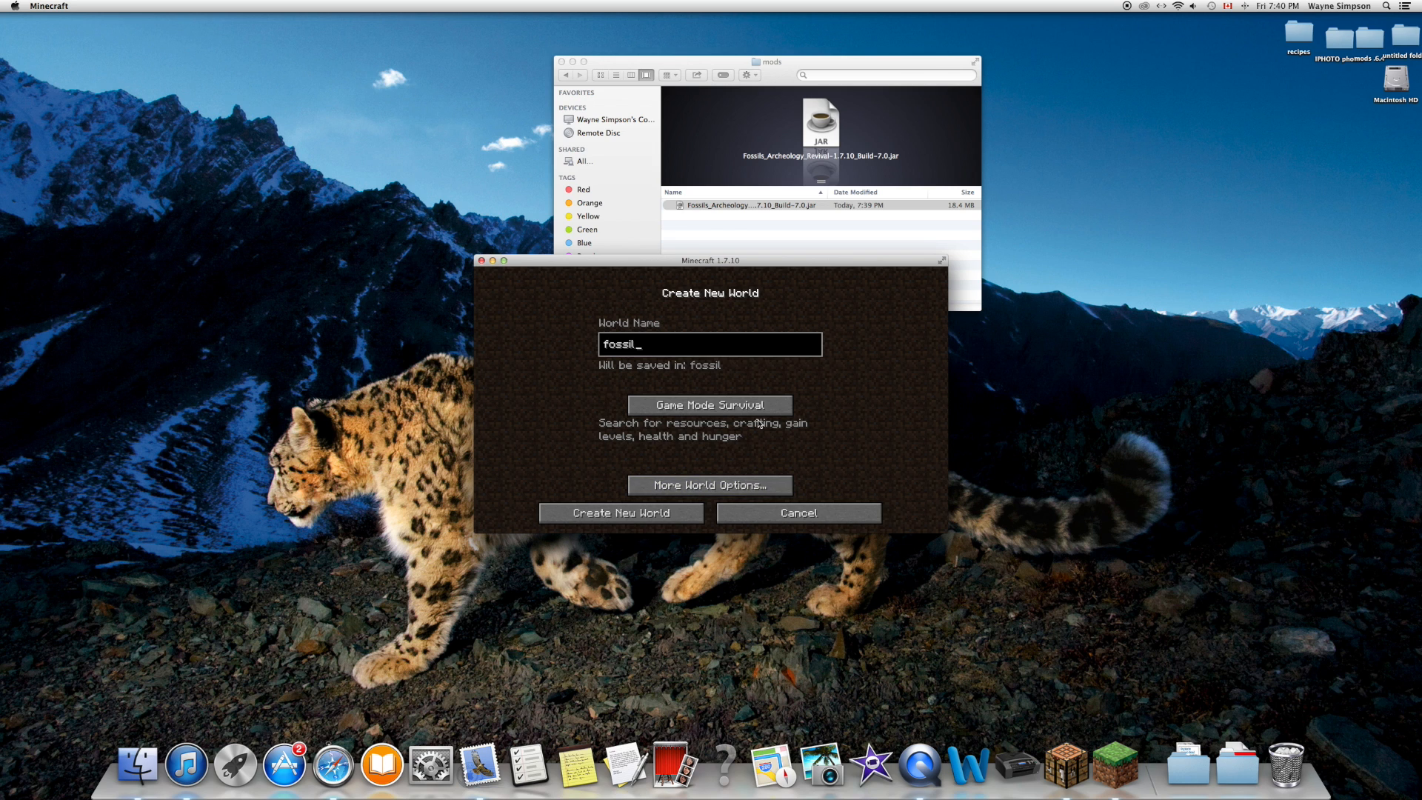
click(710, 404)
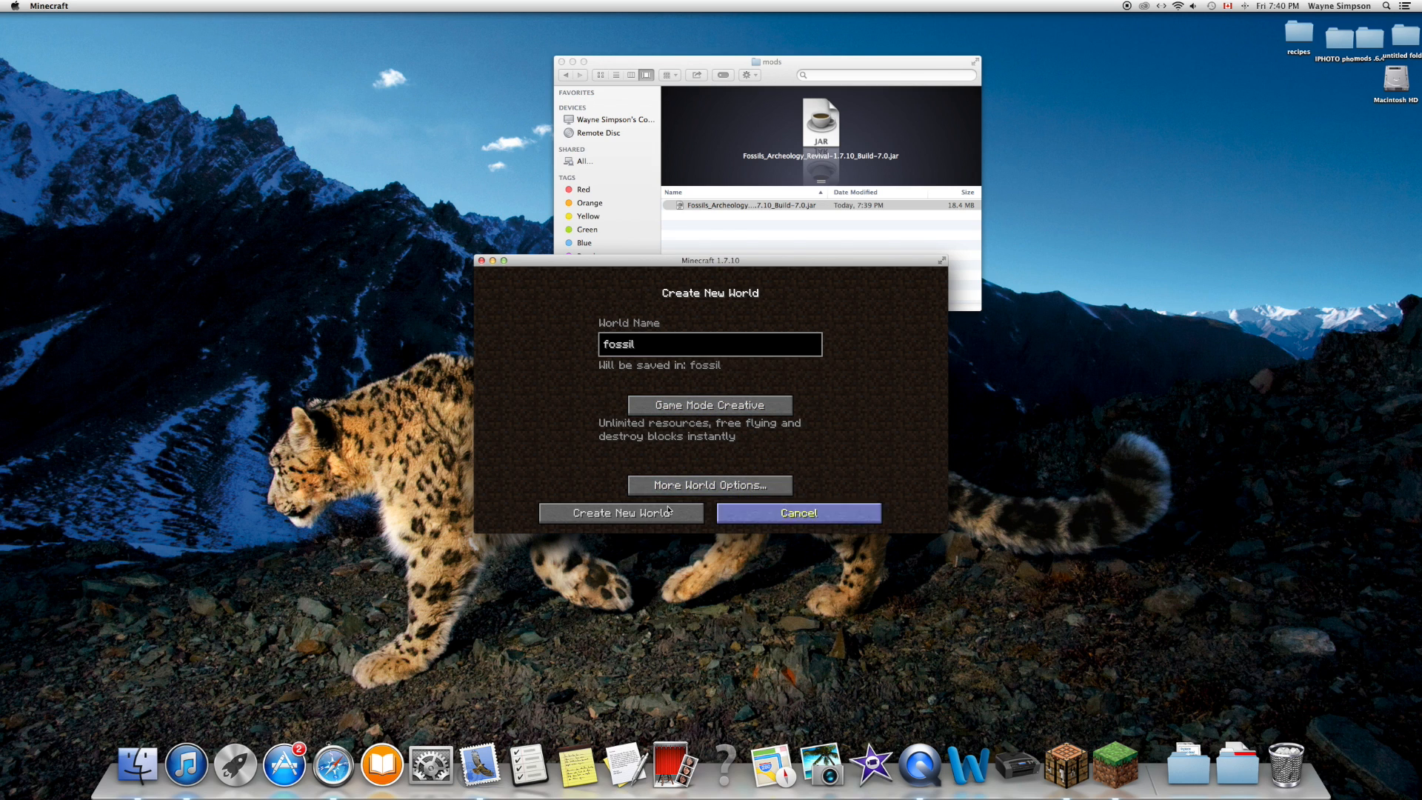
click(619, 513)
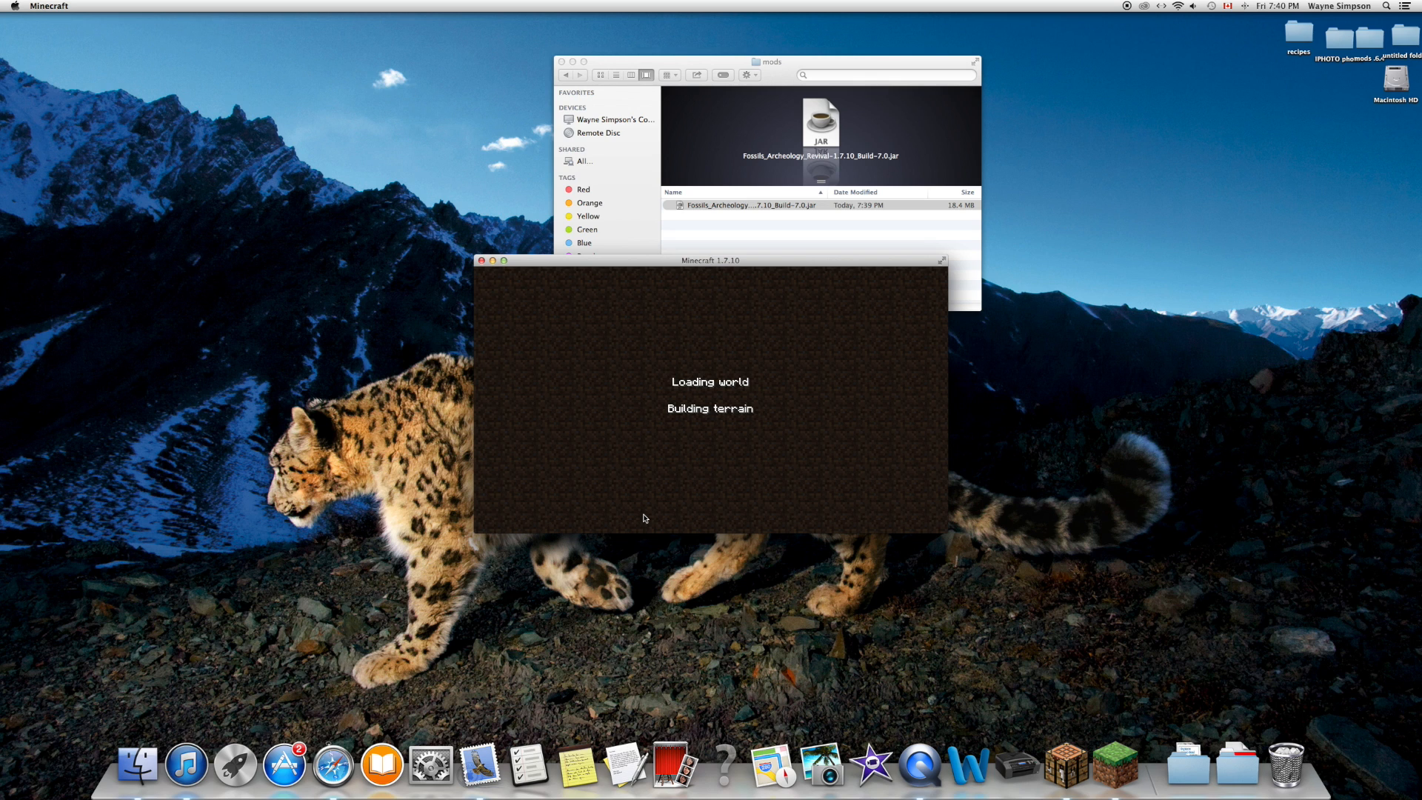
mouse_move(649, 513)
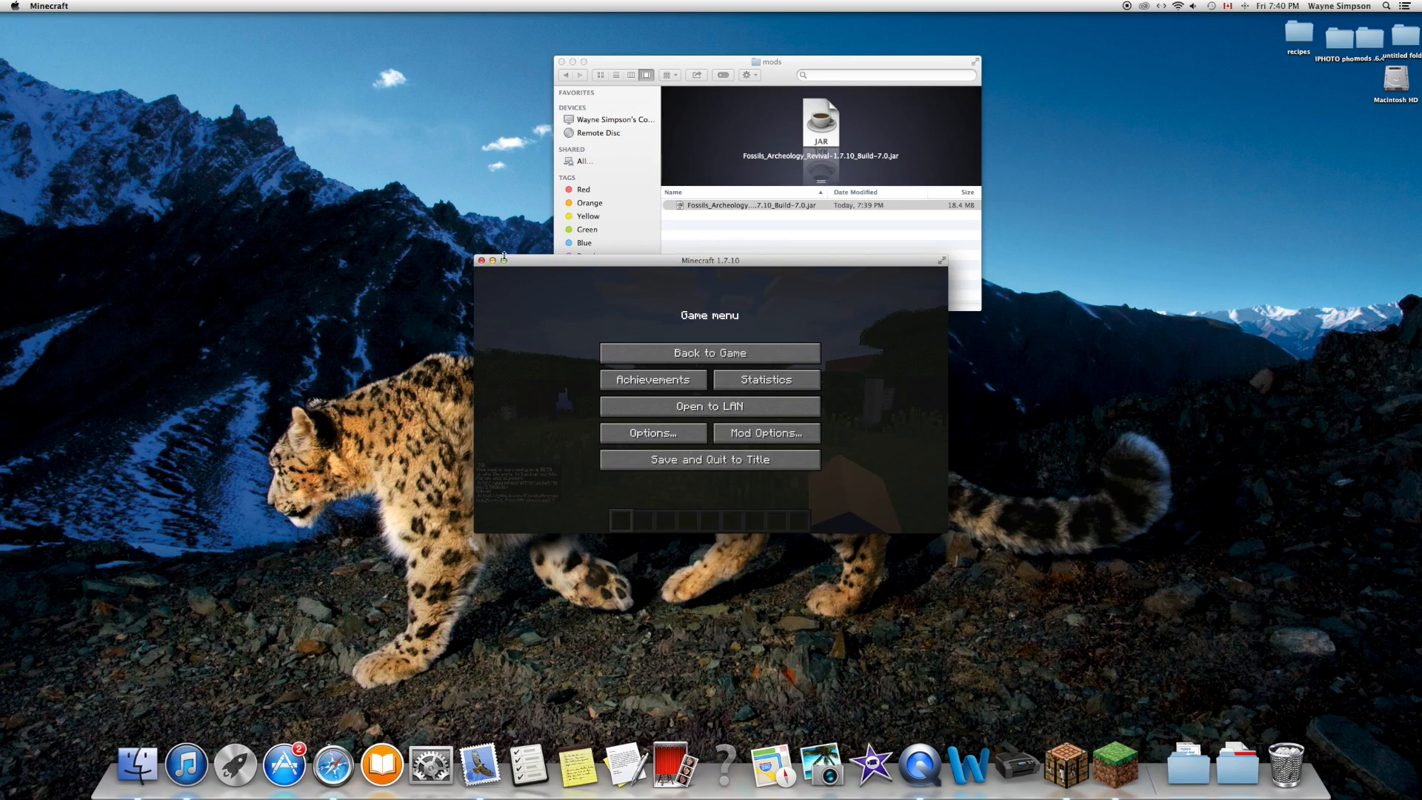
Step: Resume the fossil world and browse the creative inventory's category pages
click(710, 353)
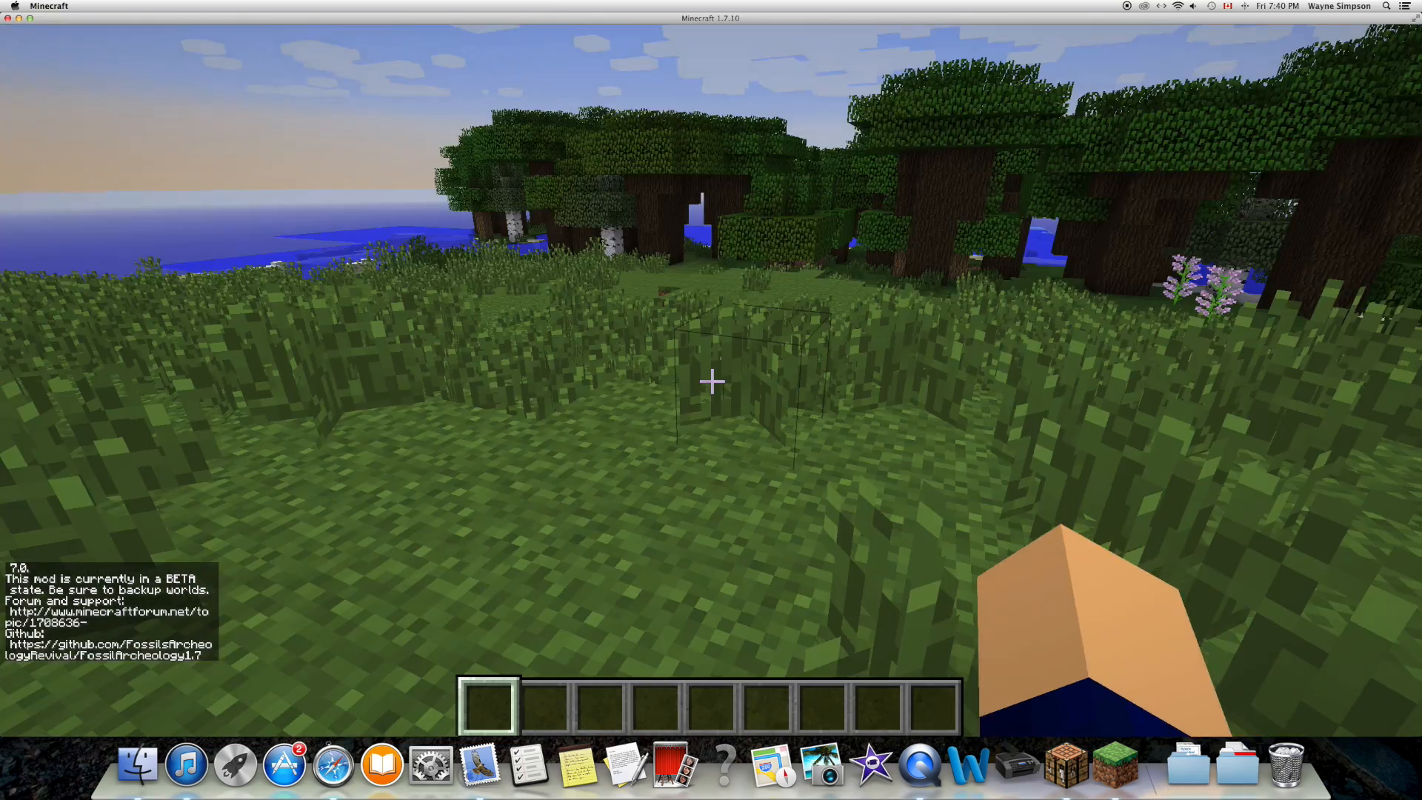
mouse_move(711, 380)
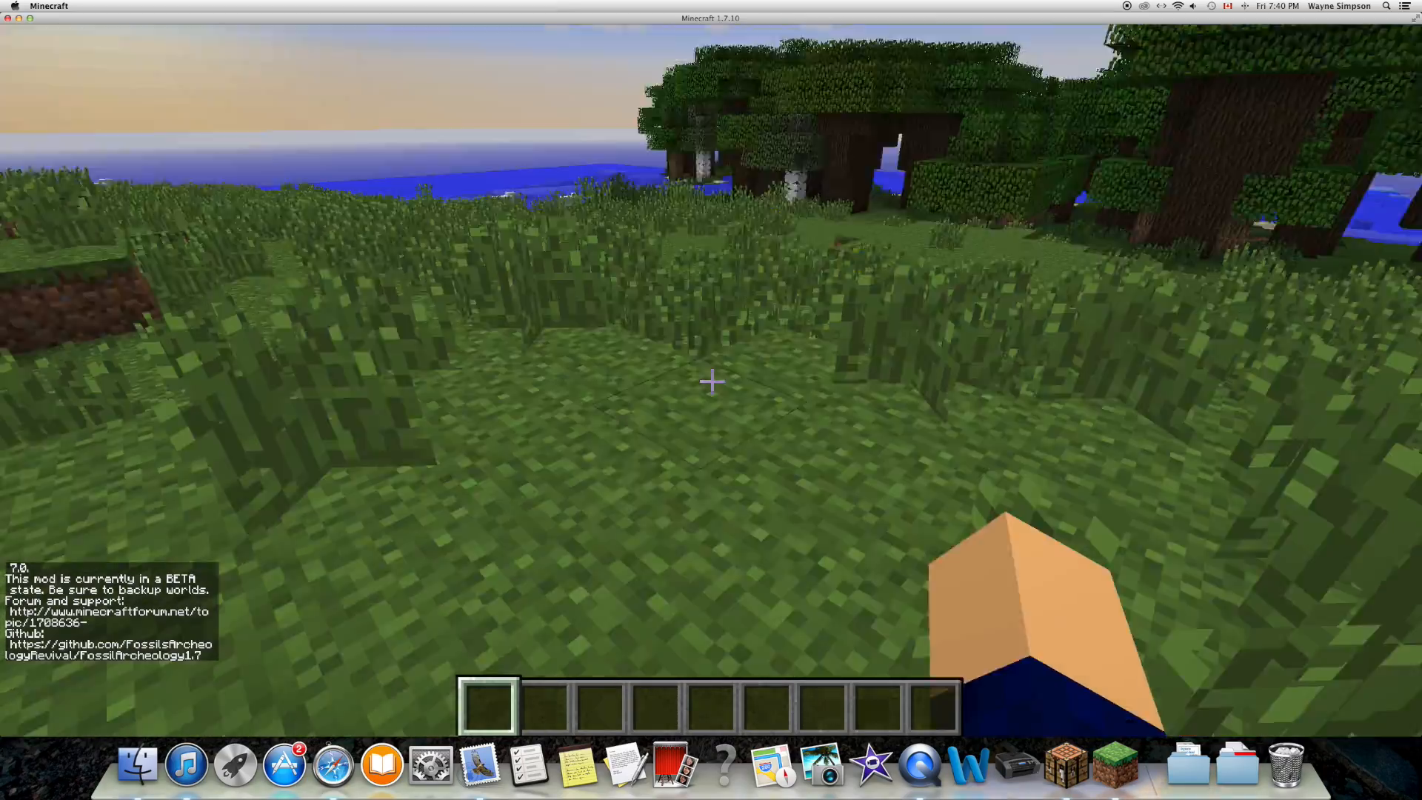
mouse_move(711, 380)
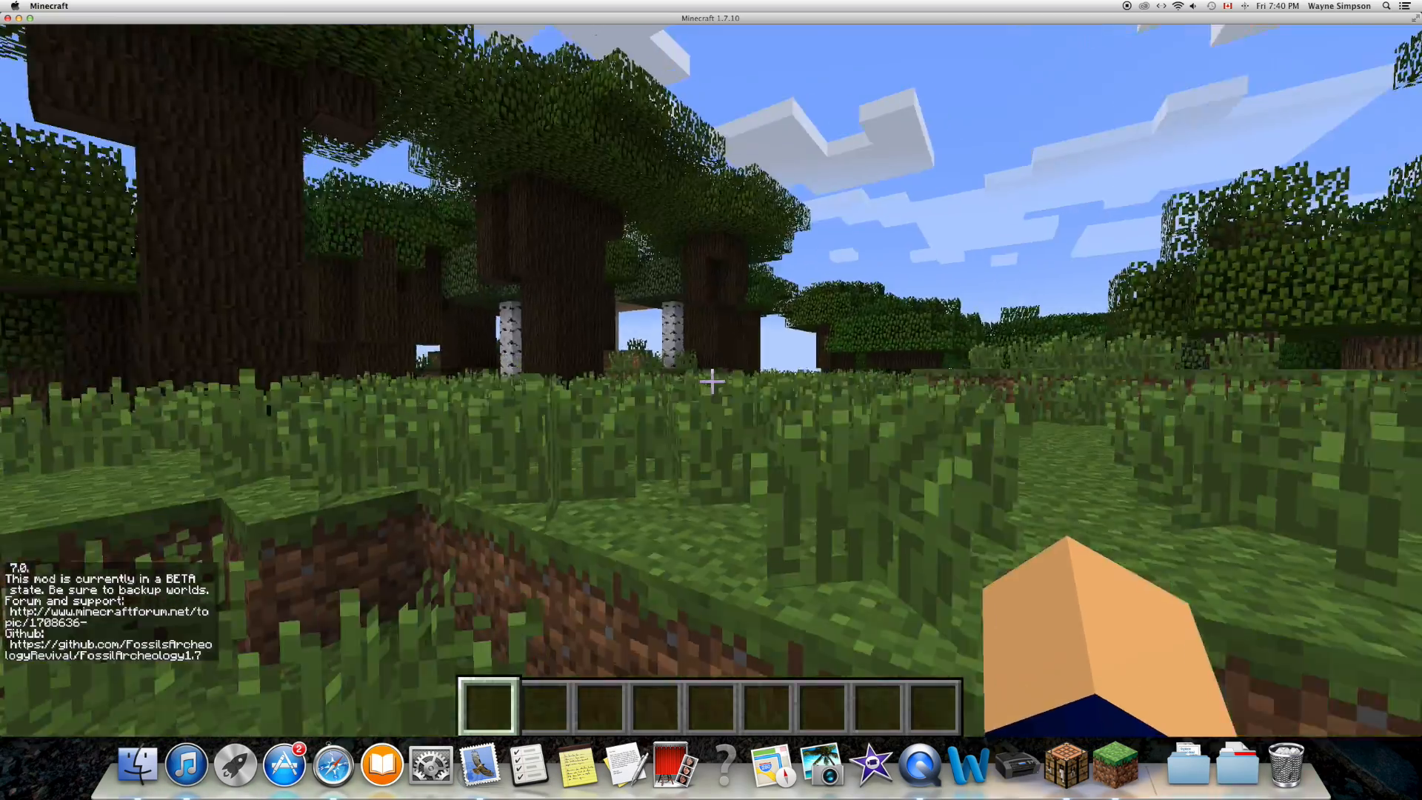
key(e)
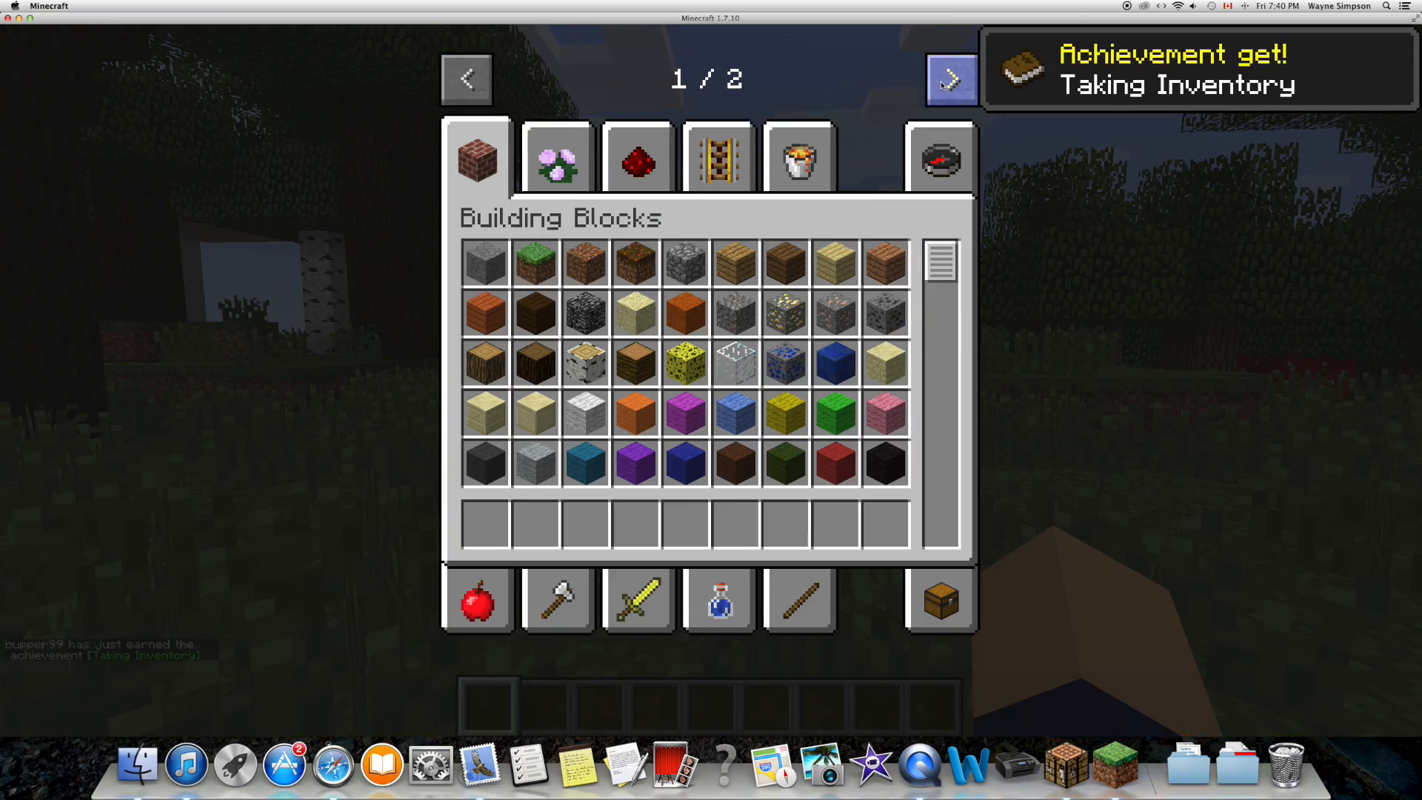
click(950, 79)
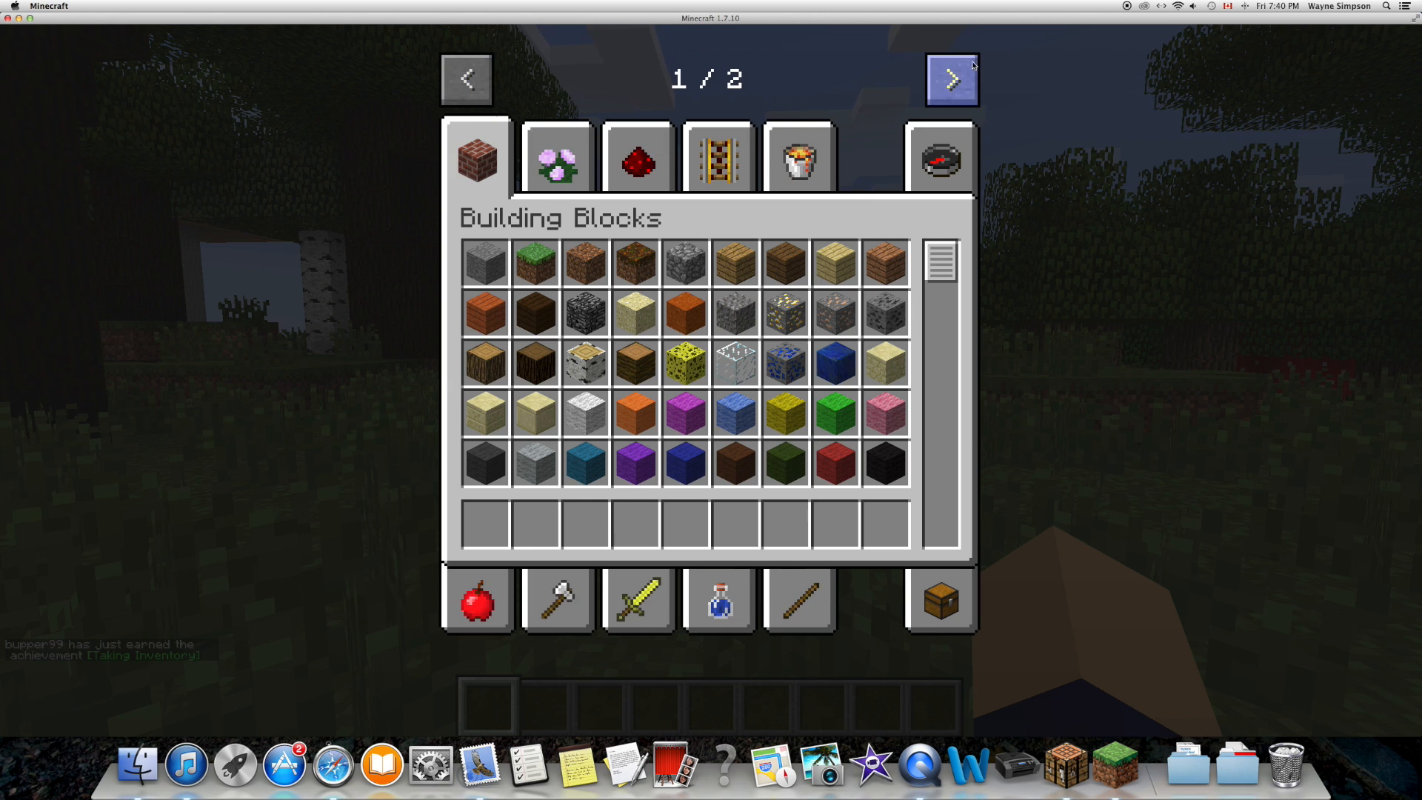
click(951, 78)
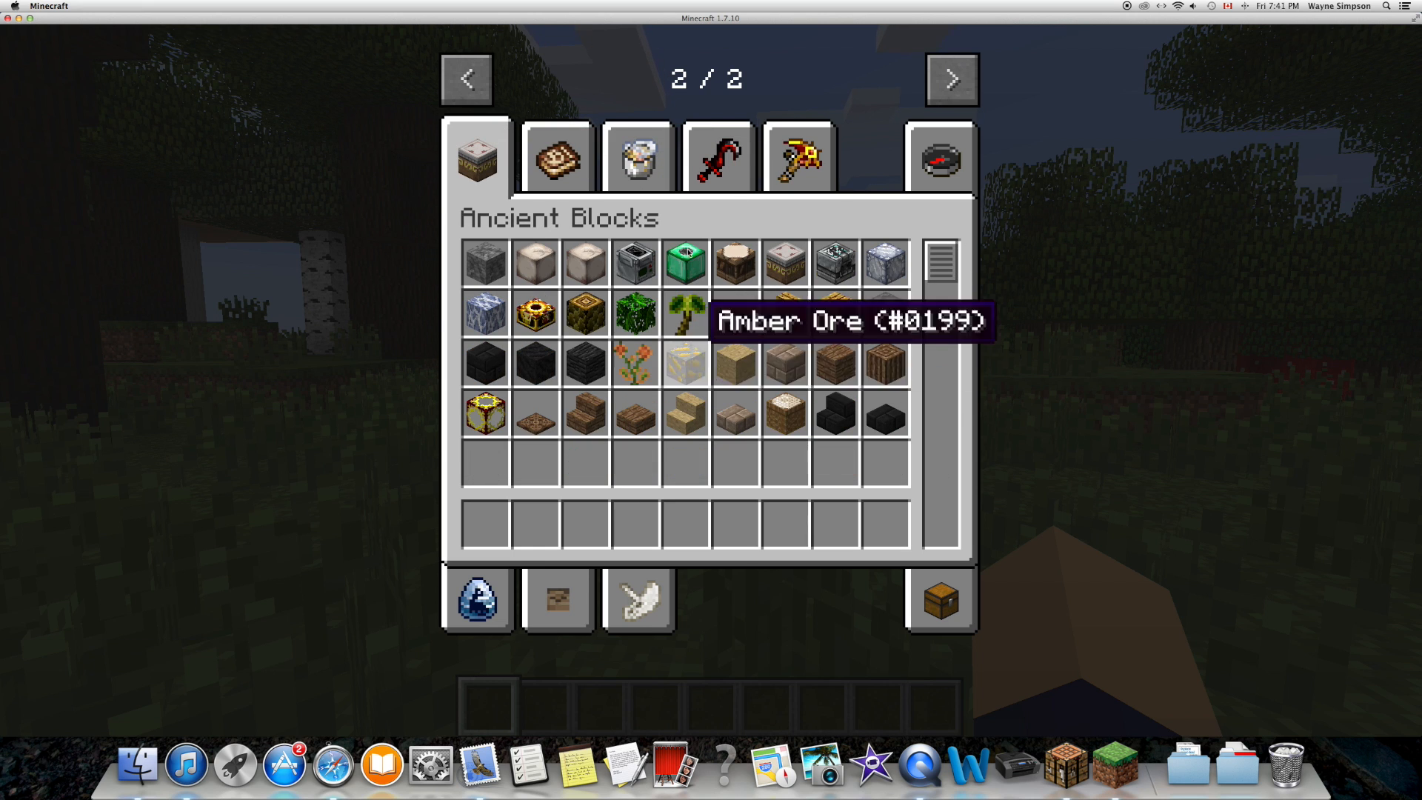
click(465, 79)
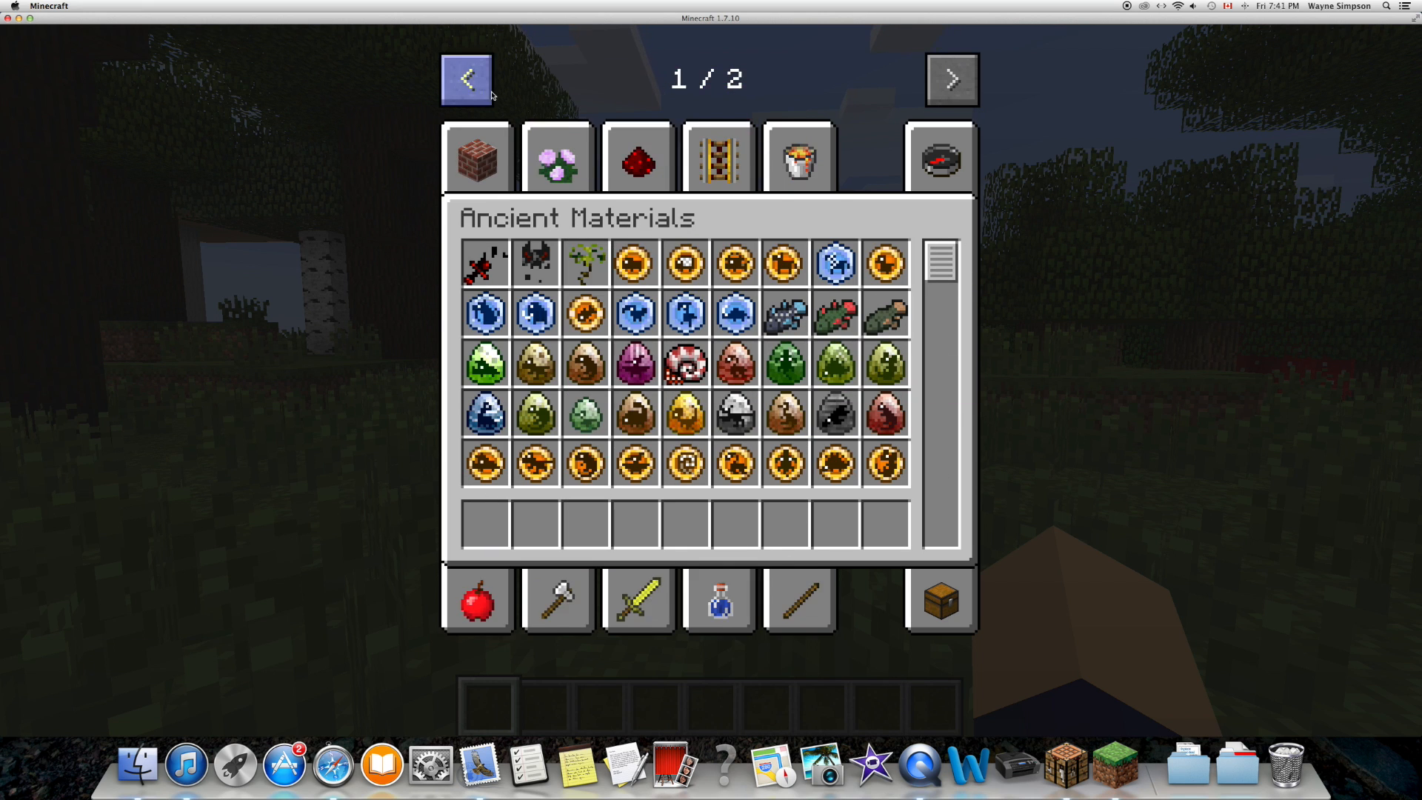
Step: Search the creative items for 'tr' to list the mod's eggs and fossils
click(940, 157)
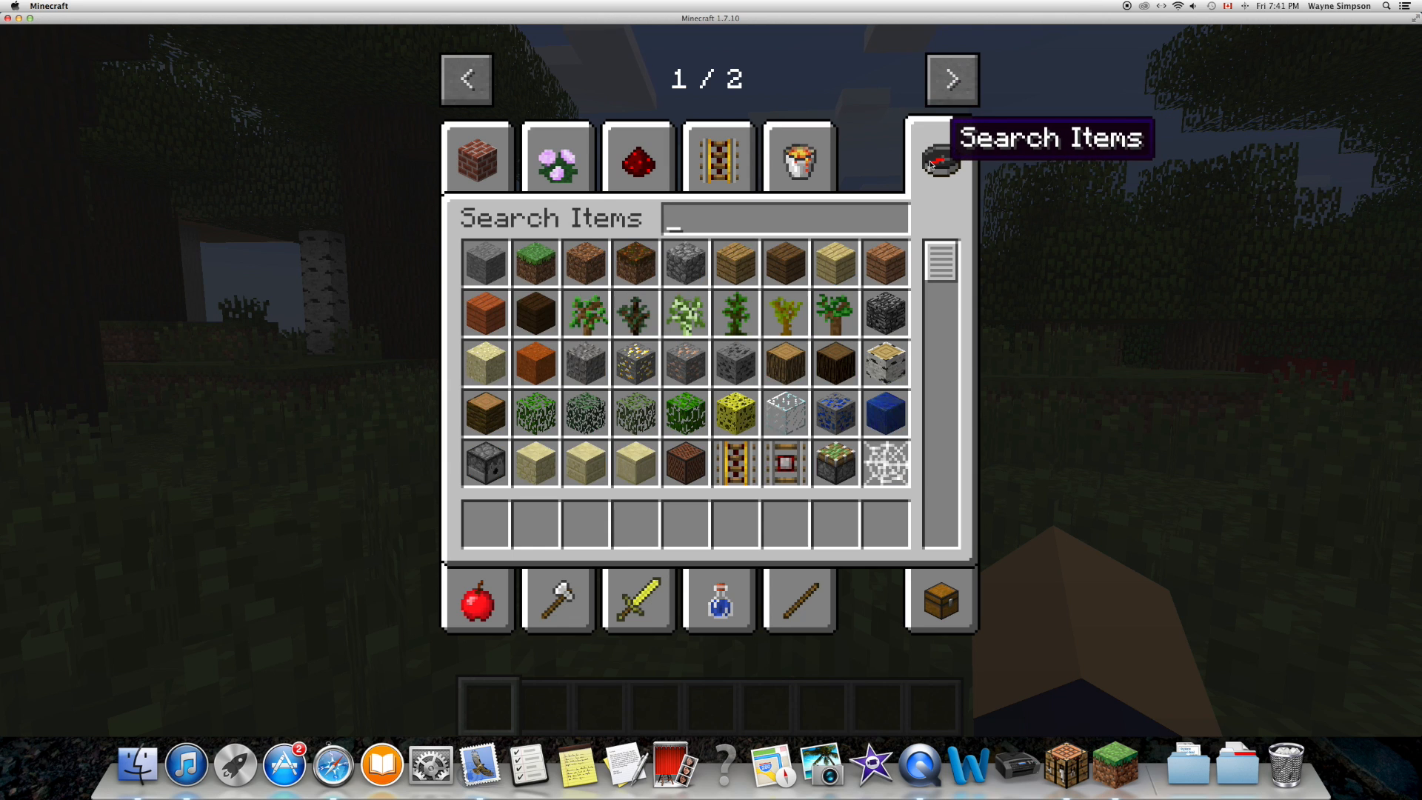
text(t)
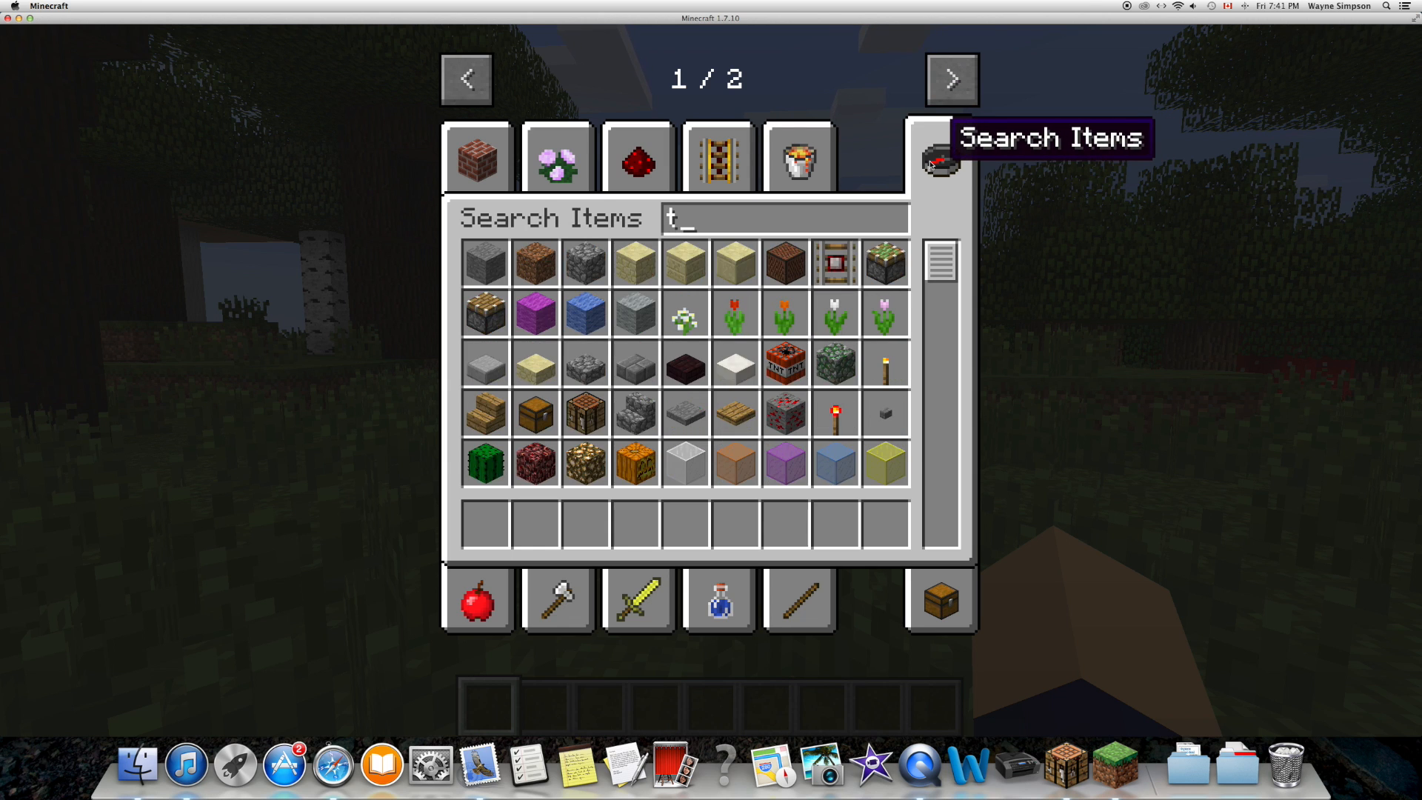
text(r)
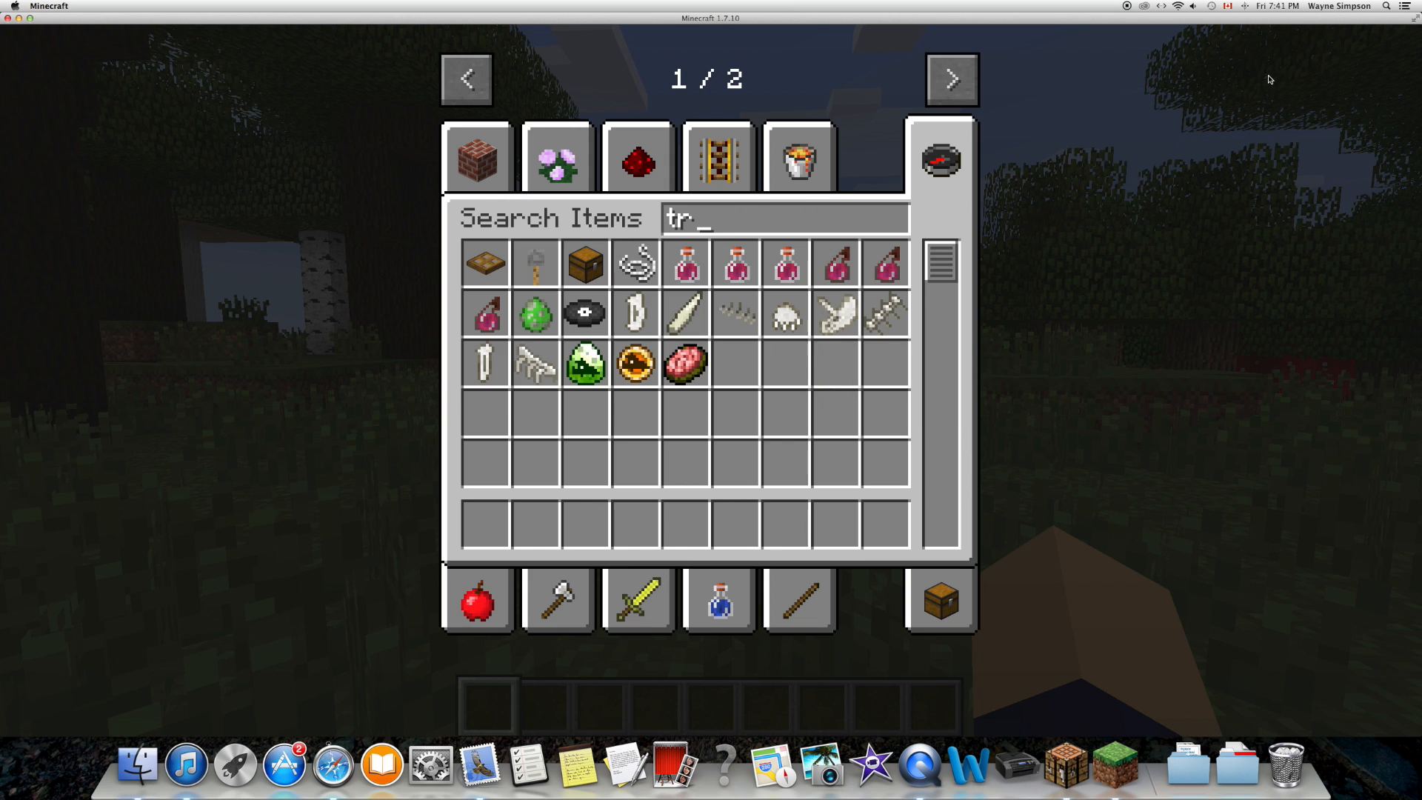
mouse_move(1173, 149)
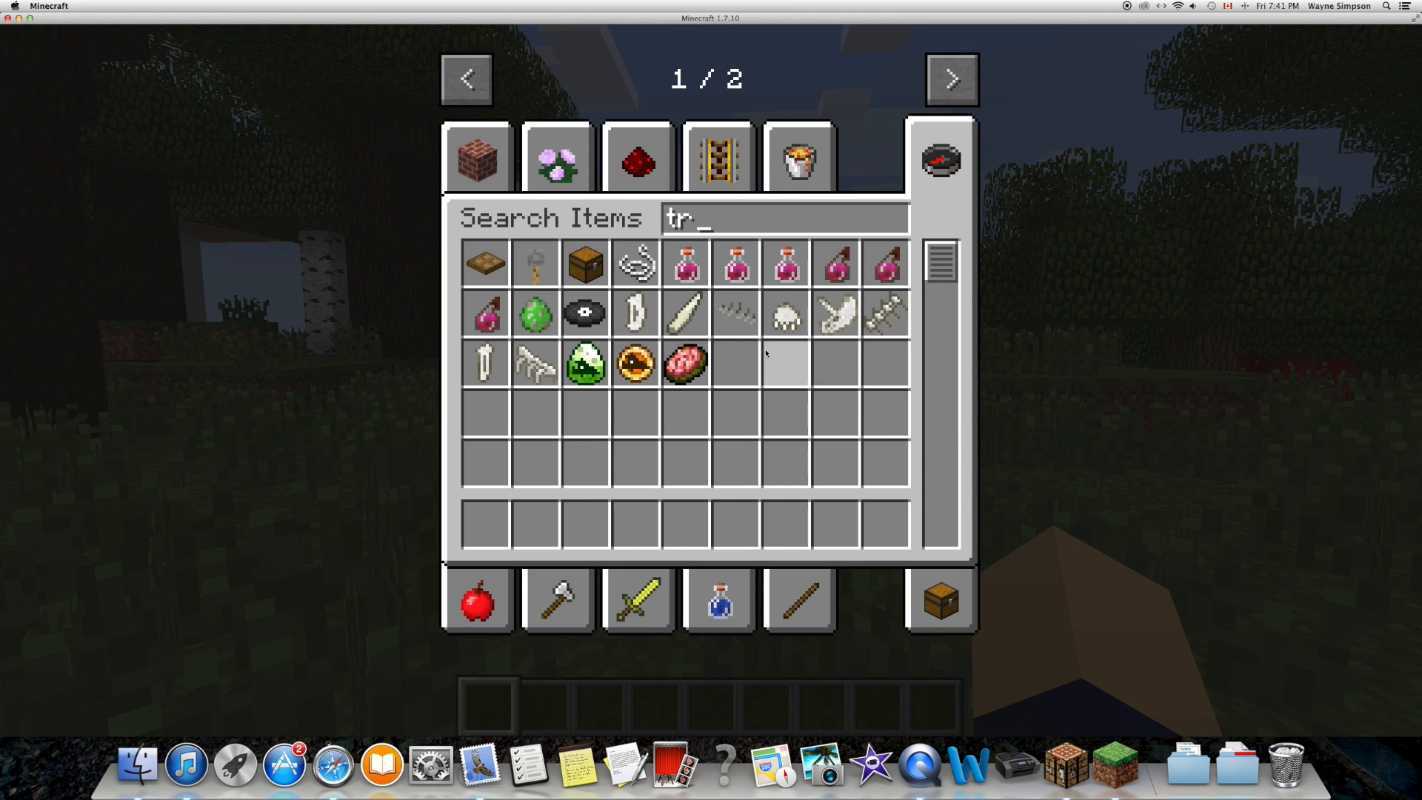
mouse_move(536, 314)
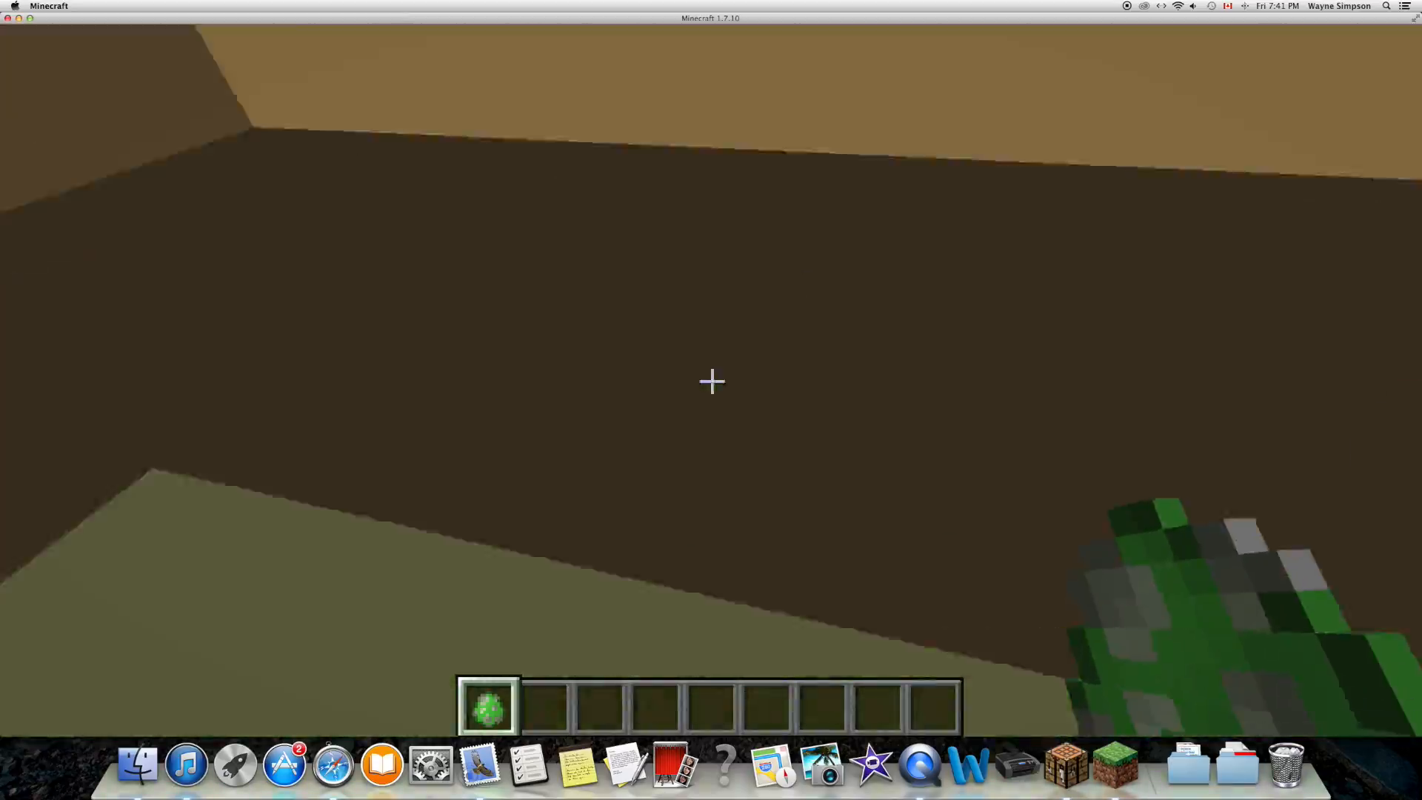
mouse_move(711, 380)
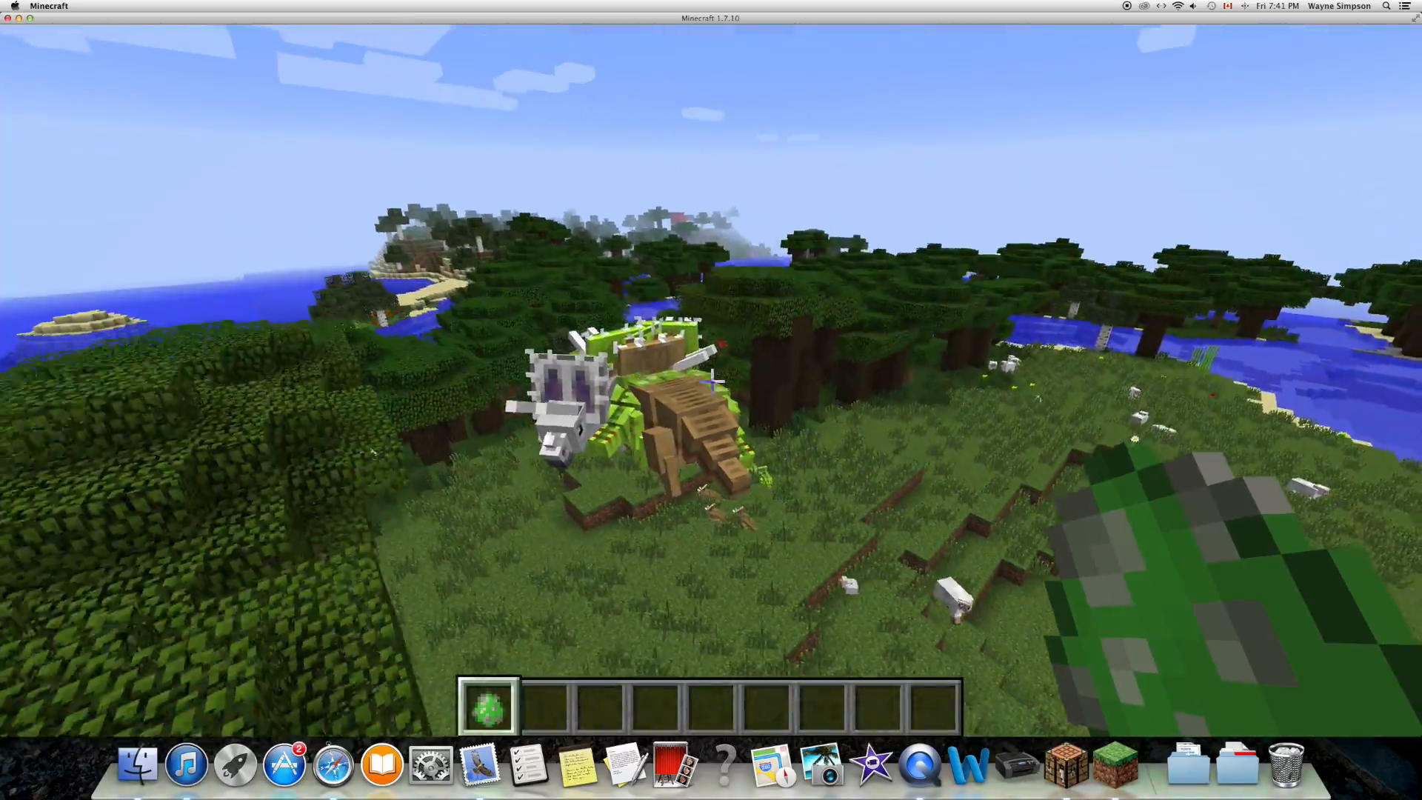
mouse_move(711, 381)
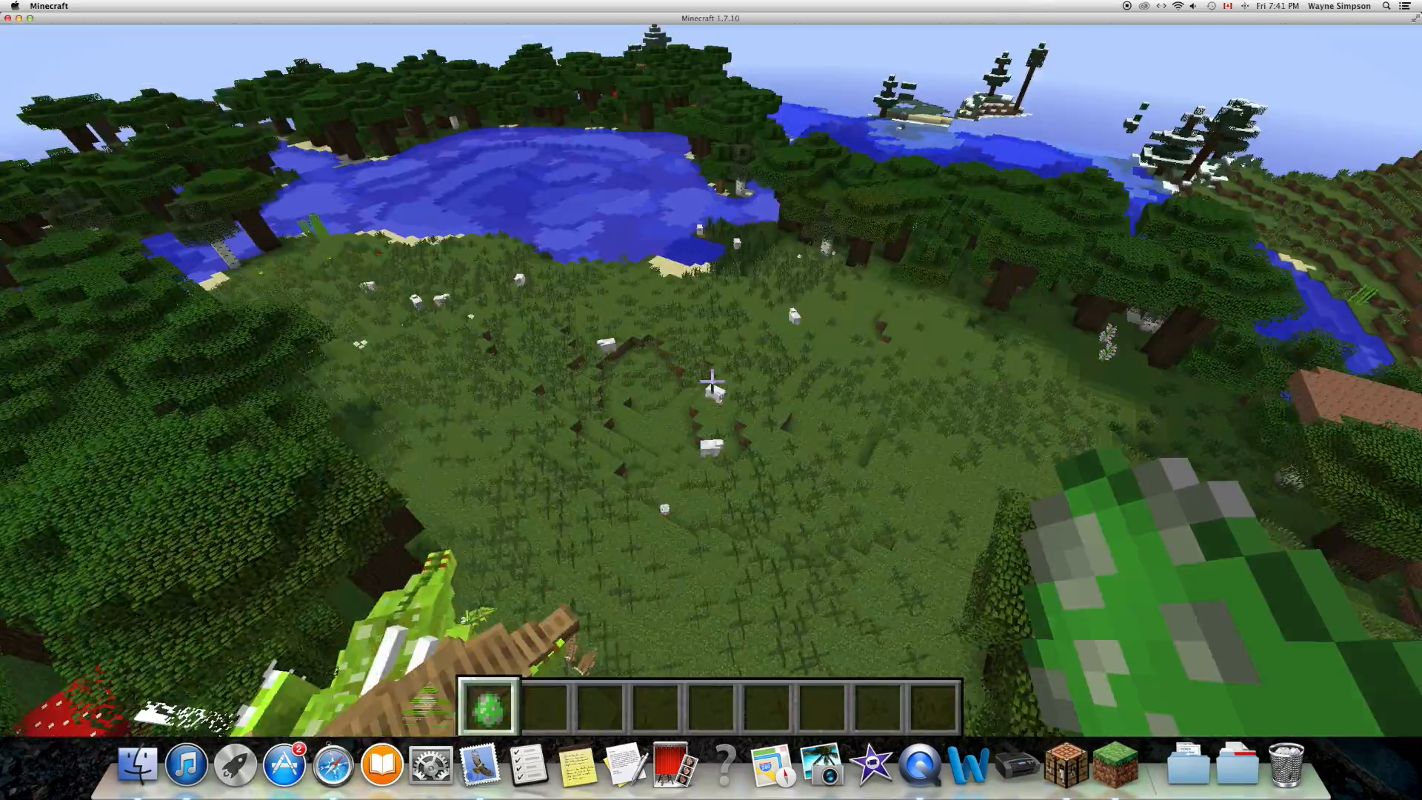